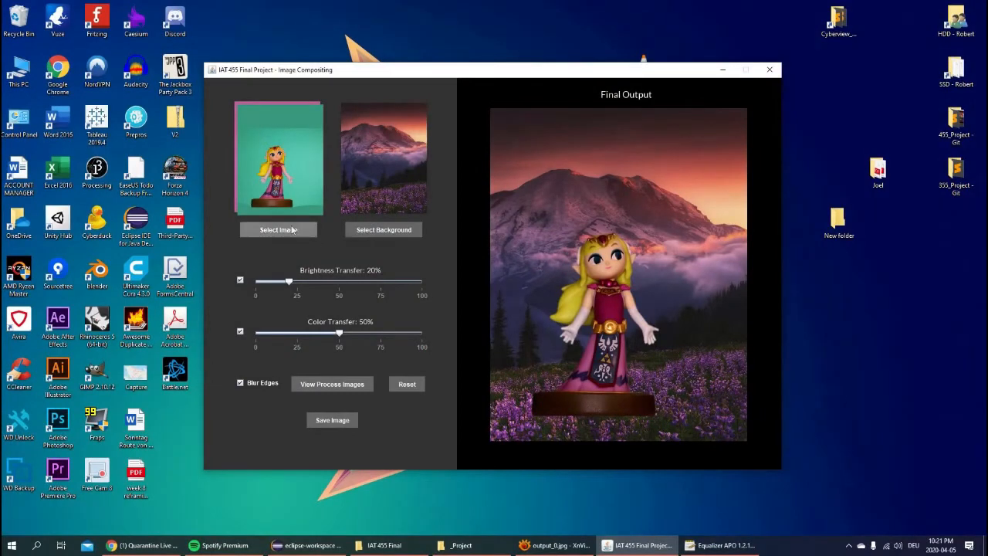
pyautogui.moveTo(531, 228)
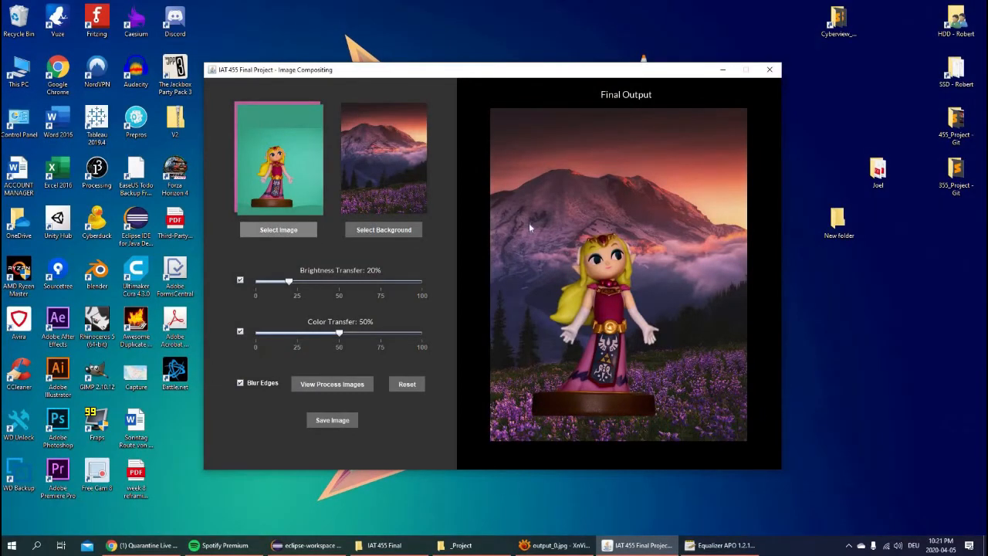
# Step: Set the foreground image to the Chic Girl doll
pyautogui.click(278, 229)
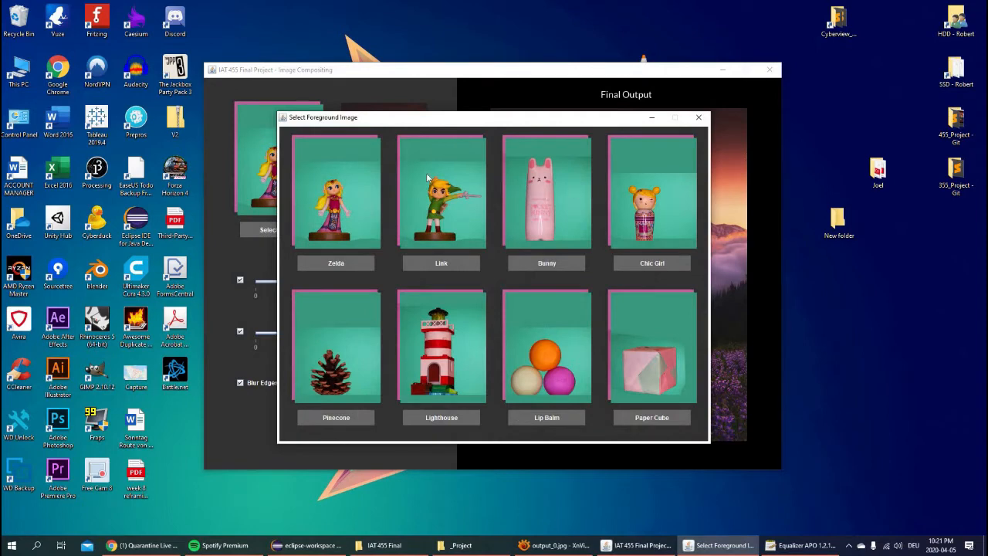
pyautogui.moveTo(343, 153)
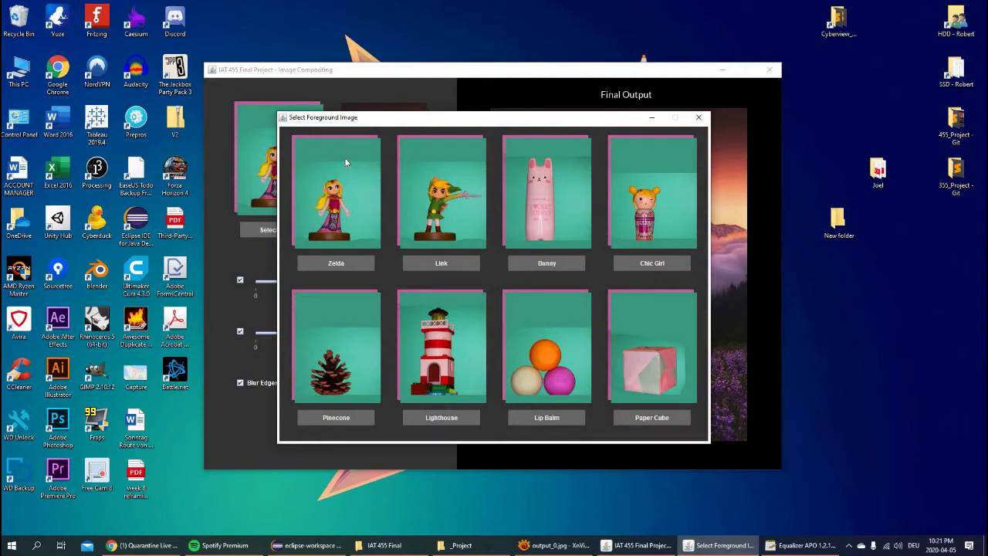
pyautogui.moveTo(334, 152)
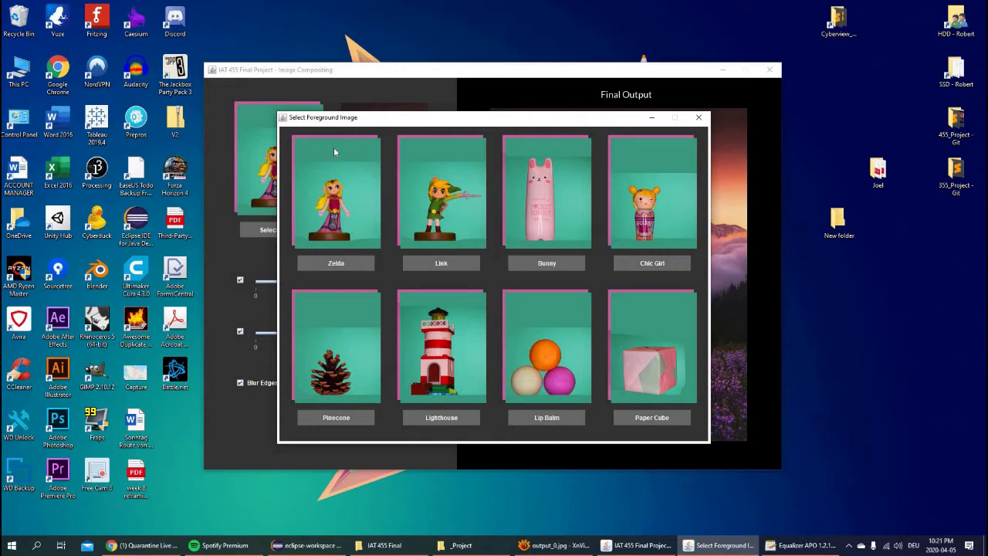
pyautogui.moveTo(464, 286)
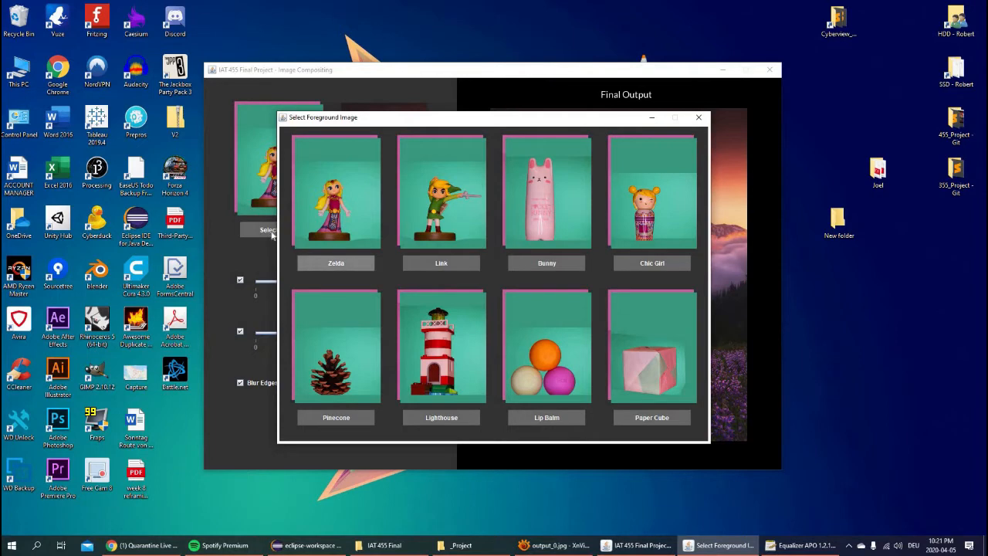
pyautogui.click(335, 192)
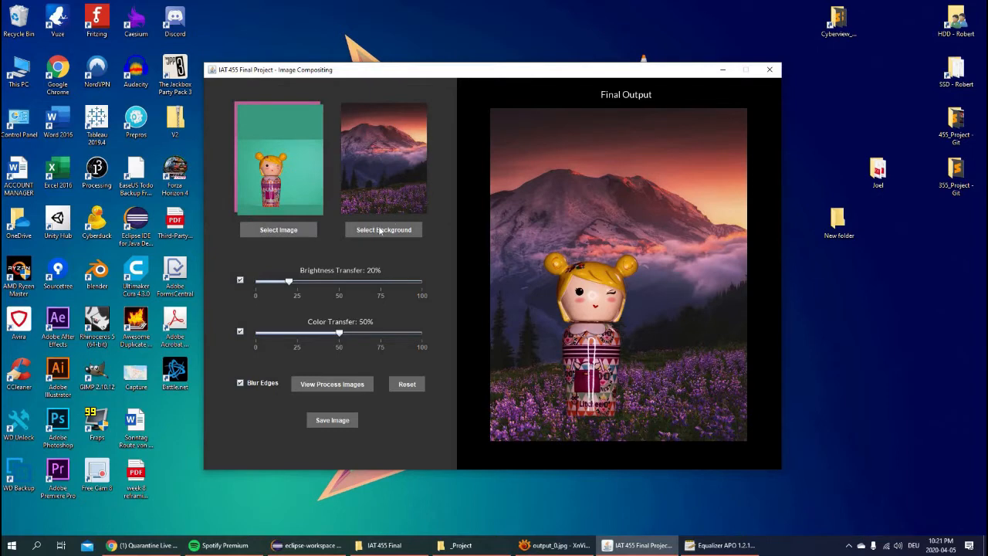
# Step: Set the background image to the mountain road scene
pyautogui.click(383, 229)
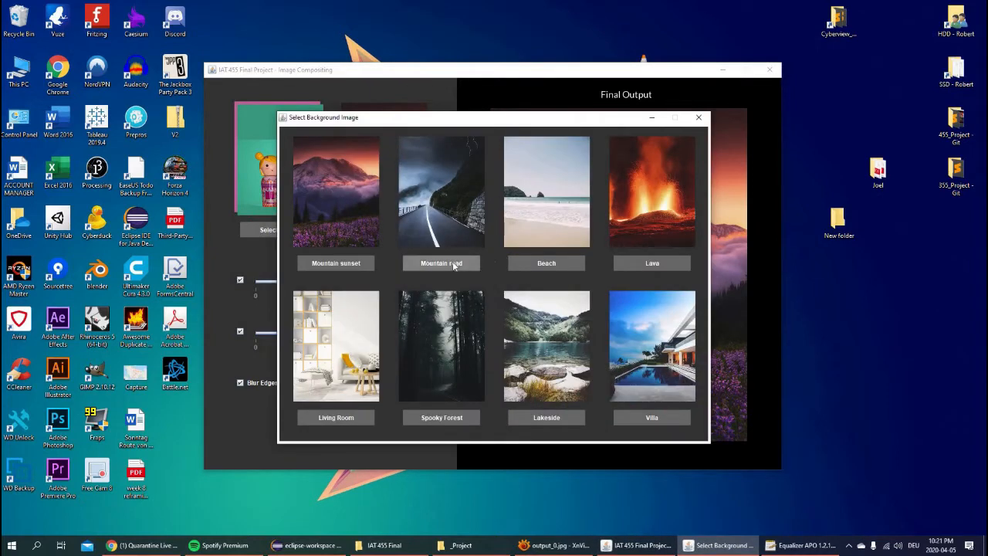
pyautogui.click(441, 191)
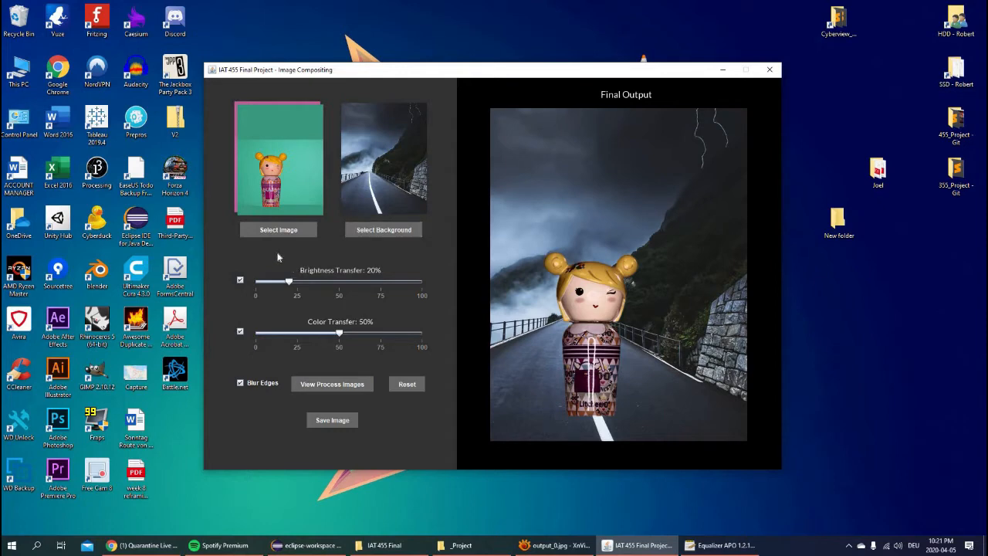
pyautogui.moveTo(347, 280)
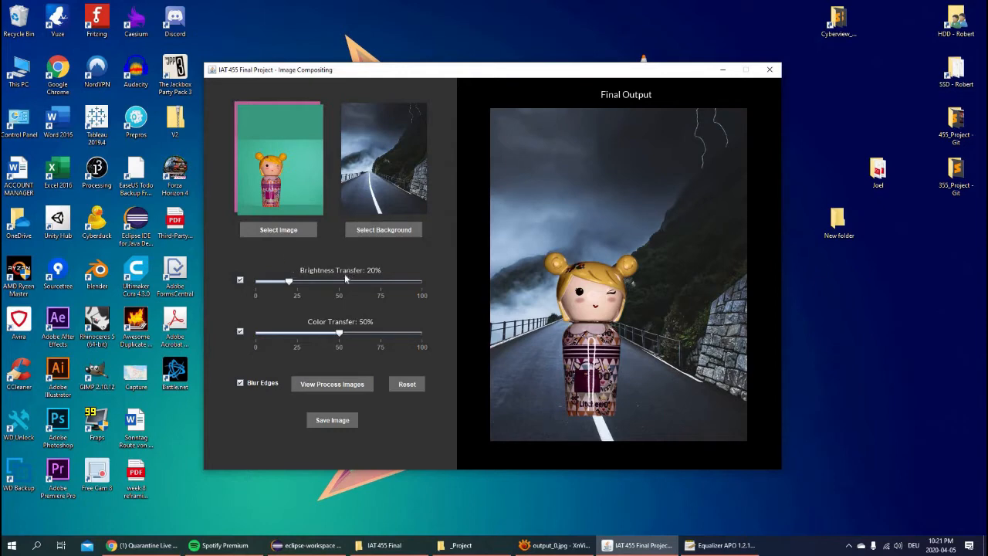
pyautogui.moveTo(320, 320)
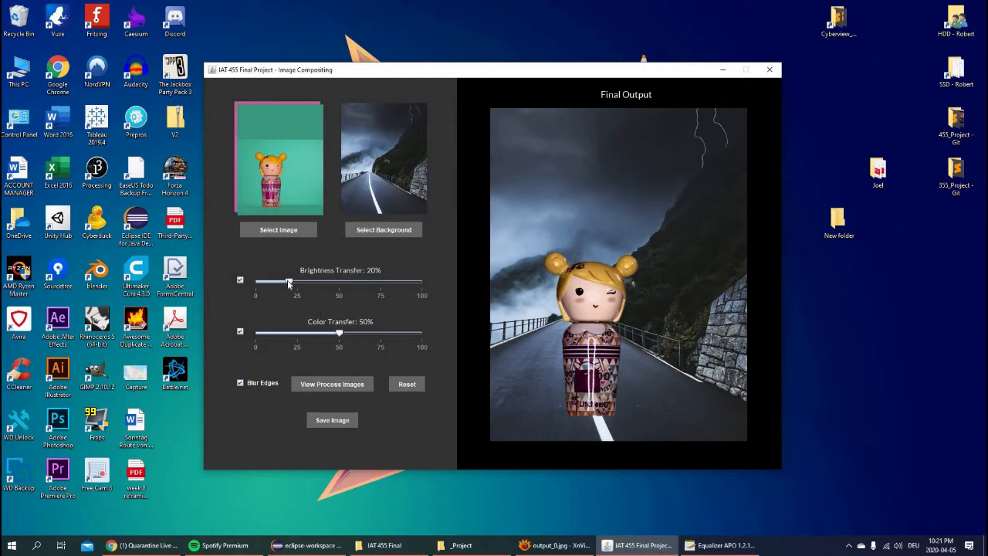
# Step: Sweep brightness transfer from 100% down to 0% and back to 100%
pyautogui.moveTo(290, 281); pyautogui.dragTo(423, 281)
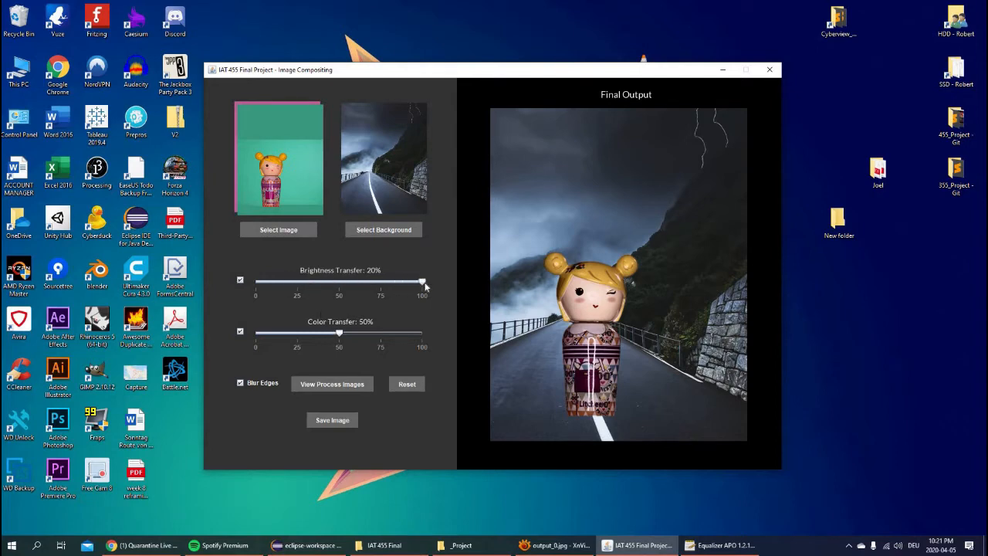
pyautogui.moveTo(423, 281); pyautogui.dragTo(334, 281)
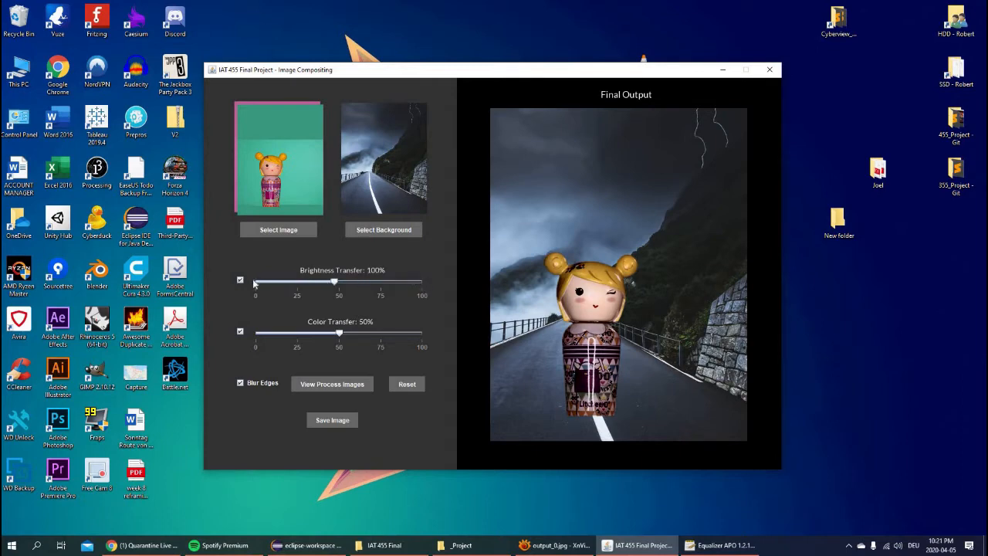
pyautogui.moveTo(333, 281); pyautogui.dragTo(257, 281)
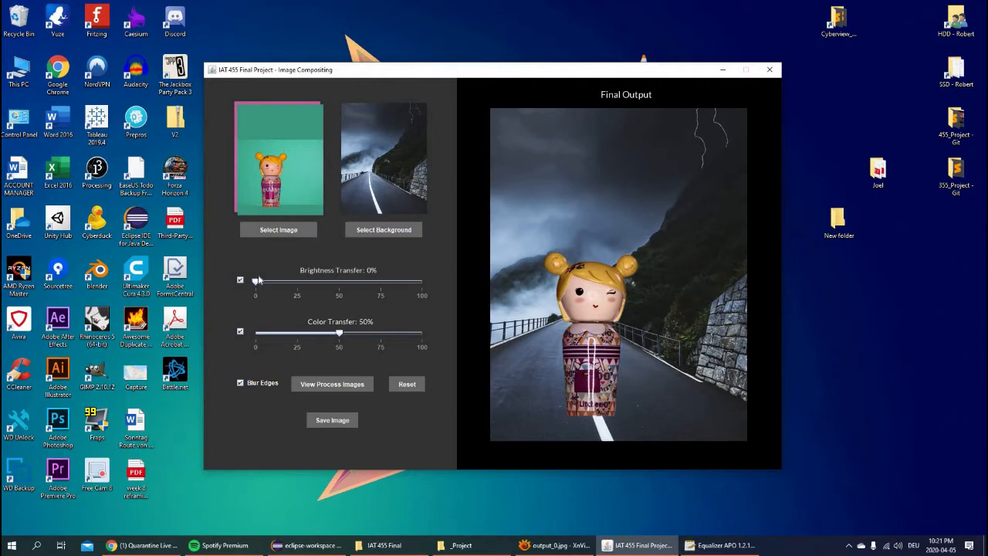
pyautogui.moveTo(256, 281); pyautogui.dragTo(423, 281)
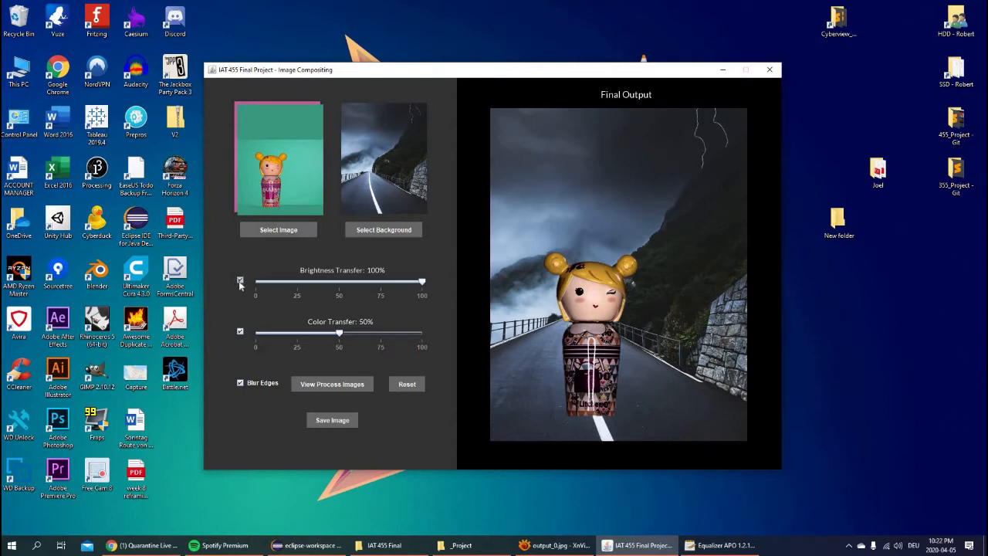
# Step: Disable brightness transfer and raise colour transfer to 100%
pyautogui.click(241, 280)
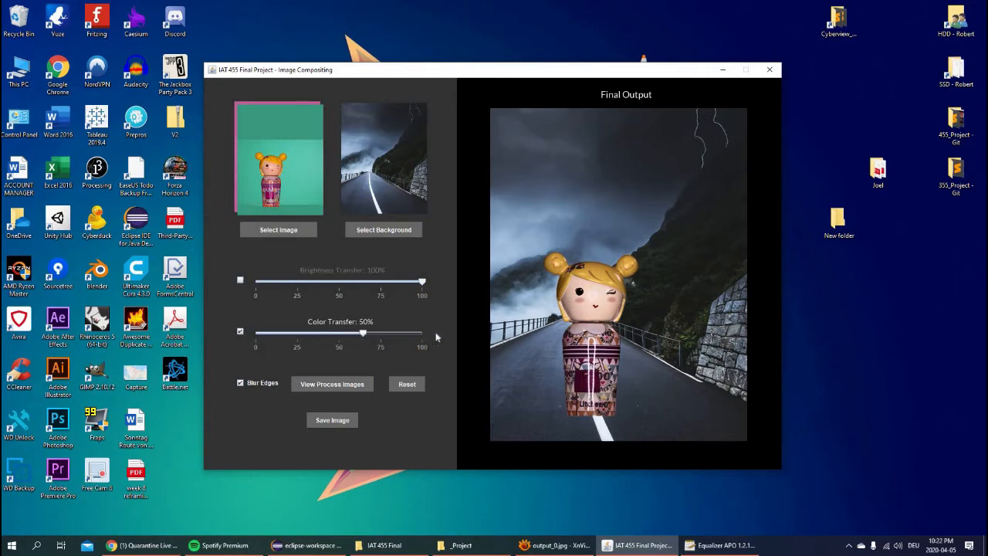
pyautogui.moveTo(363, 332); pyautogui.dragTo(423, 332)
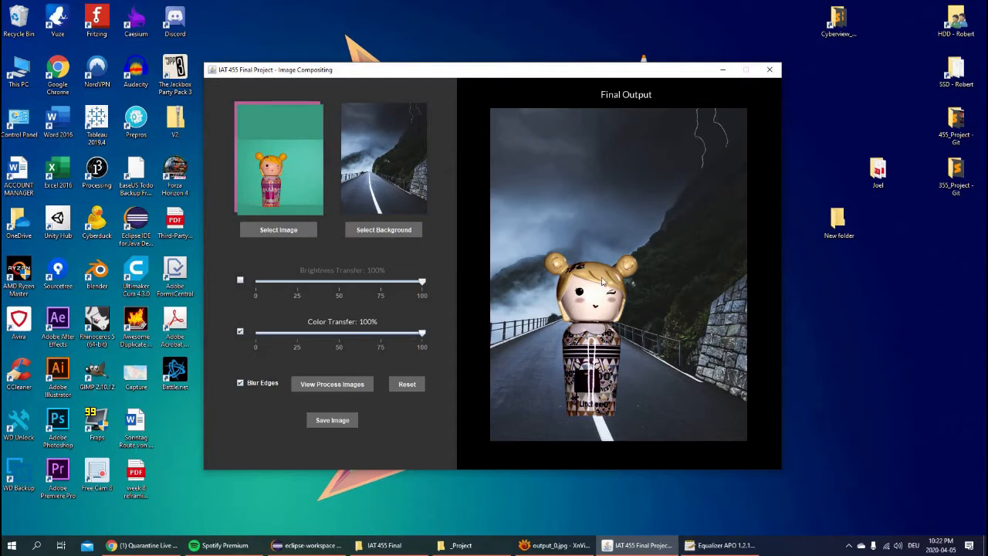
pyautogui.moveTo(618, 291)
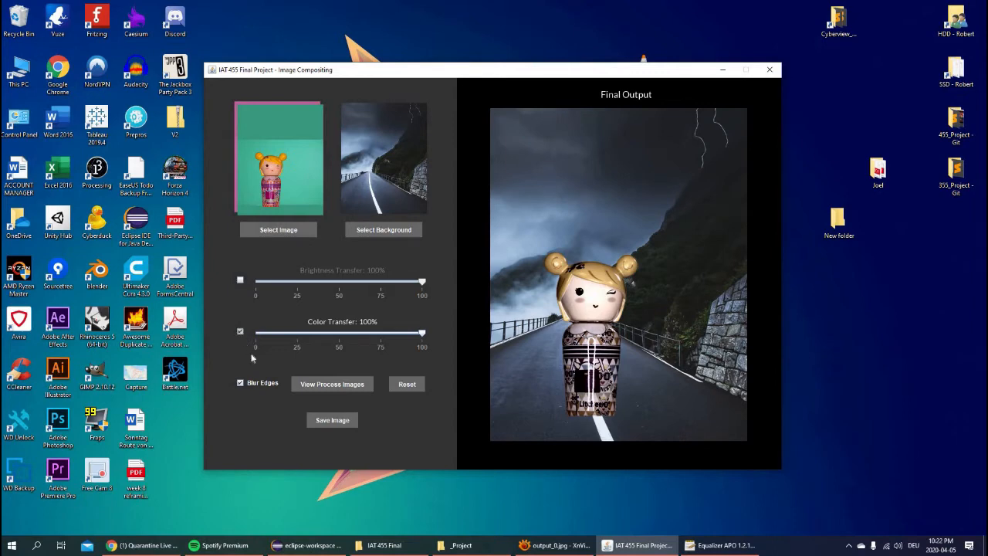
# Step: Disable colour transfer, toggle edge blurring off and on, then reset to 20% brightness and 50% colour
pyautogui.click(241, 331)
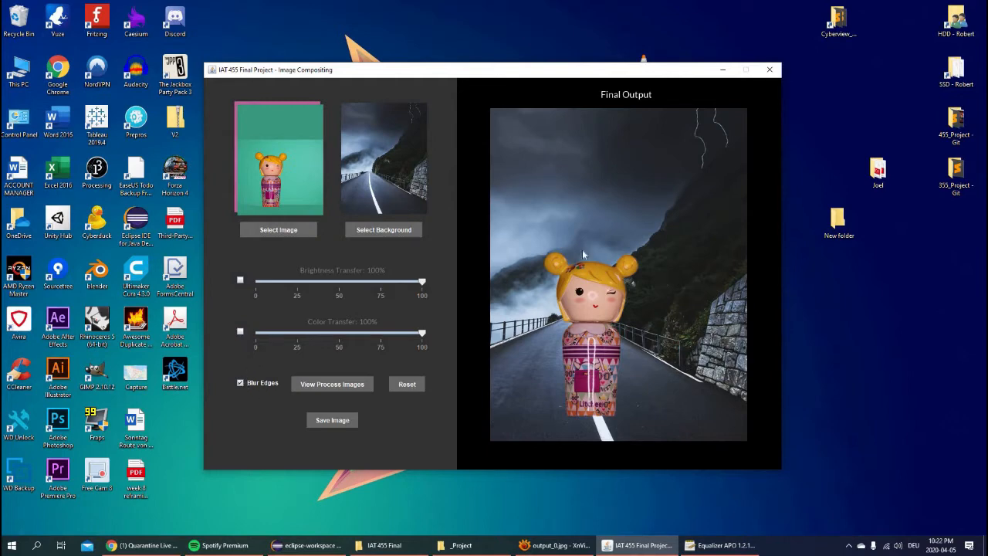
pyautogui.click(241, 383)
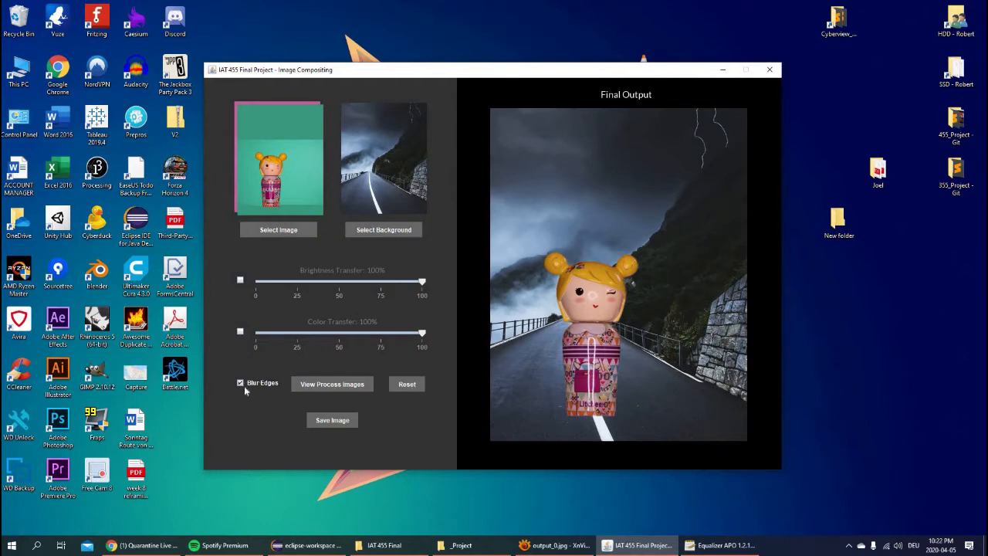
pyautogui.click(241, 383)
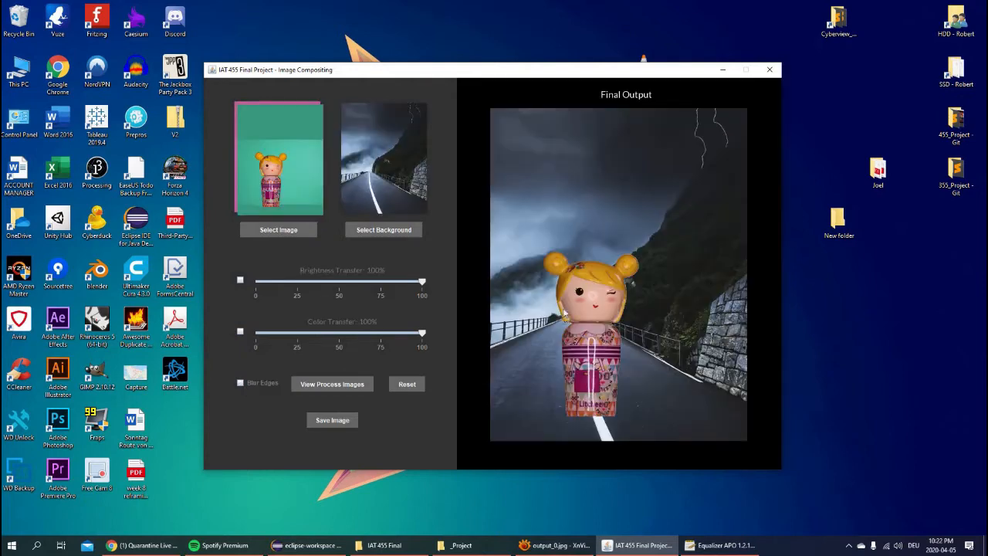
pyautogui.moveTo(569, 282)
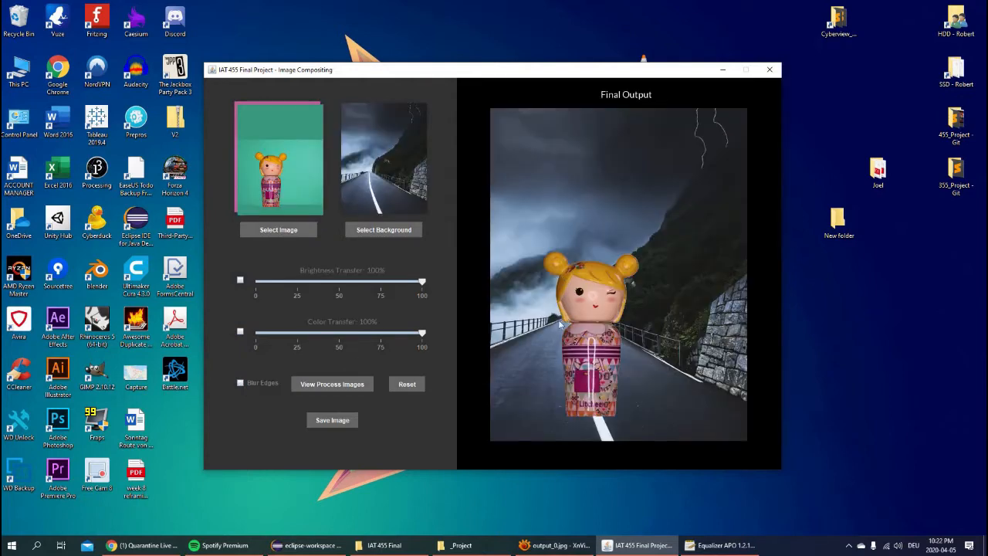
pyautogui.click(241, 383)
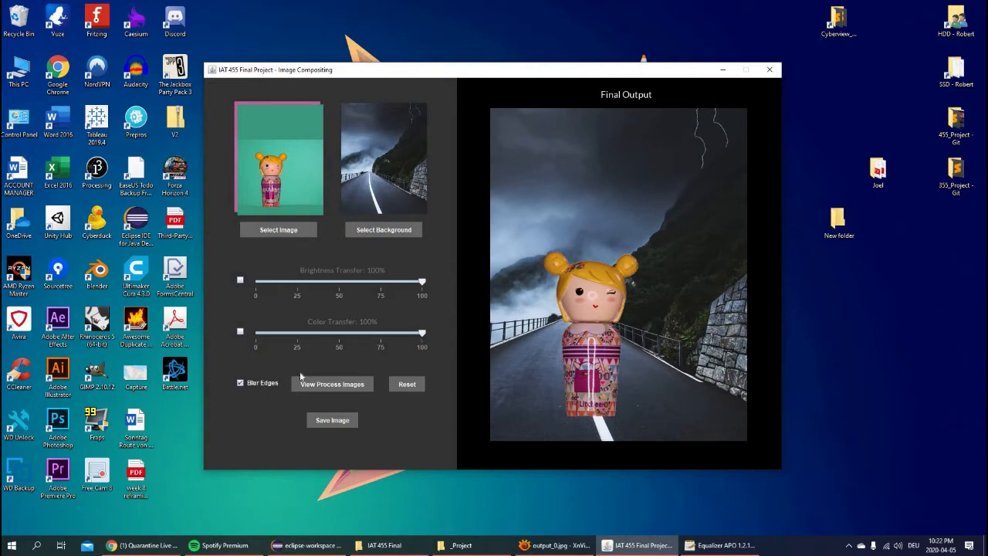
pyautogui.click(241, 383)
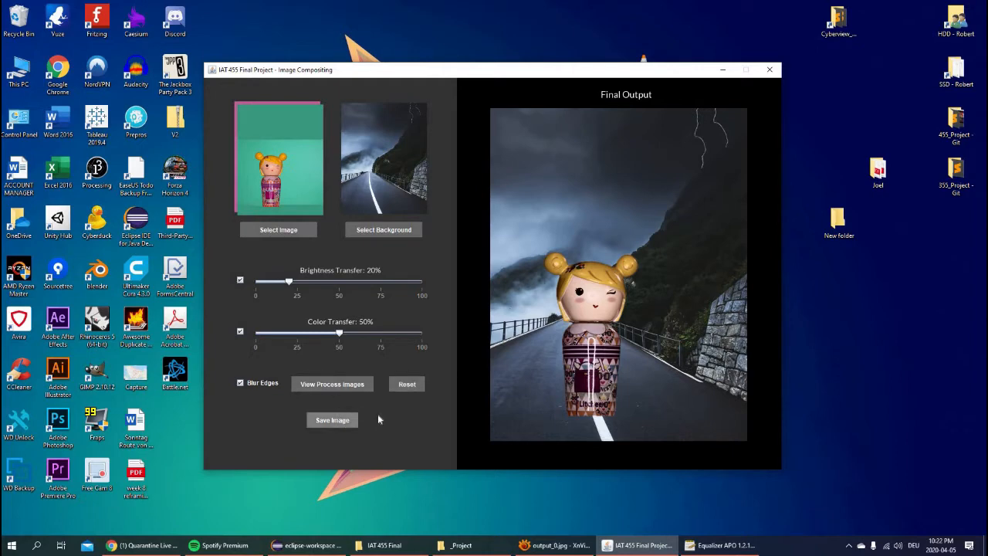
# Step: Save the current composite, then set the foreground to the Lighthouse
pyautogui.click(332, 420)
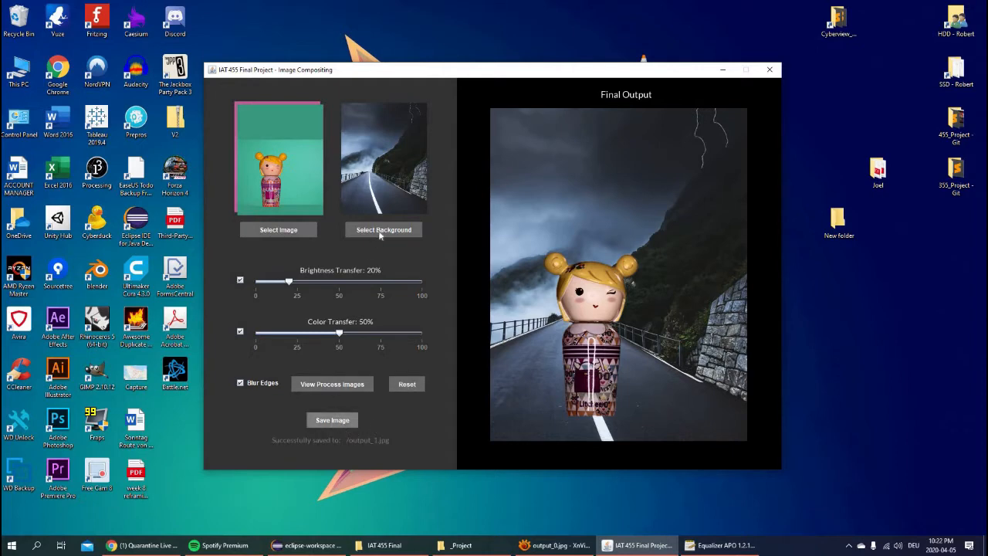
pyautogui.click(383, 229)
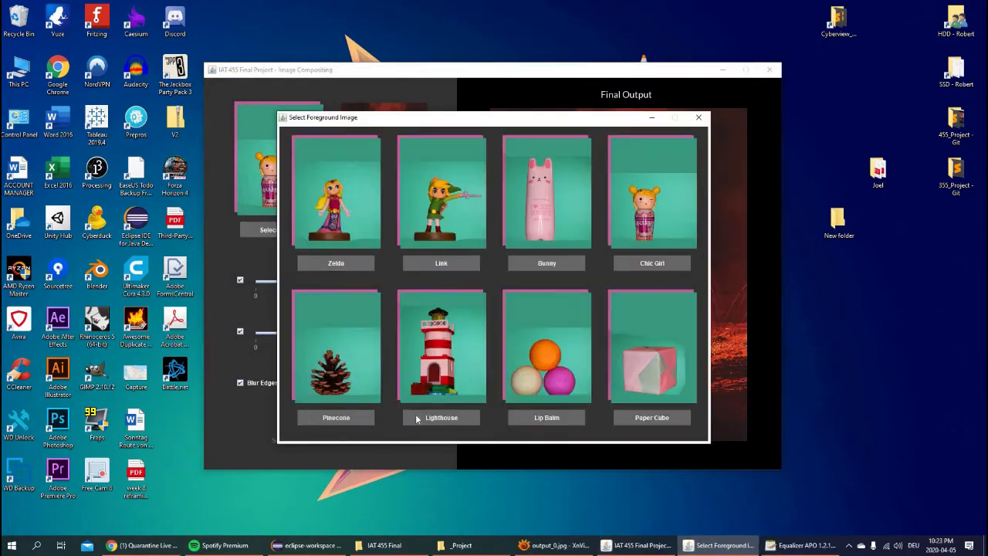
pyautogui.click(442, 346)
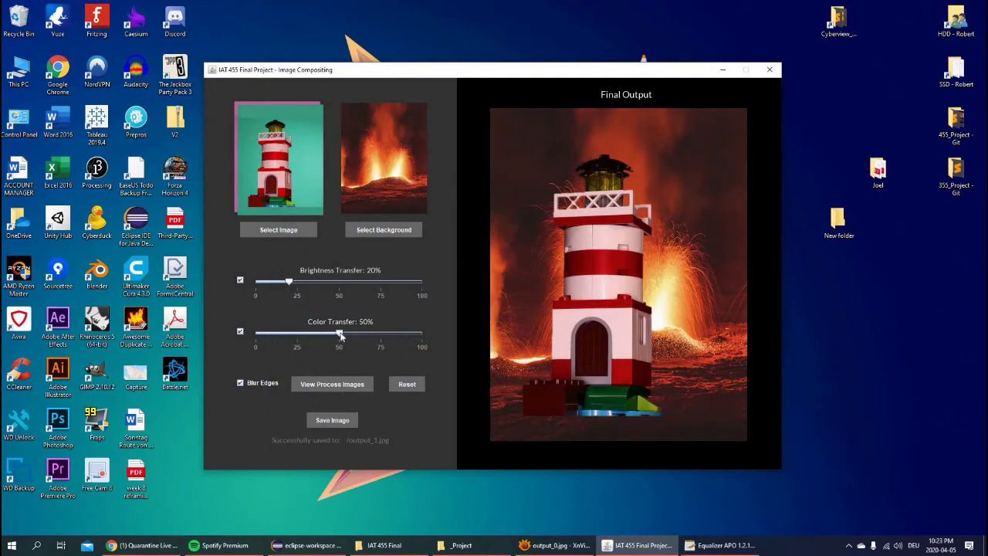
# Step: Set brightness transfer to 63% and save the lighthouse composite as an image
pyautogui.moveTo(340, 334); pyautogui.dragTo(392, 334)
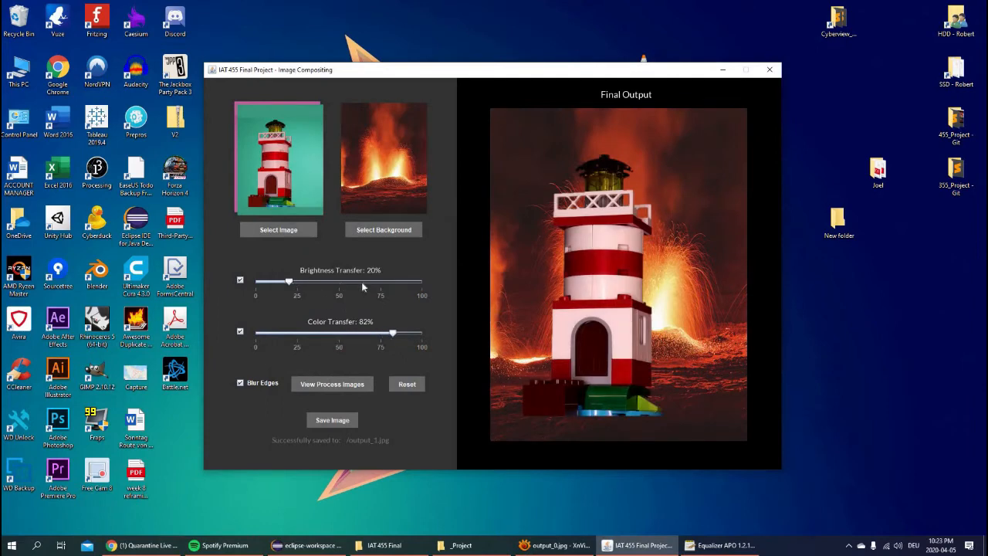
pyautogui.moveTo(287, 281); pyautogui.dragTo(361, 281)
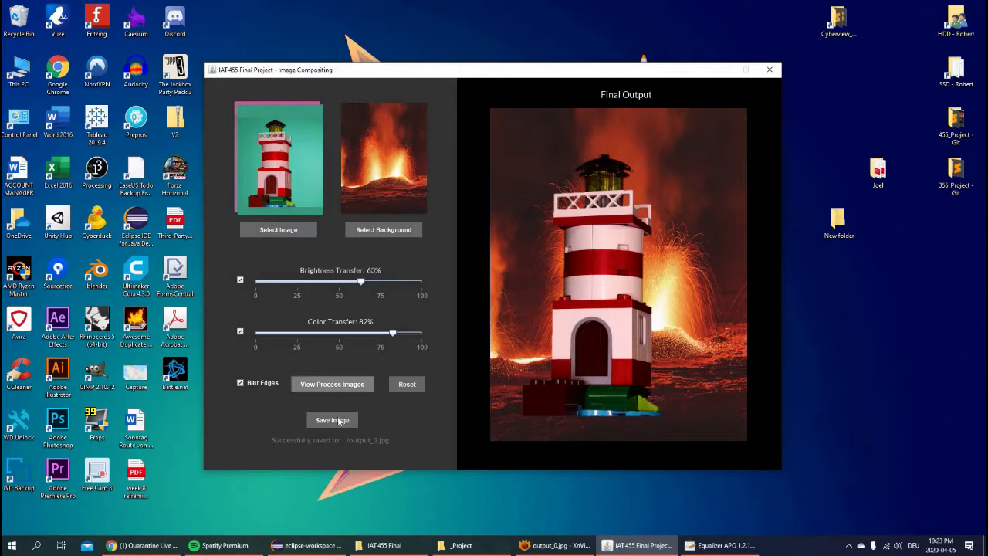
pyautogui.click(332, 420)
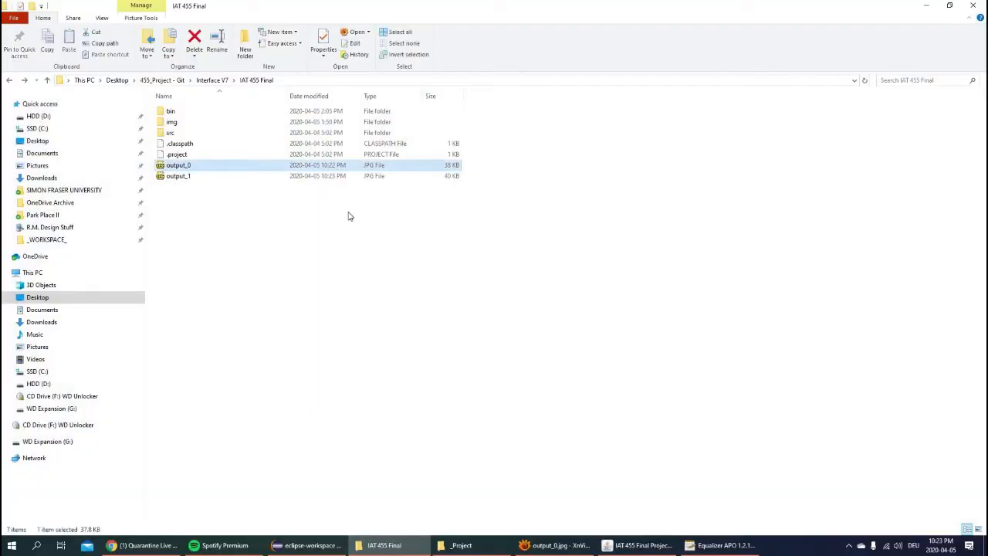
# Step: View the saved output_1 JPG from the IAT 455 Final folder
pyautogui.doubleClick(177, 165)
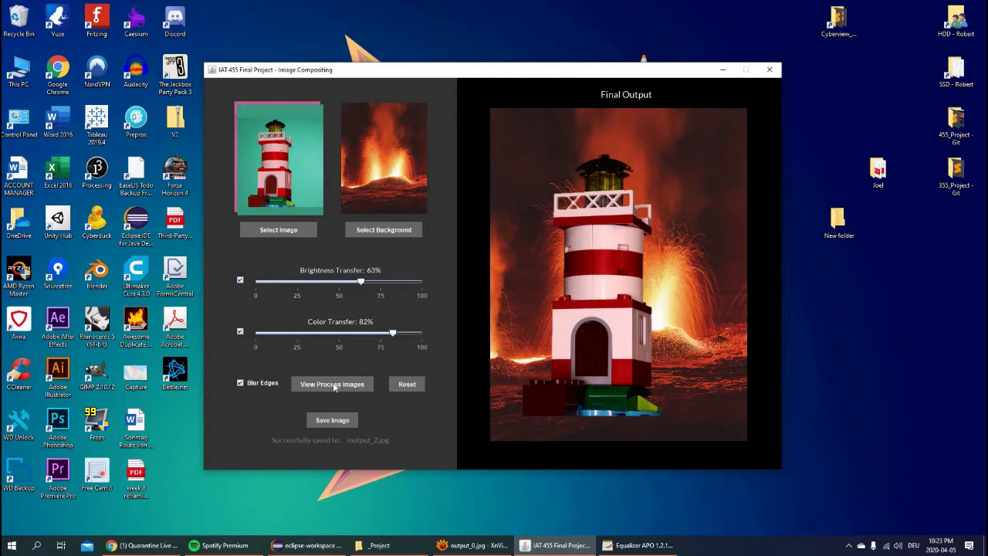
# Step: Show the process images and advance from the chromakey stage to stage 2/3 matte refinement
pyautogui.click(331, 383)
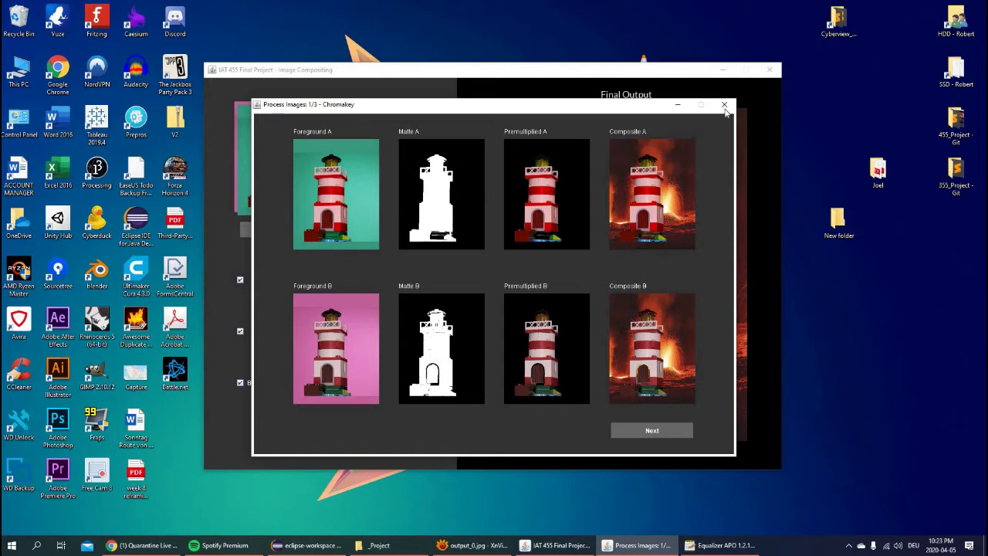
pyautogui.moveTo(440, 231)
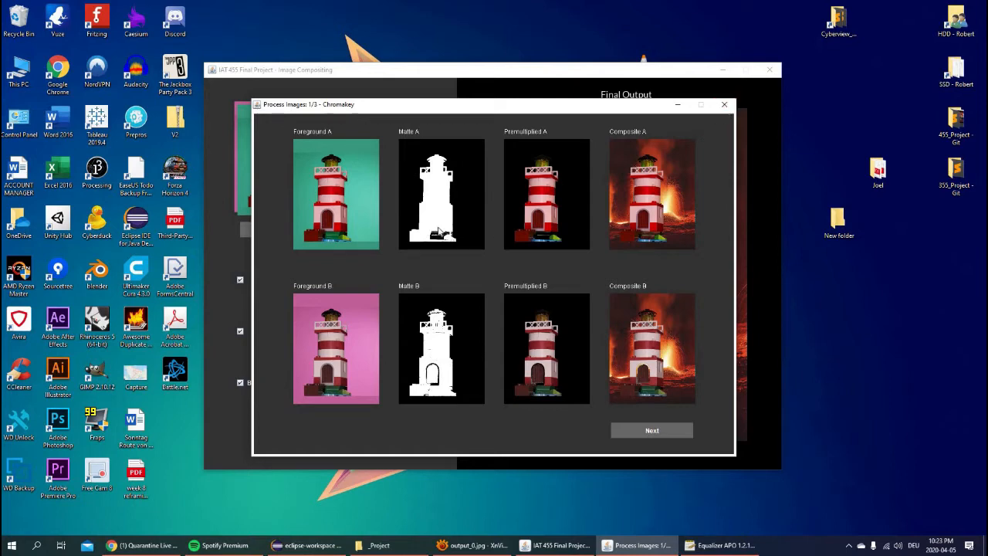
pyautogui.moveTo(439, 236)
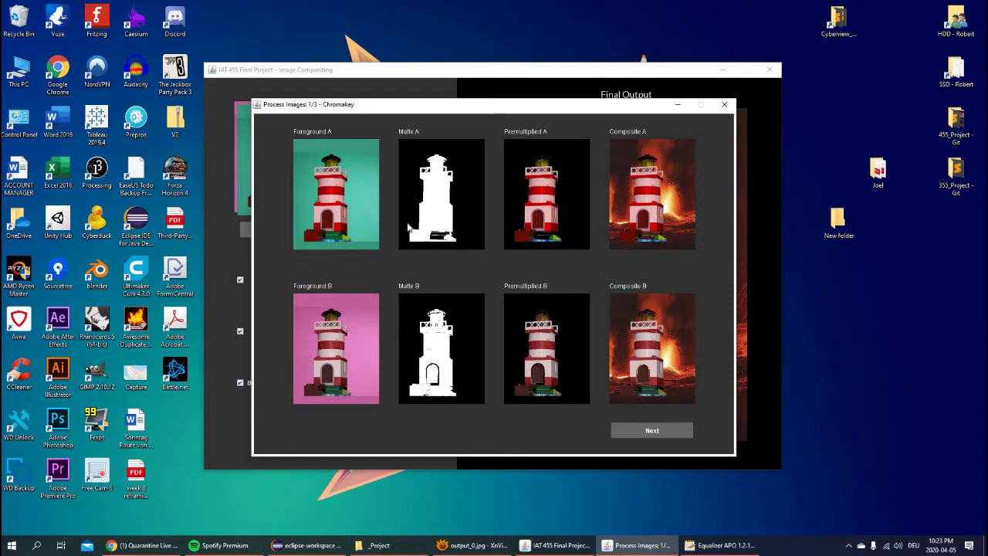
pyautogui.moveTo(379, 352)
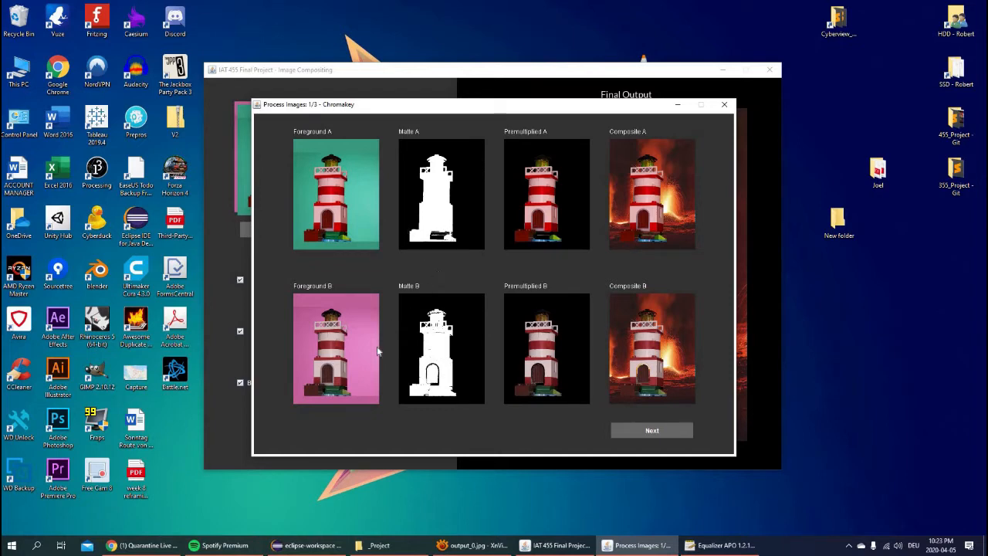
pyautogui.moveTo(436, 388)
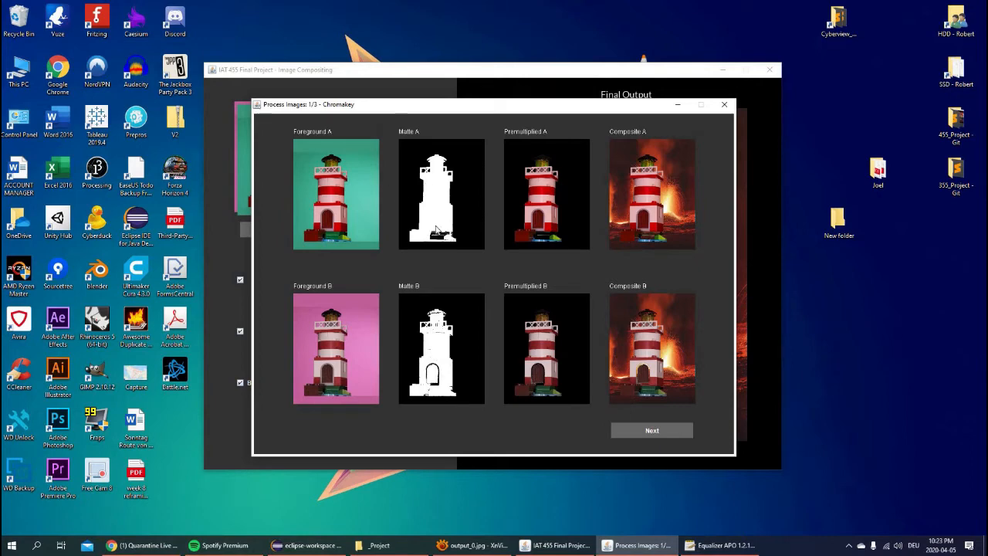
pyautogui.moveTo(328, 241)
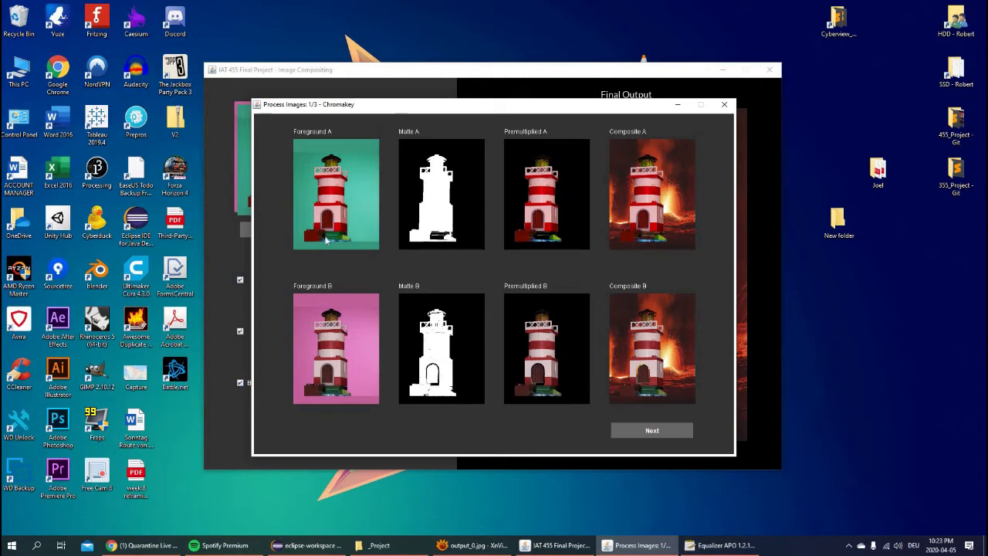
pyautogui.moveTo(355, 386)
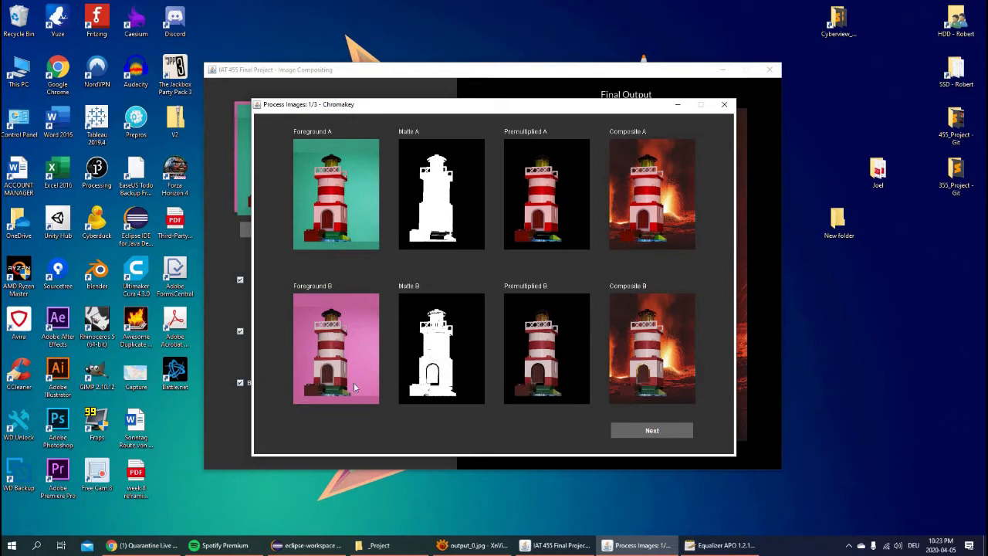
pyautogui.moveTo(416, 224)
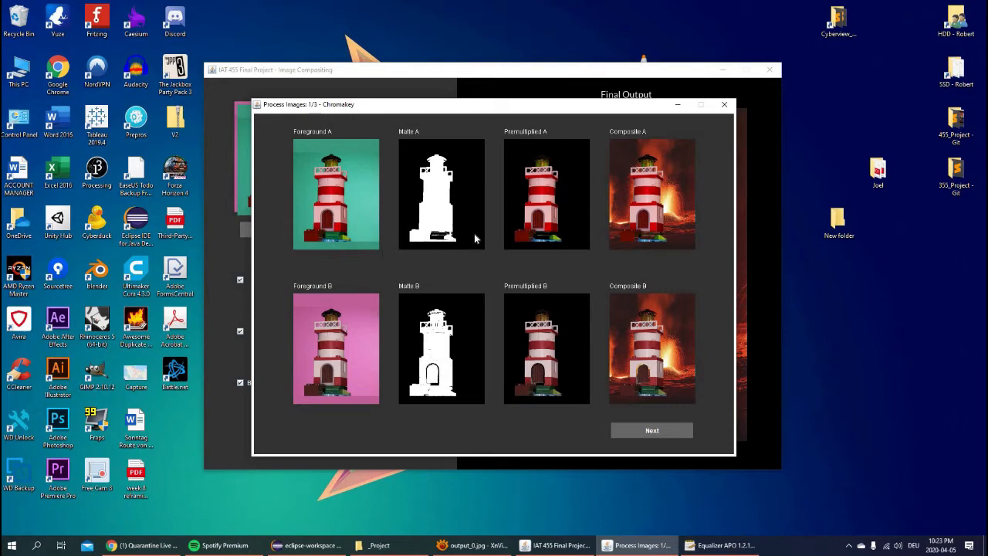
pyautogui.click(651, 429)
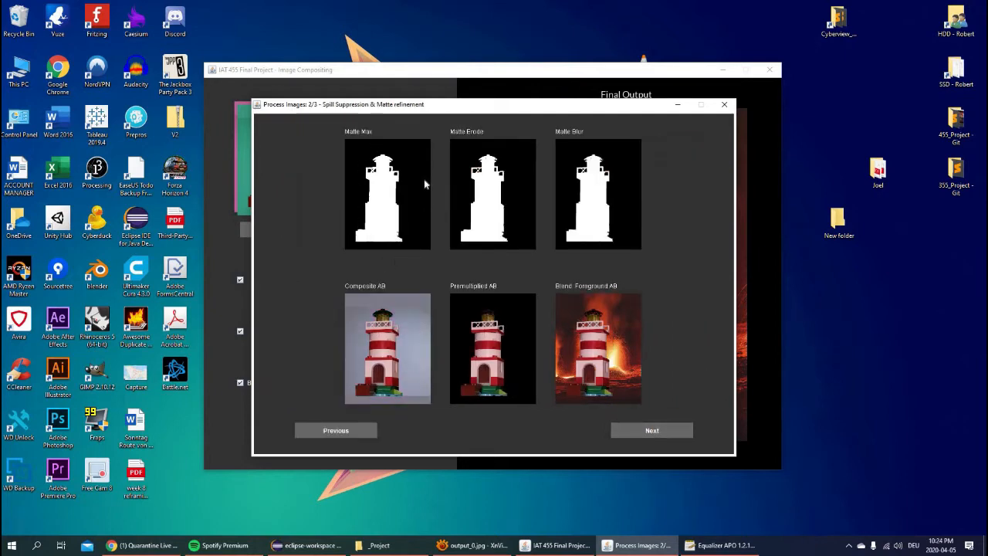
pyautogui.moveTo(414, 188)
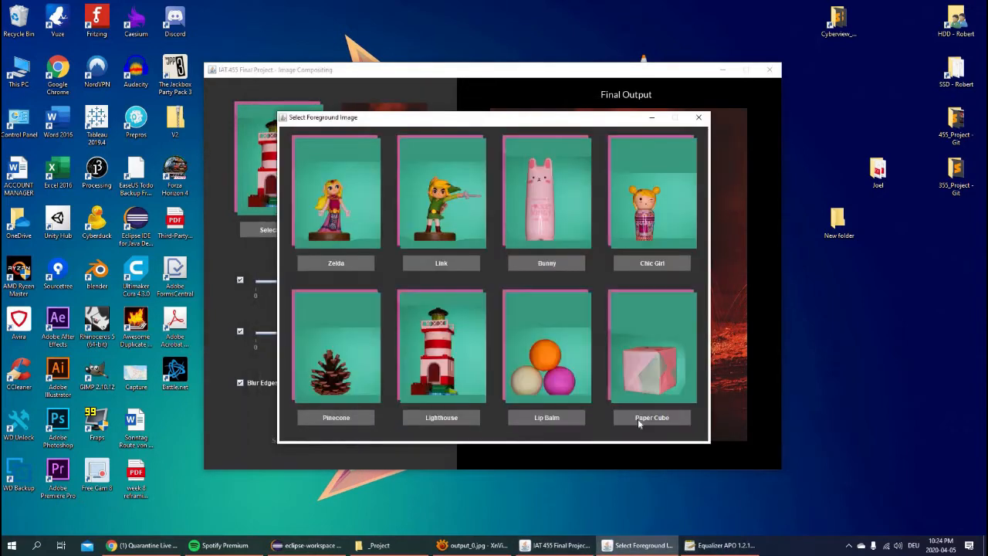
# Step: Use the Paper Cube foreground with 8% colour and 35% brightness transfer, then show its process images
pyautogui.click(652, 346)
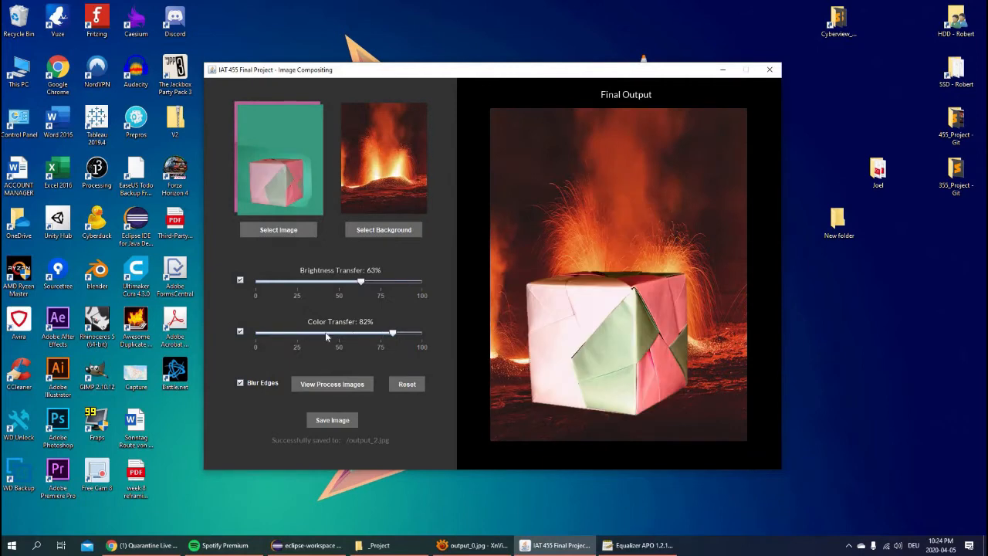
pyautogui.moveTo(392, 333); pyautogui.dragTo(265, 334)
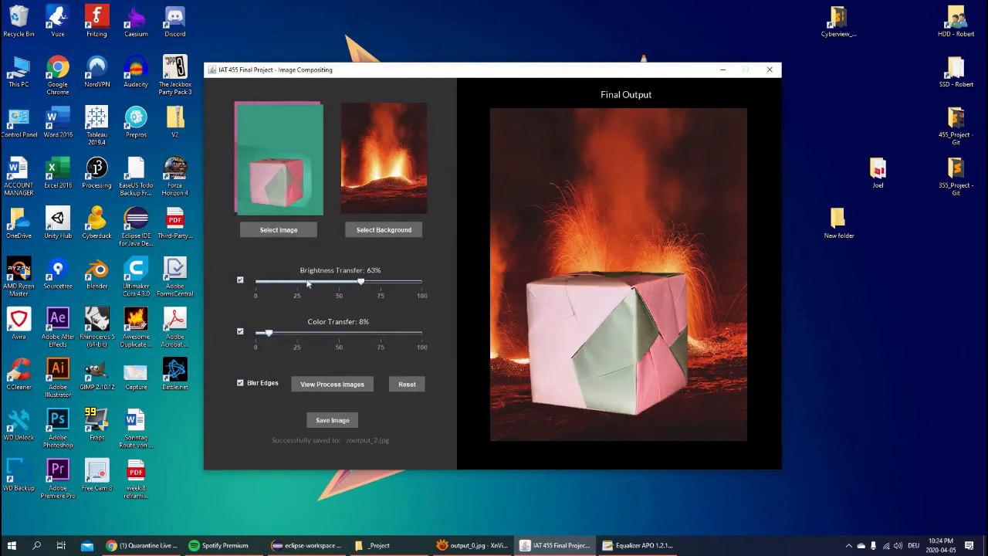
pyautogui.moveTo(361, 281); pyautogui.dragTo(308, 281)
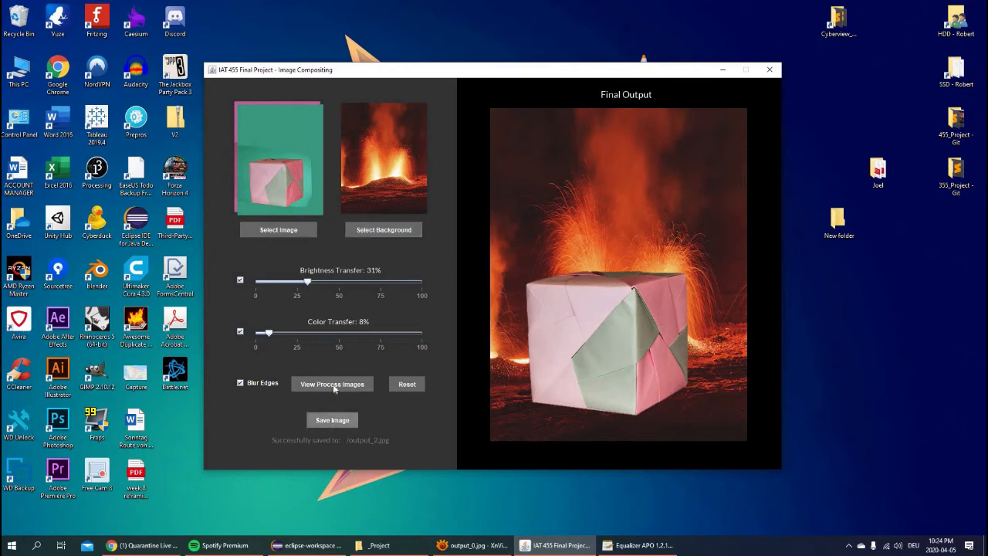
pyautogui.click(332, 383)
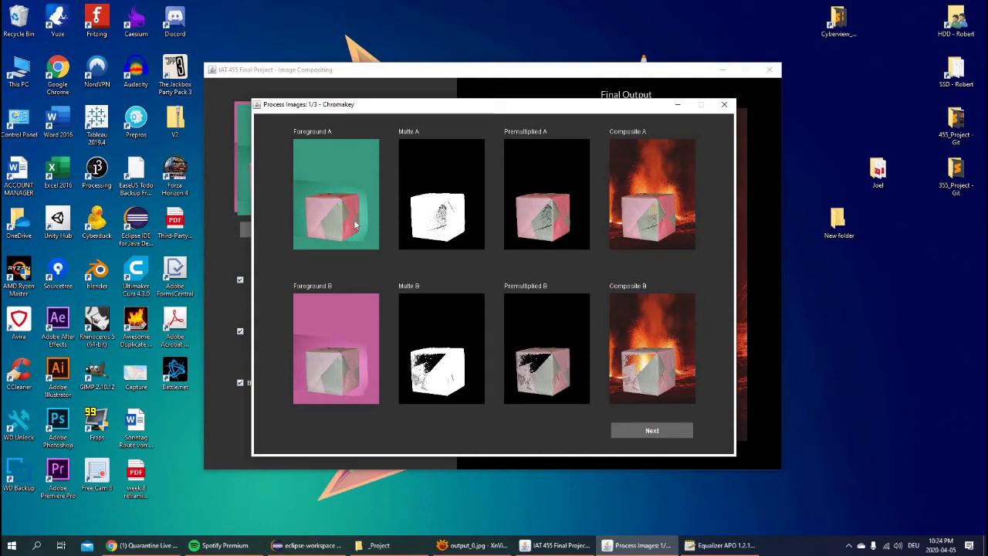
pyautogui.moveTo(325, 296)
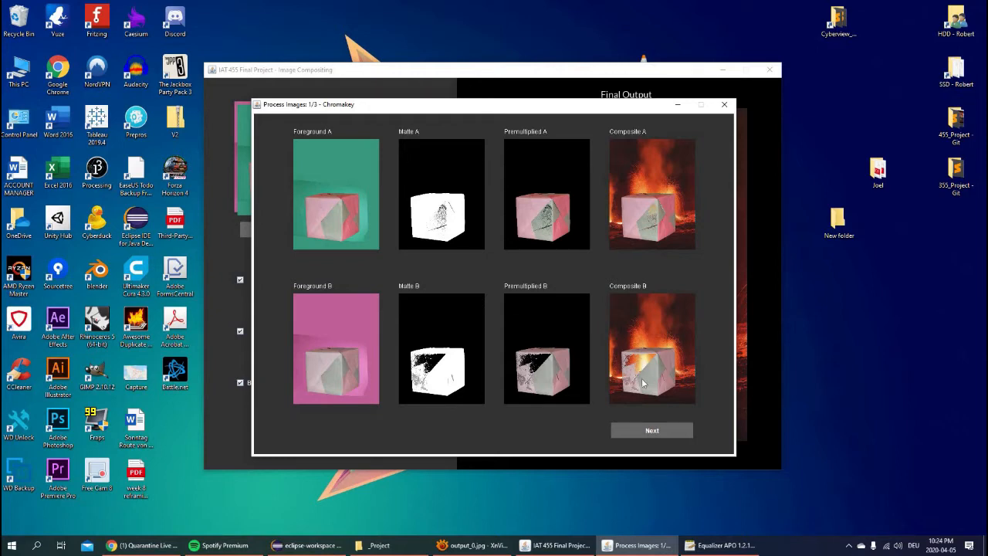
# Step: Page through the cube's process stages back and forth, ending at stage 3/3 colour and brightness transfer
pyautogui.click(651, 429)
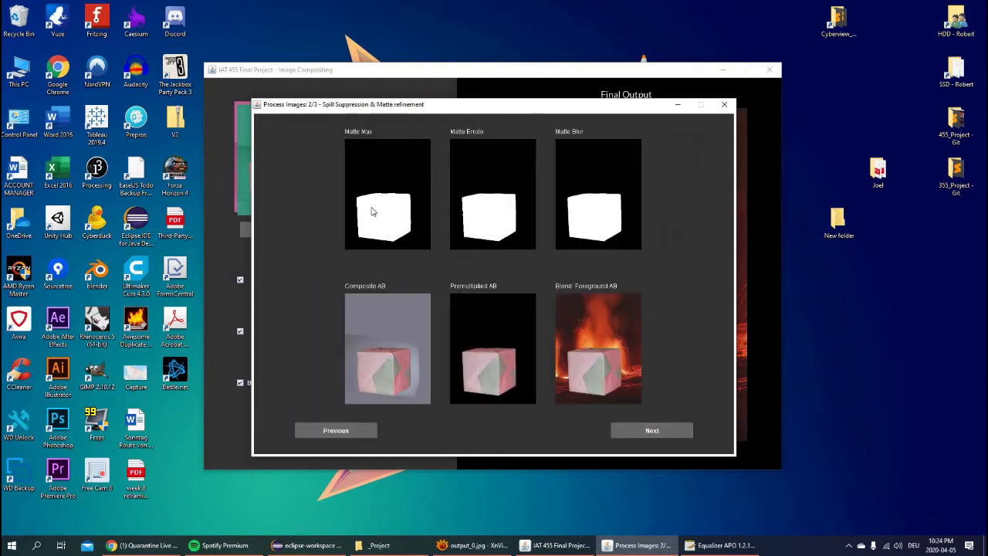
pyautogui.moveTo(386, 238)
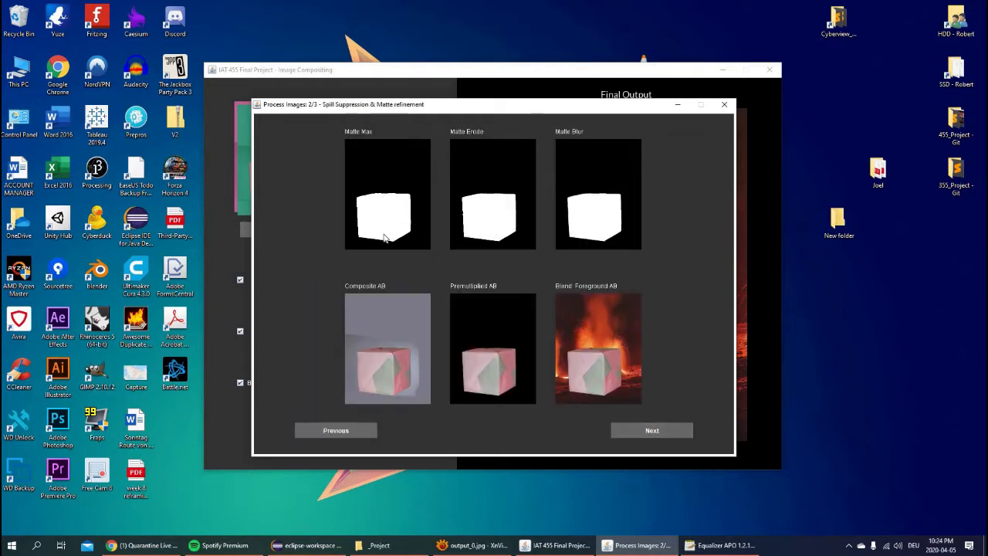
pyautogui.click(335, 429)
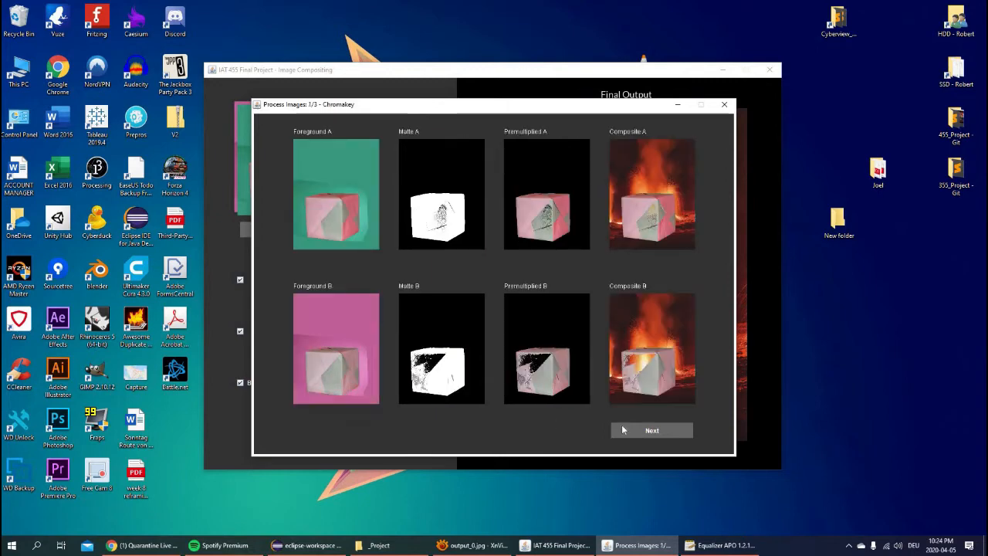
pyautogui.click(651, 429)
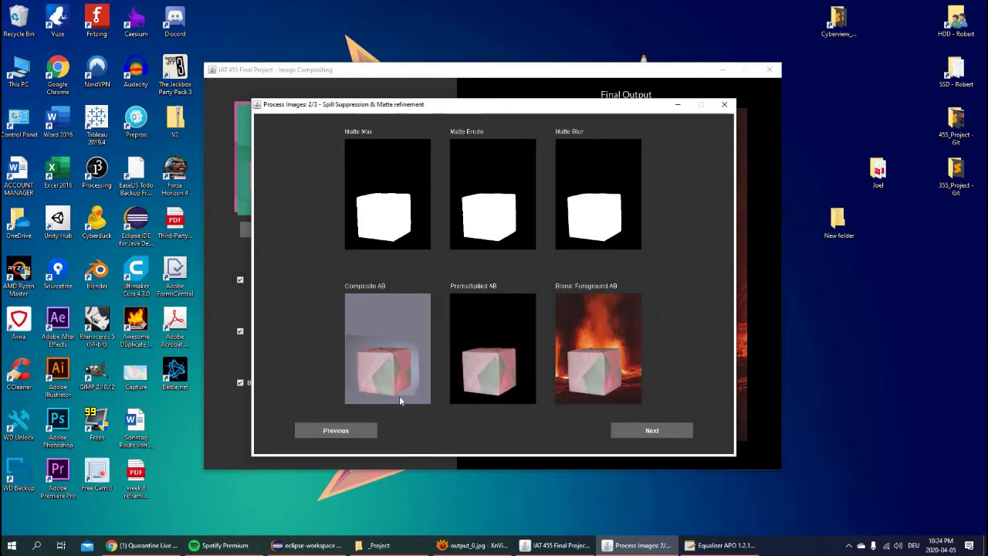
pyautogui.moveTo(454, 361)
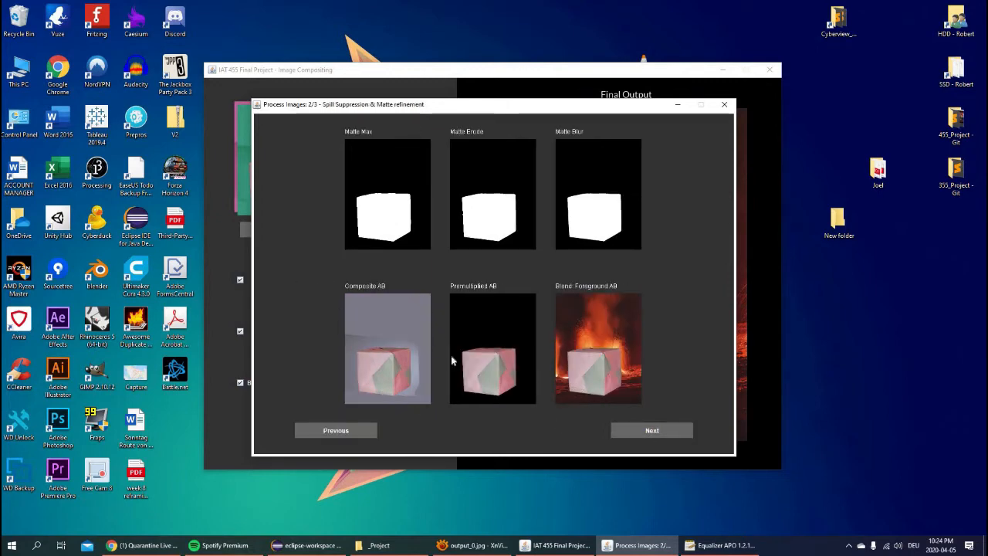
pyautogui.click(651, 429)
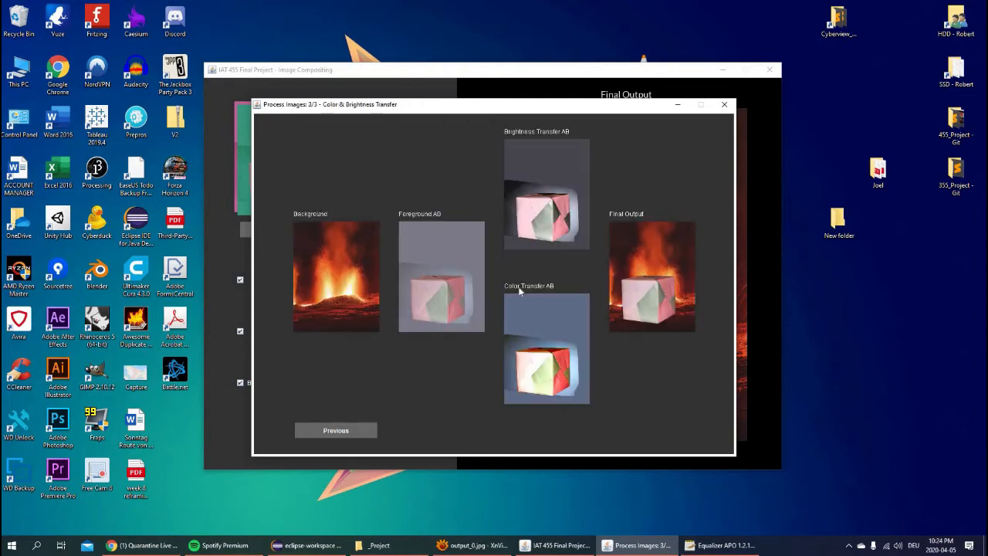
pyautogui.moveTo(307, 214)
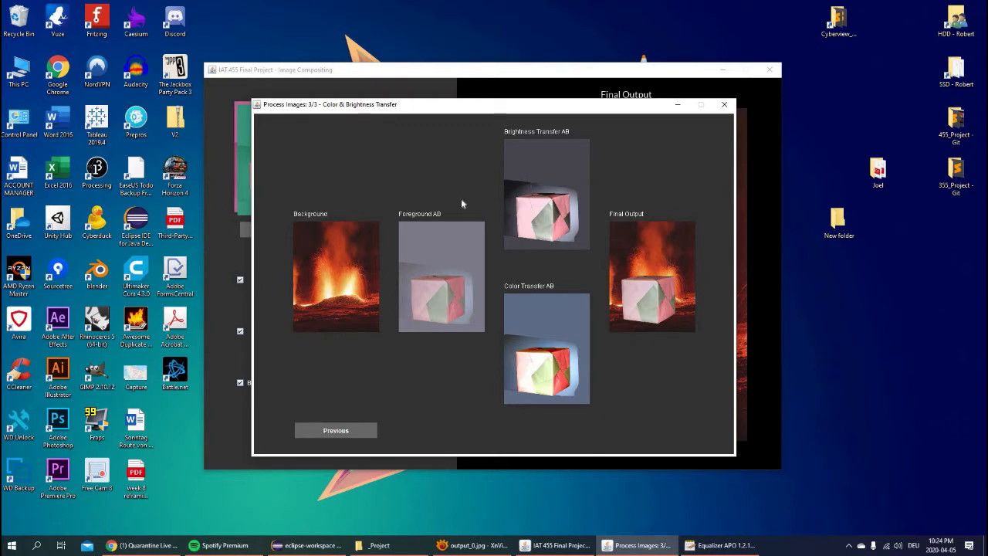
pyautogui.moveTo(568, 347)
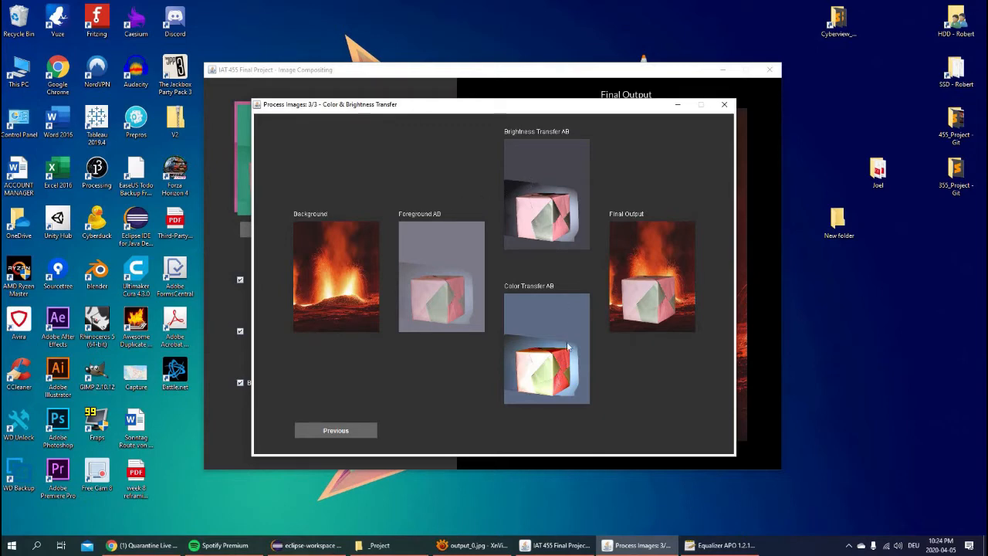
pyautogui.moveTo(396, 275)
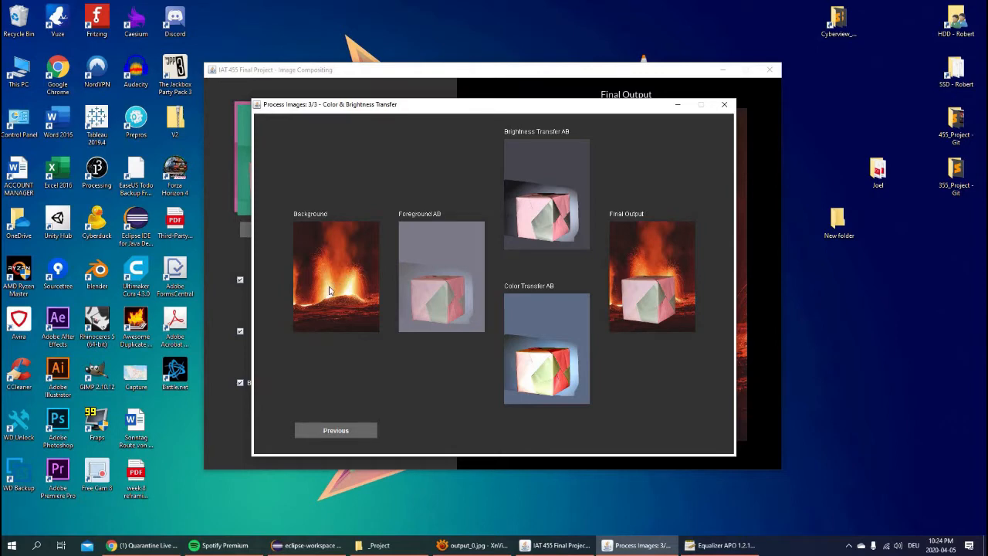
pyautogui.moveTo(456, 283)
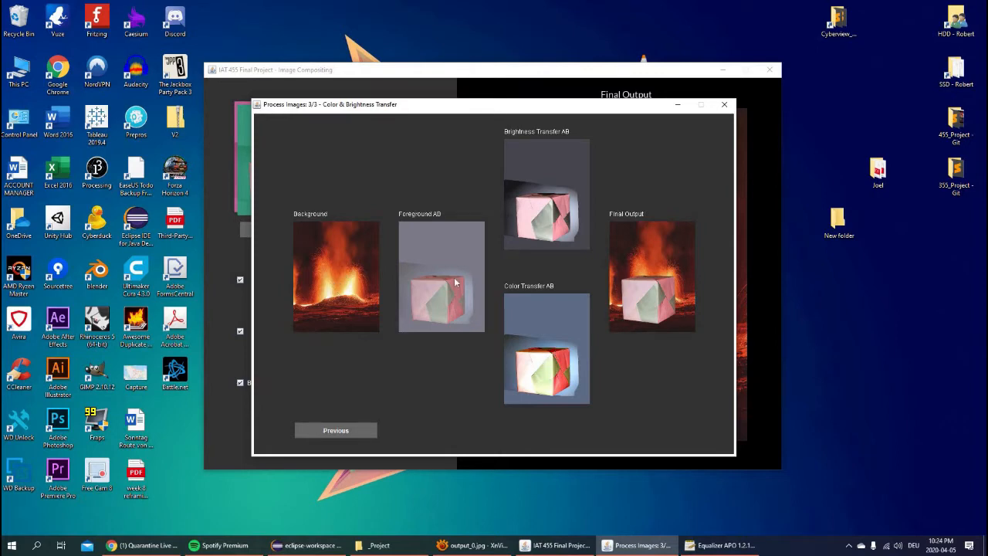
pyautogui.moveTo(553, 365)
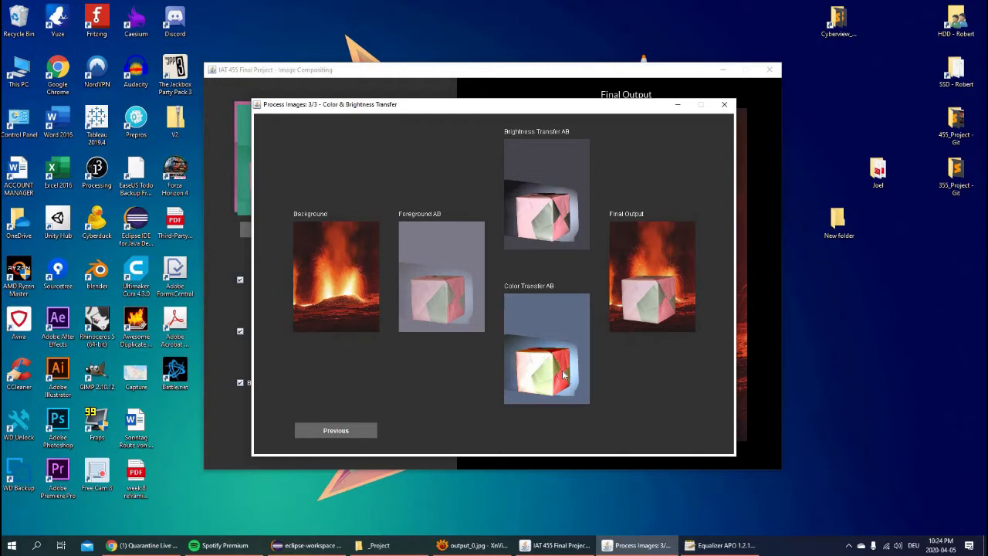
pyautogui.moveTo(556, 340)
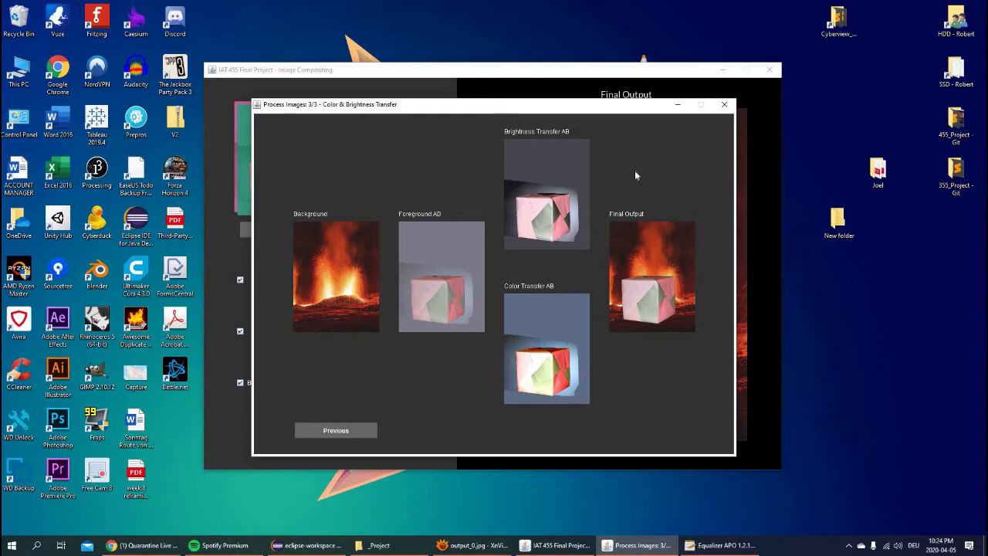
# Step: Show Operators.java in Eclipse and scroll to the HSV ranges and chromaKey method
pyautogui.click(725, 105)
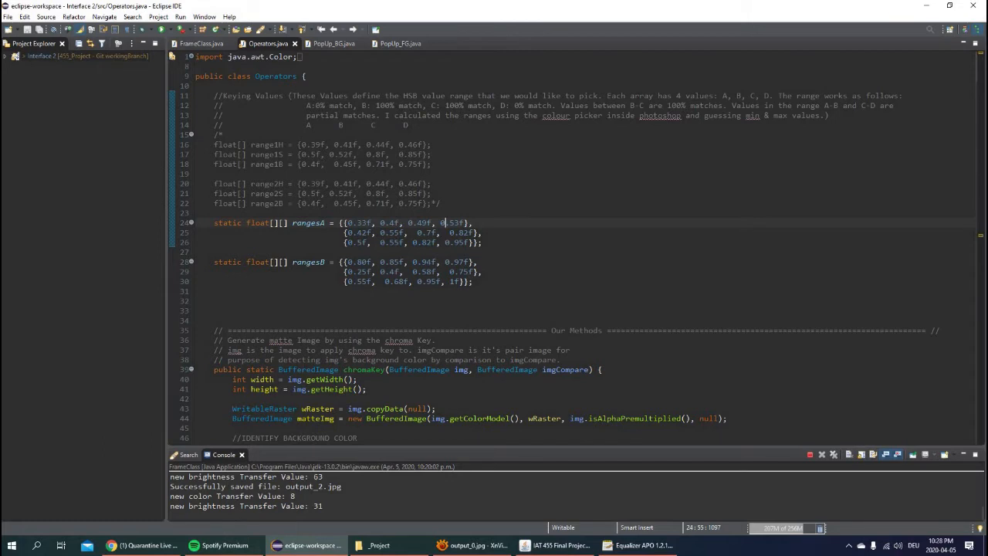
pyautogui.scroll(-3)
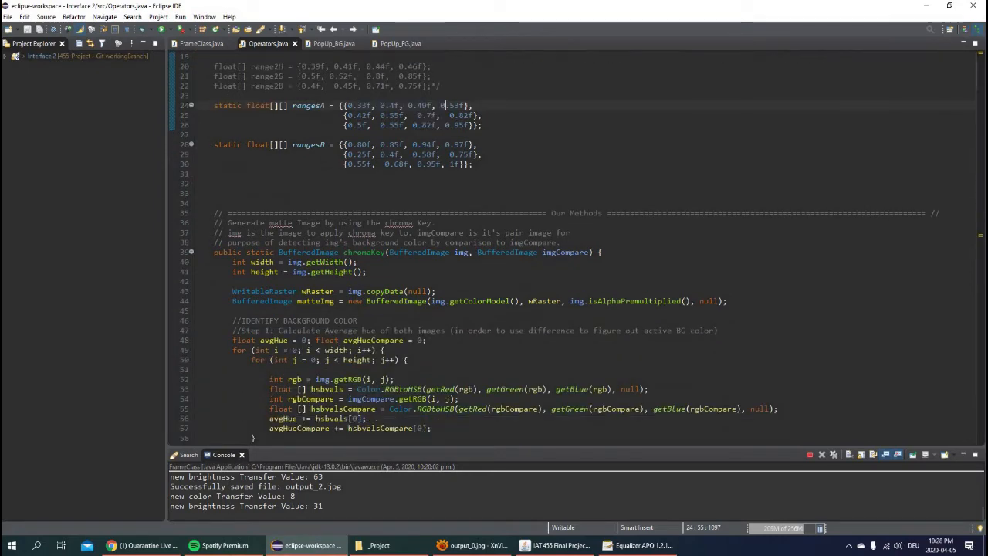
pyautogui.scroll(-3)
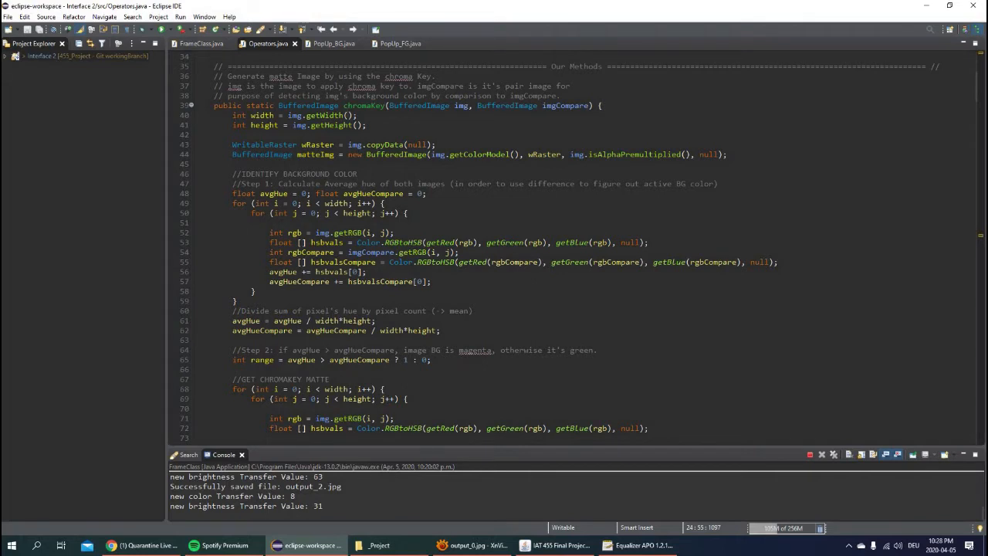
pyautogui.scroll(-3)
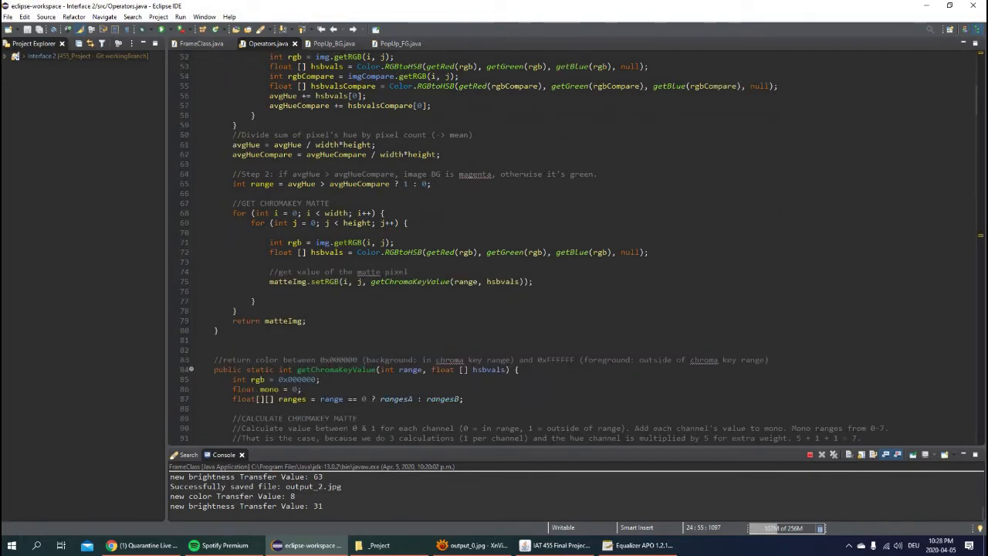
pyautogui.scroll(3)
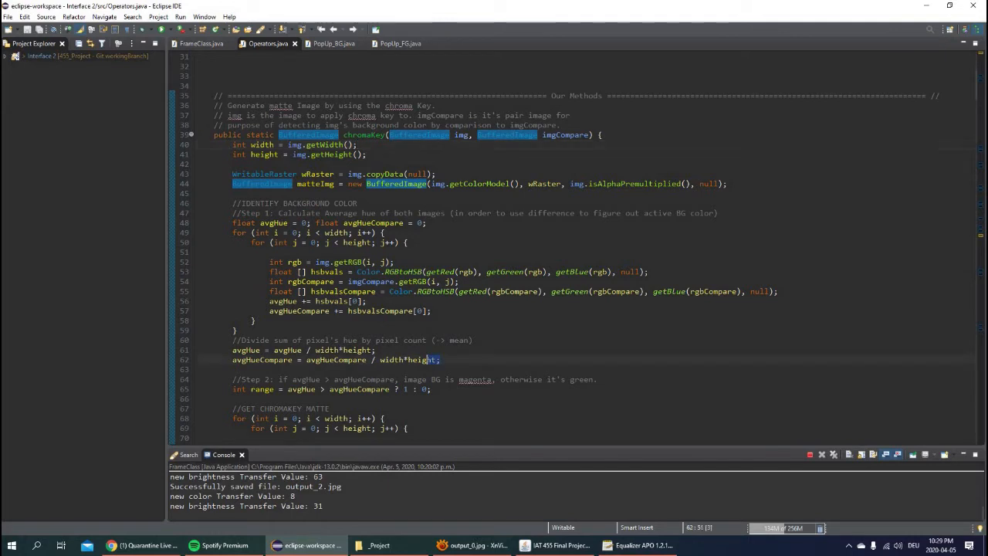
pyautogui.scroll(-3)
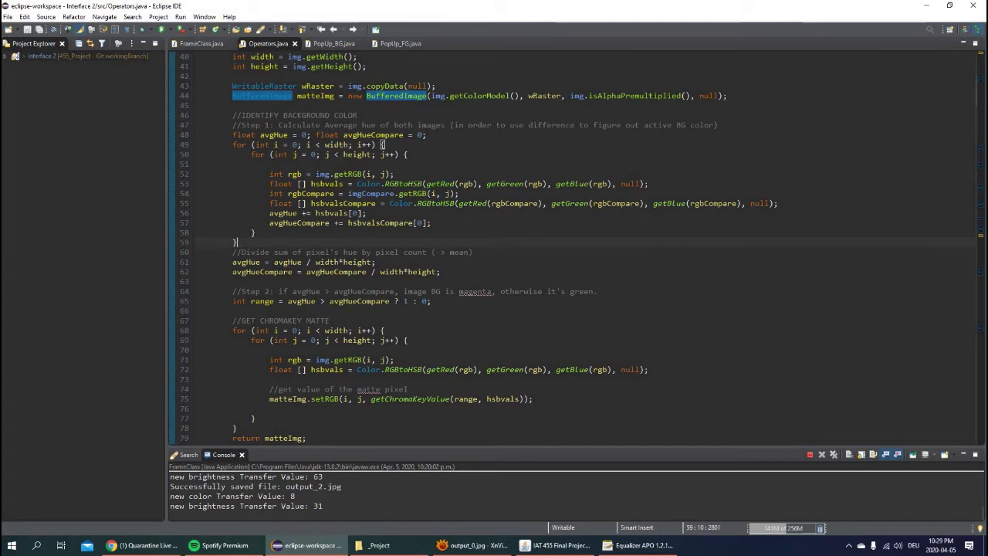
pyautogui.scroll(-3)
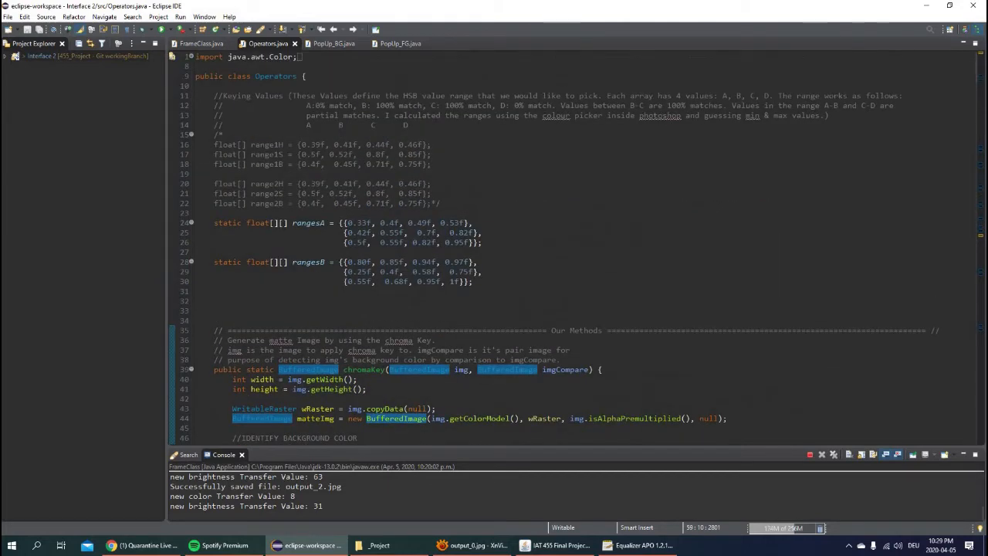
pyautogui.scroll(-3)
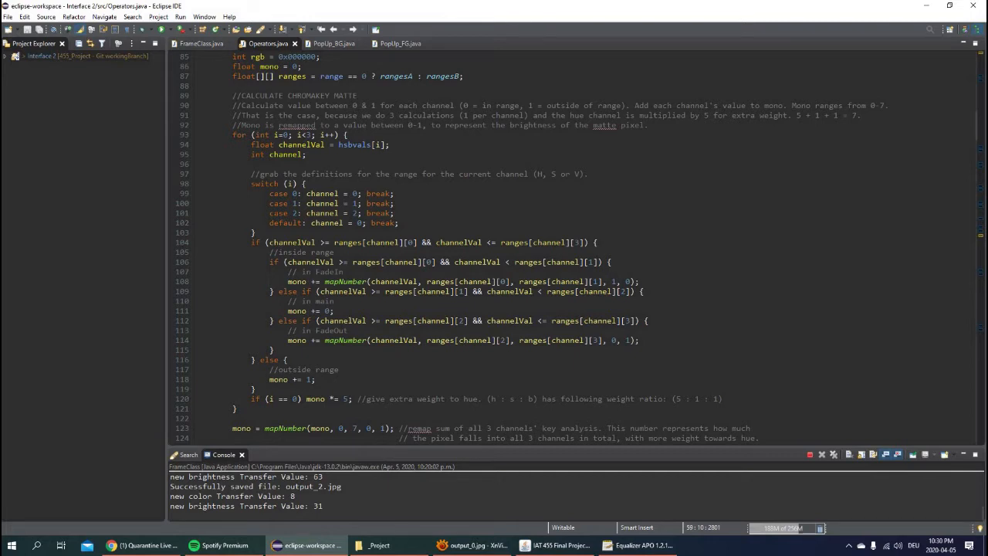
pyautogui.scroll(-3)
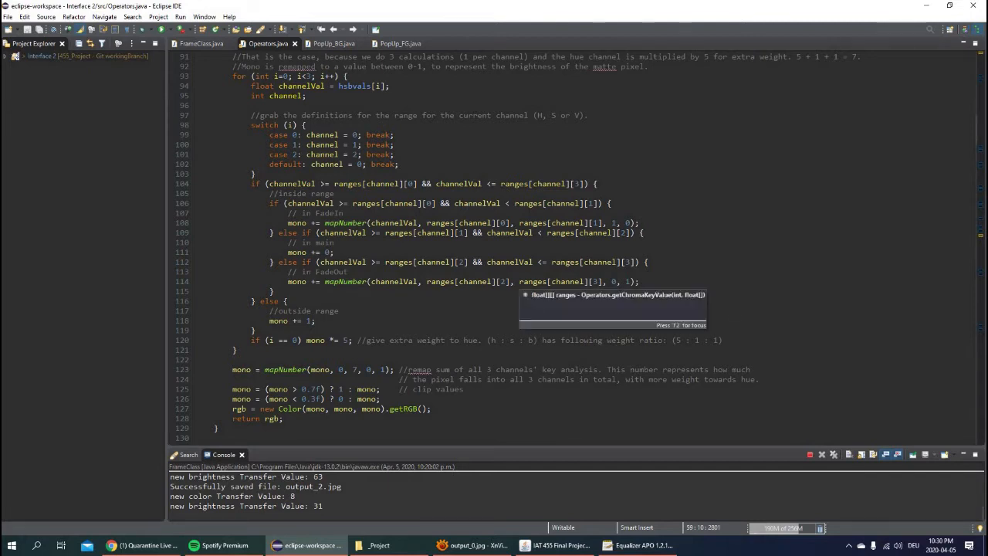
pyautogui.scroll(-3)
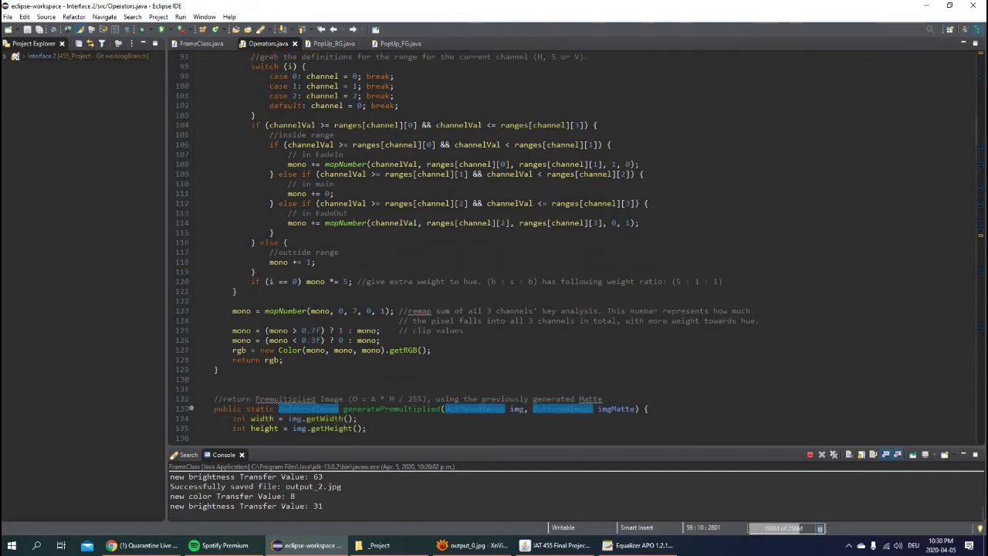
pyautogui.scroll(-3)
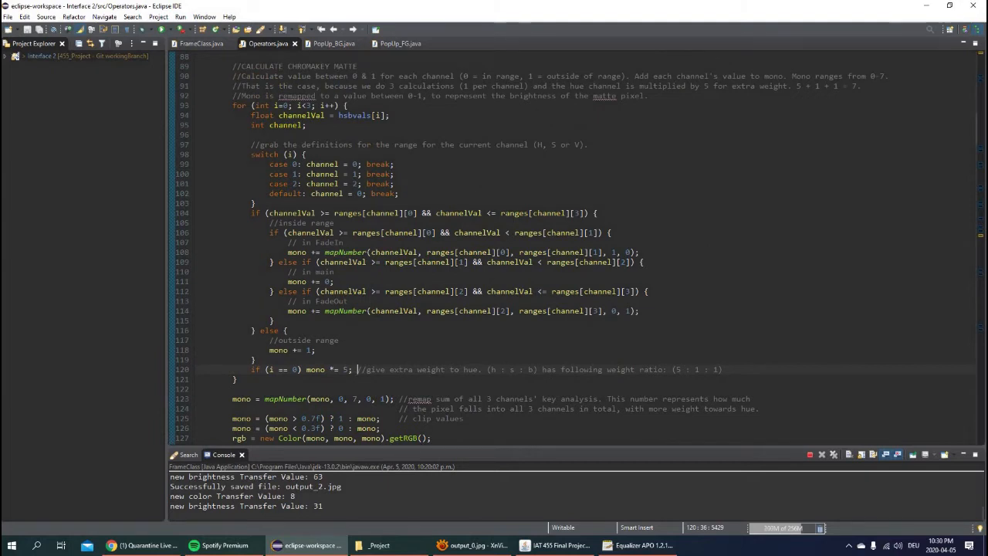
pyautogui.scroll(-3)
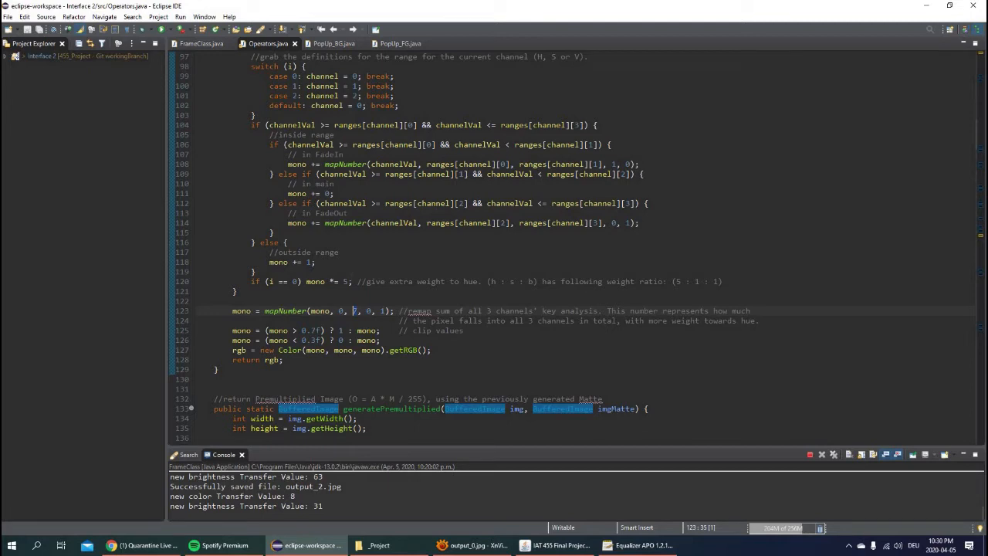
pyautogui.write('7.')
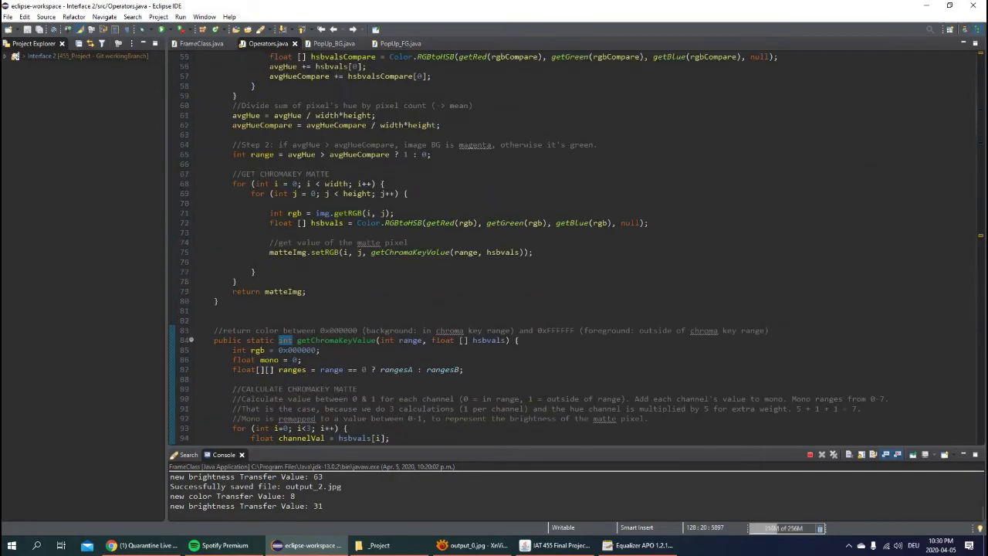
pyautogui.scroll(-3)
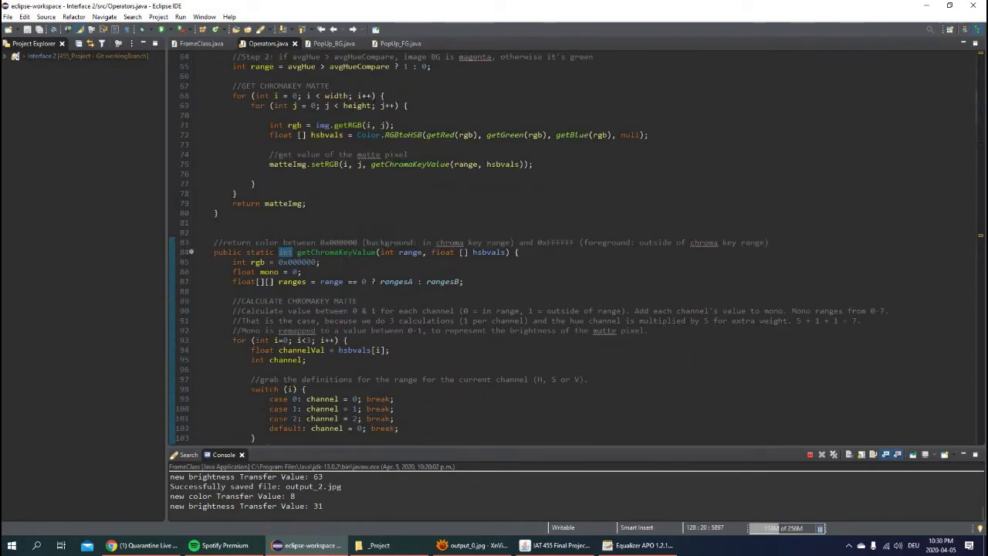
pyautogui.scroll(-3)
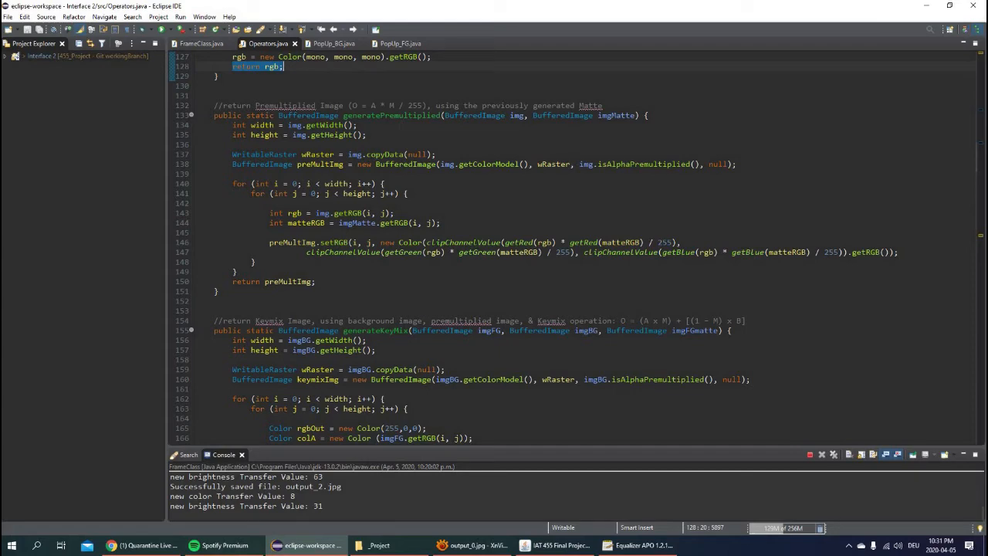
pyautogui.scroll(-3)
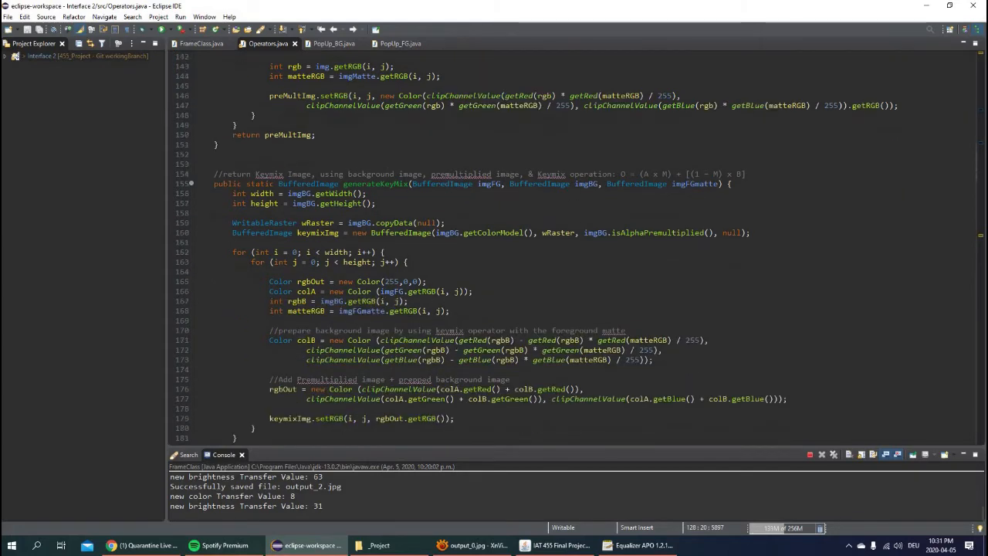
pyautogui.scroll(-3)
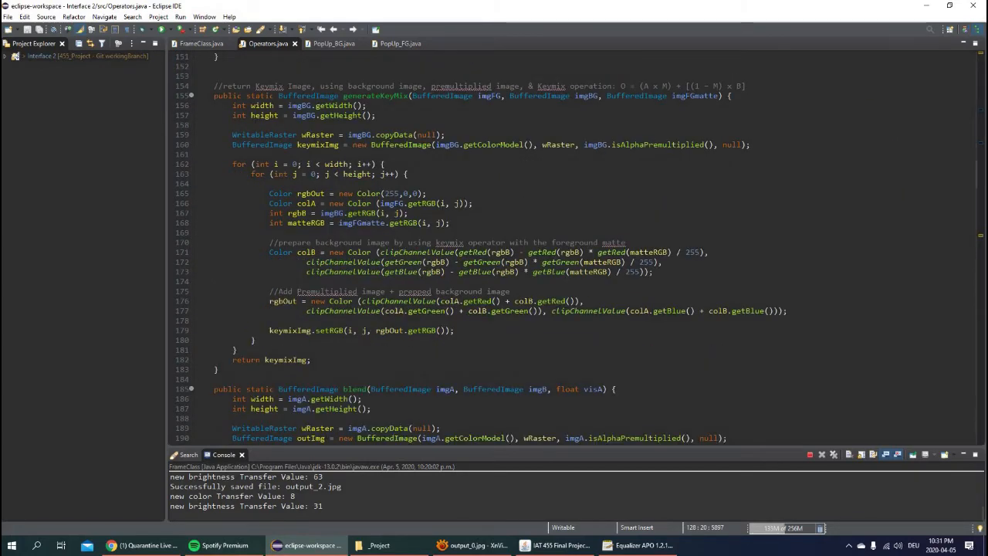
pyautogui.scroll(-3)
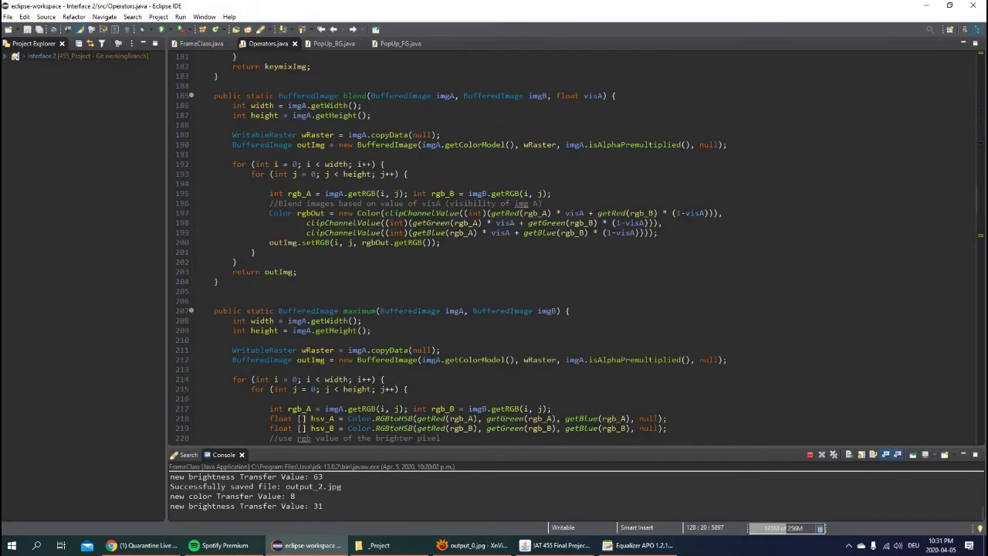
pyautogui.scroll(-3)
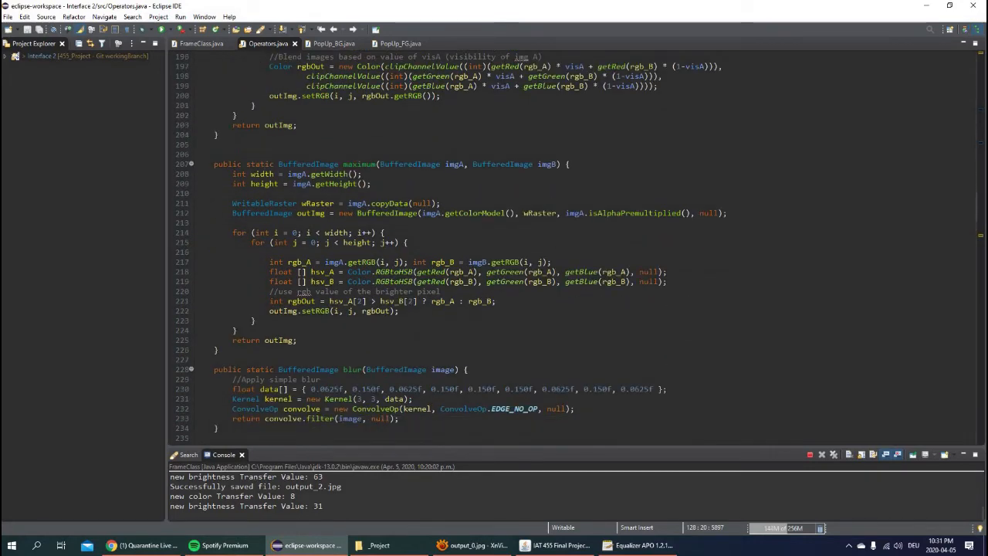
pyautogui.scroll(-3)
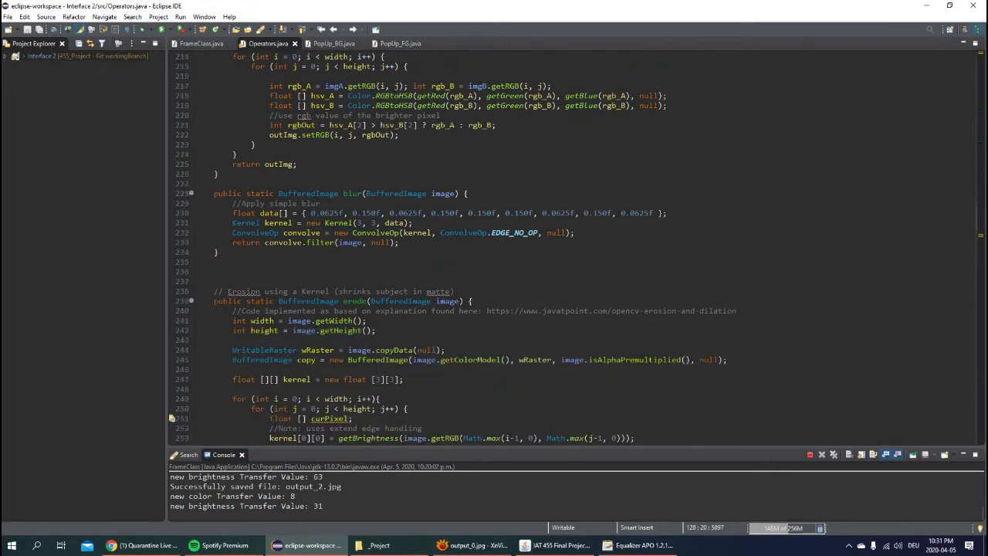
pyautogui.scroll(-3)
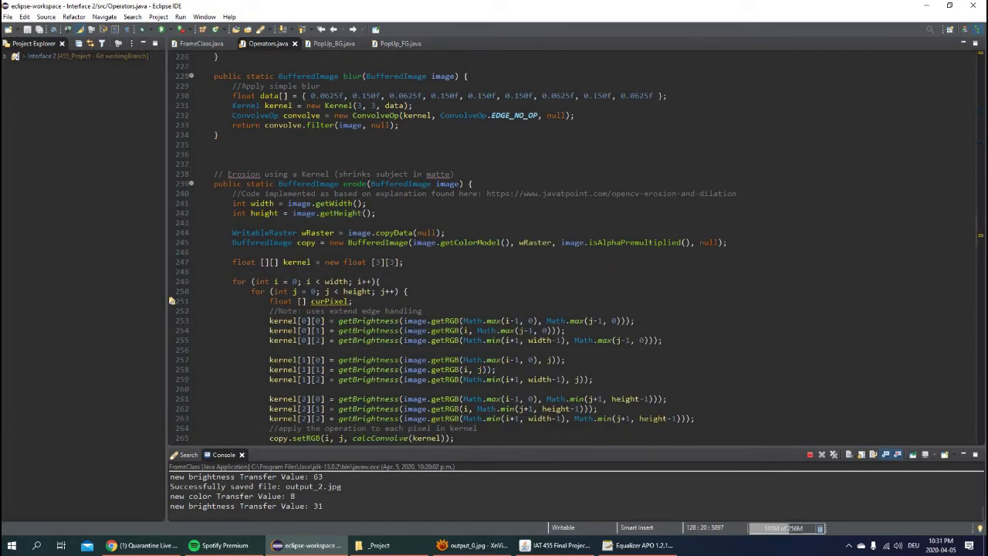
pyautogui.scroll(-3)
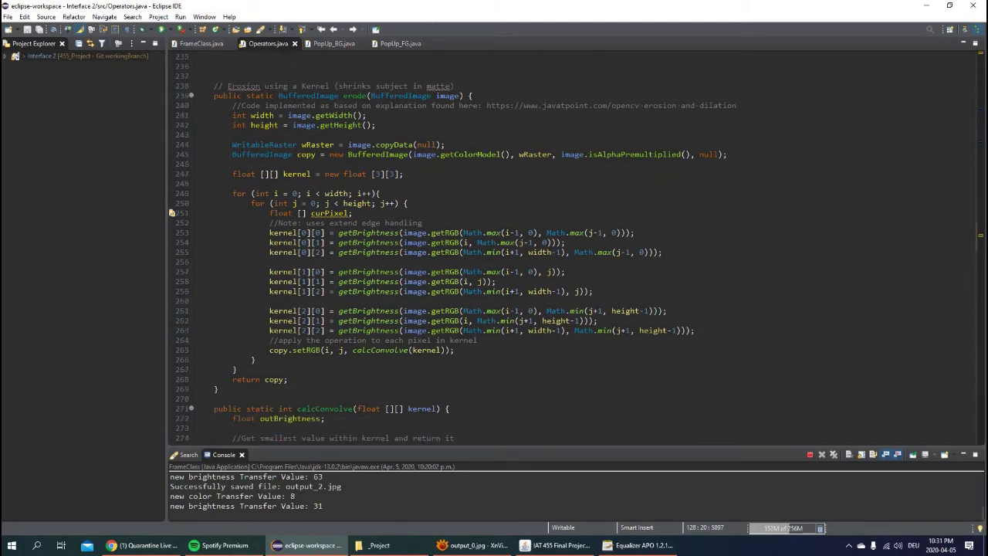
pyautogui.scroll(-3)
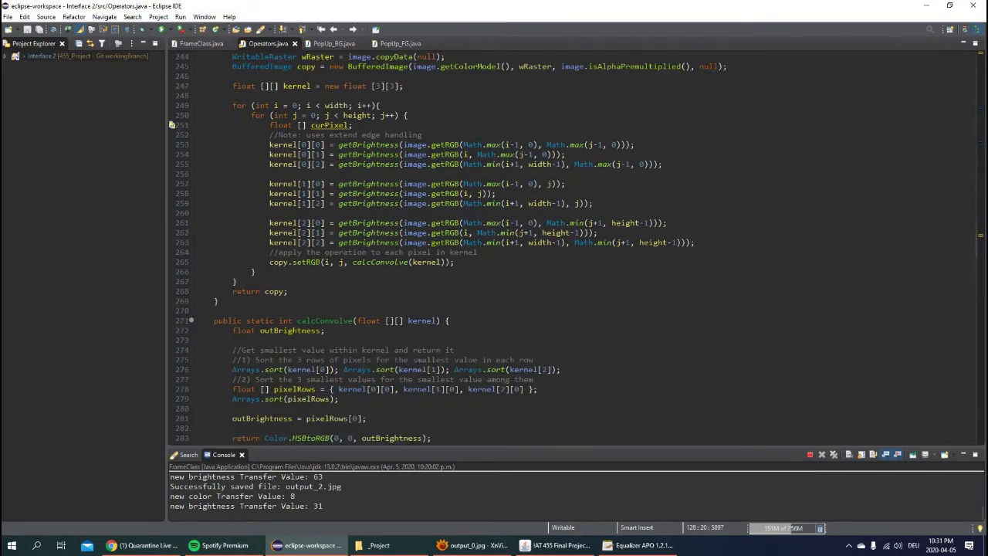
pyautogui.scroll(-3)
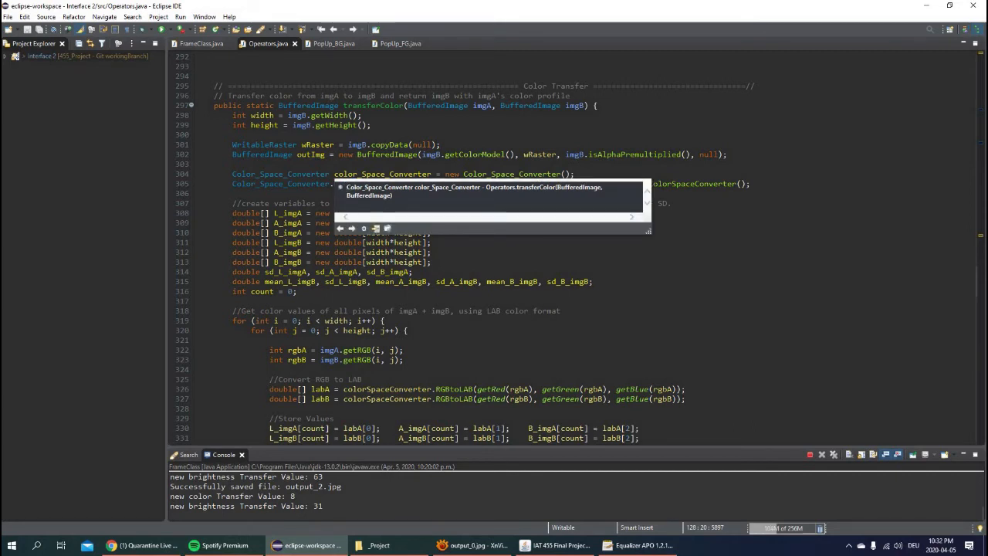
pyautogui.scroll(-3)
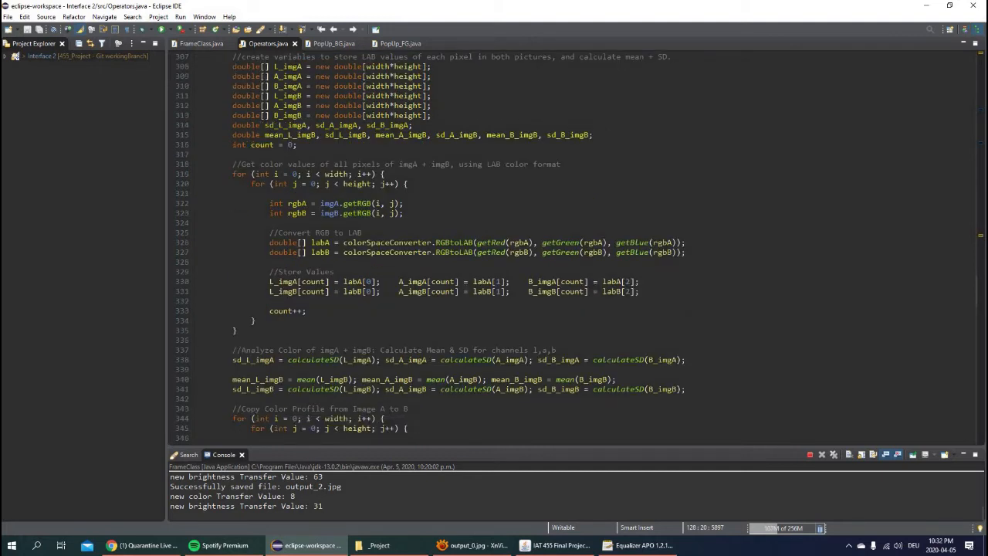
pyautogui.doubleClick(491, 241)
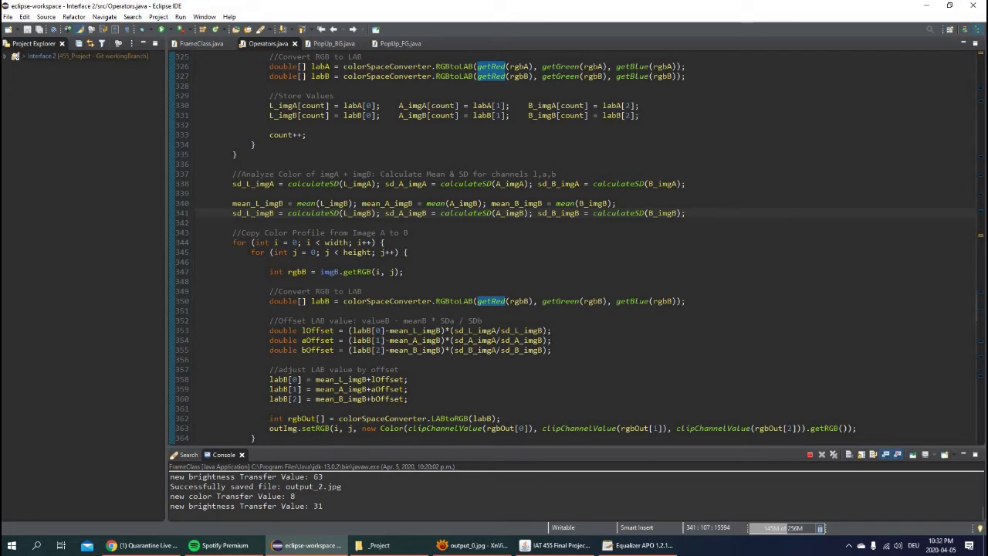
pyautogui.scroll(-3)
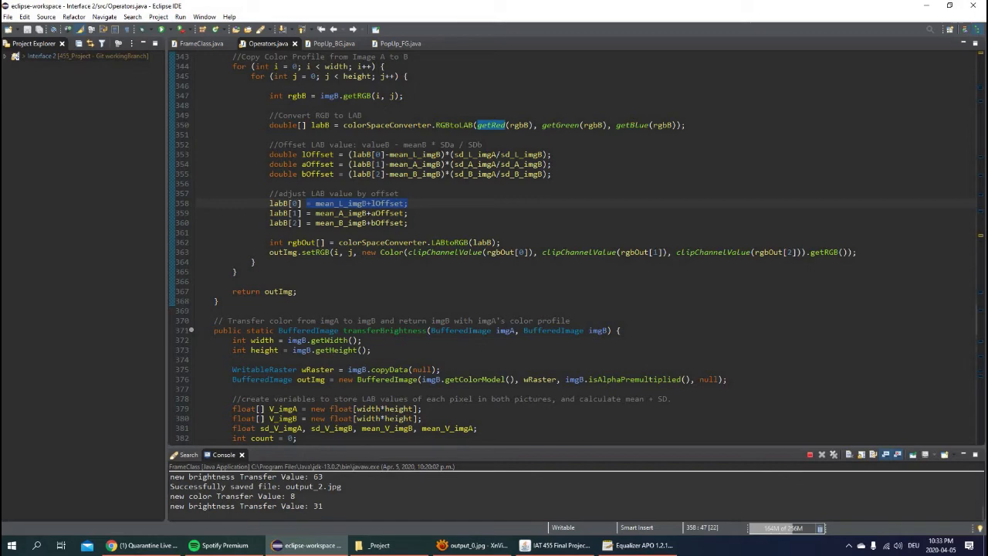
pyautogui.click(449, 240)
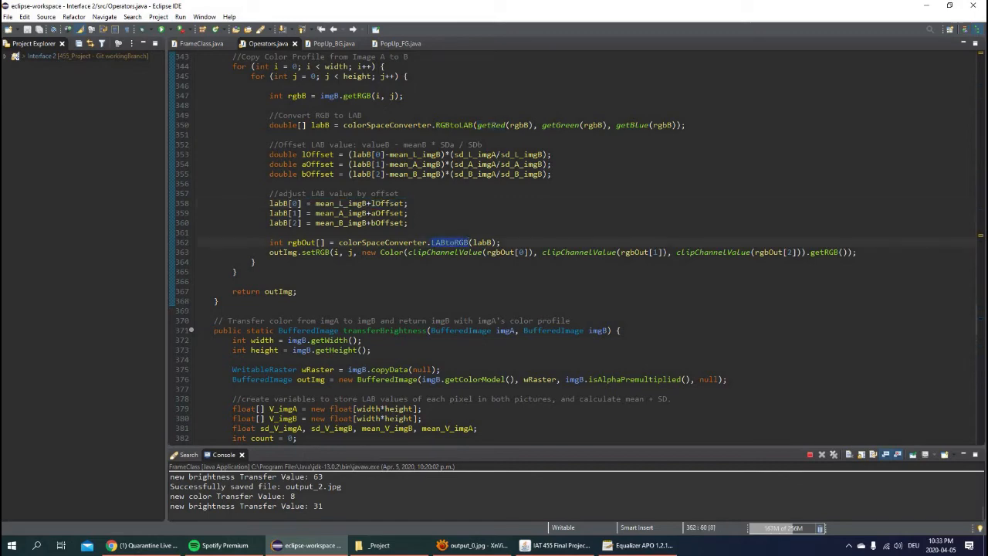
pyautogui.scroll(-3)
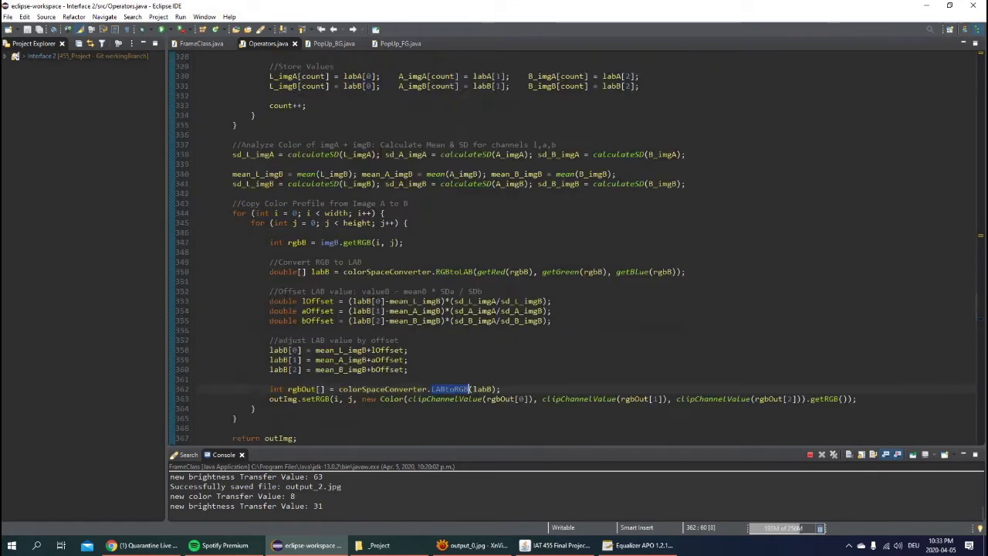
# Step: Review transferBrightness and the helper methods at the end of Operators.java, then move to FrameClass.java
pyautogui.scroll(-3)
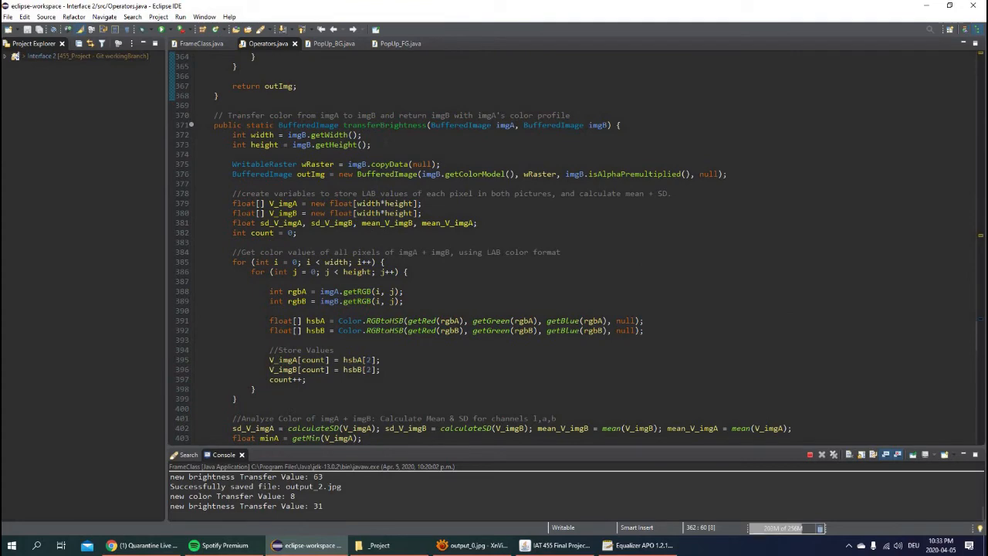
pyautogui.scroll(-3)
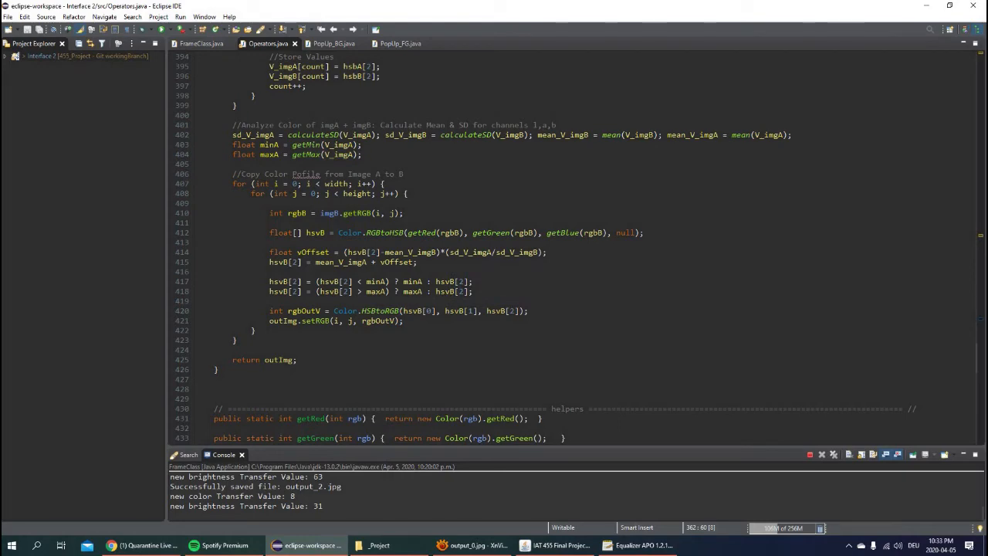
pyautogui.scroll(-3)
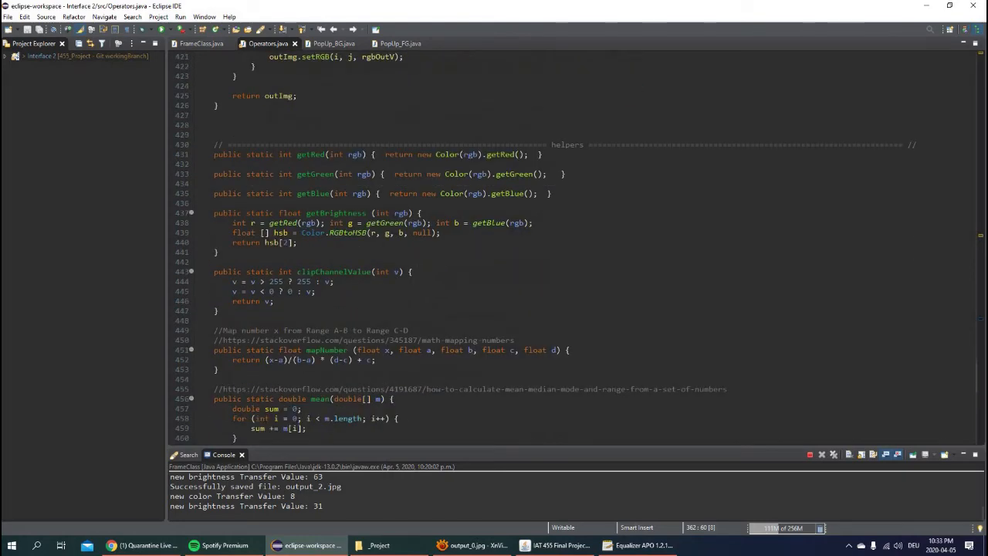
pyautogui.scroll(-3)
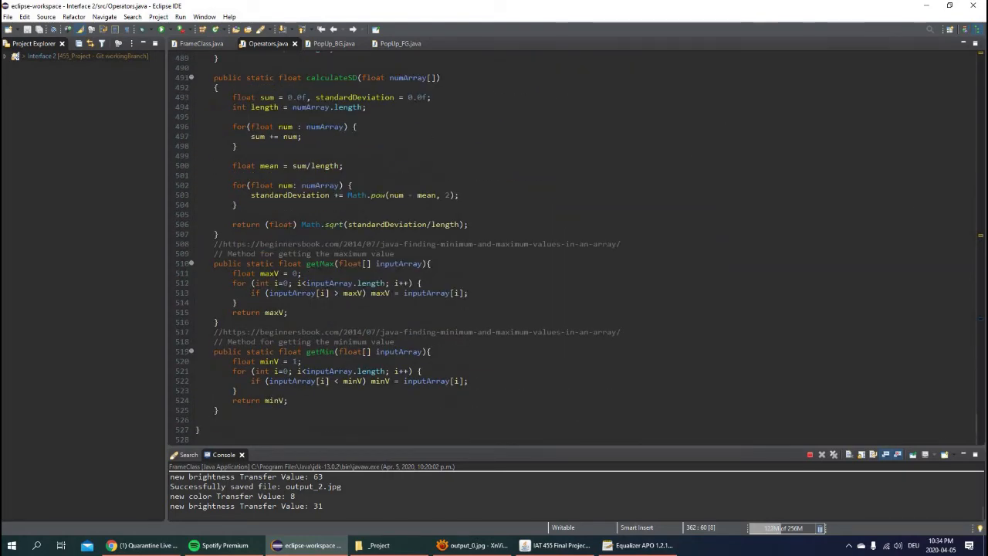
pyautogui.click(201, 44)
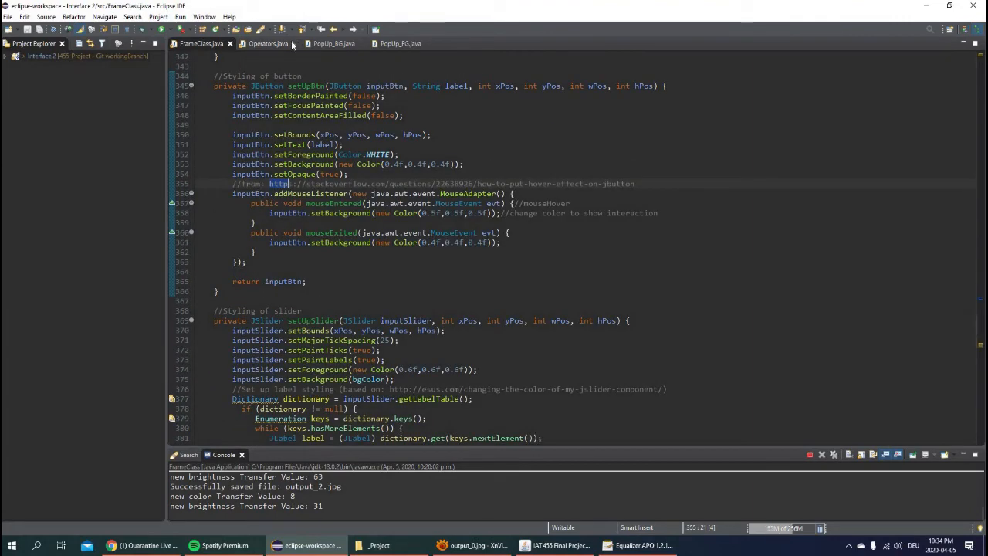
pyautogui.click(269, 43)
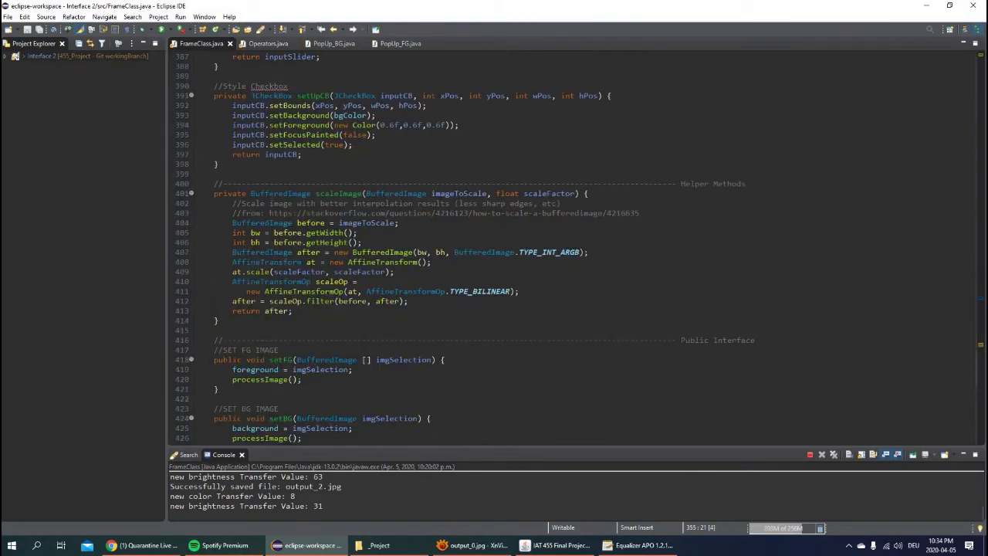
pyautogui.scroll(-3)
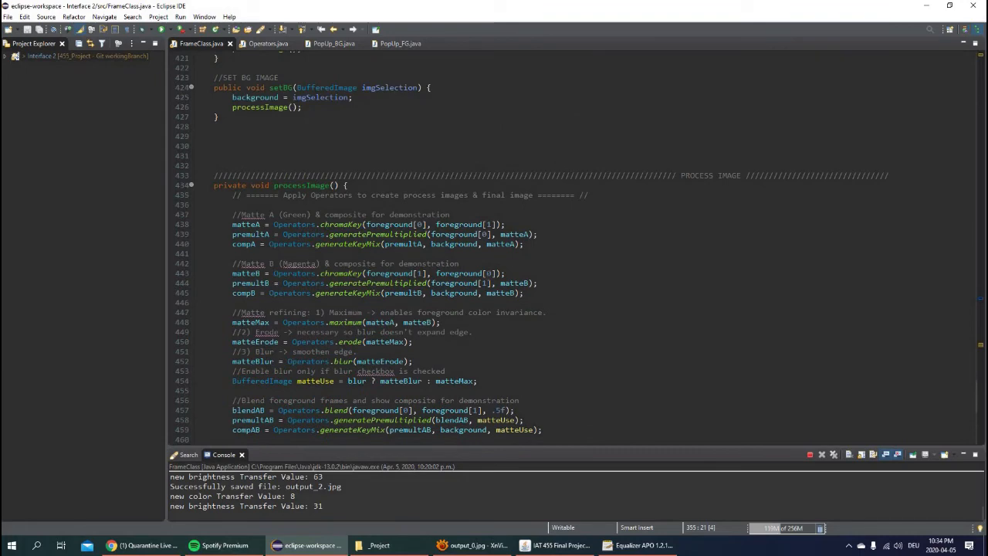
pyautogui.scroll(-3)
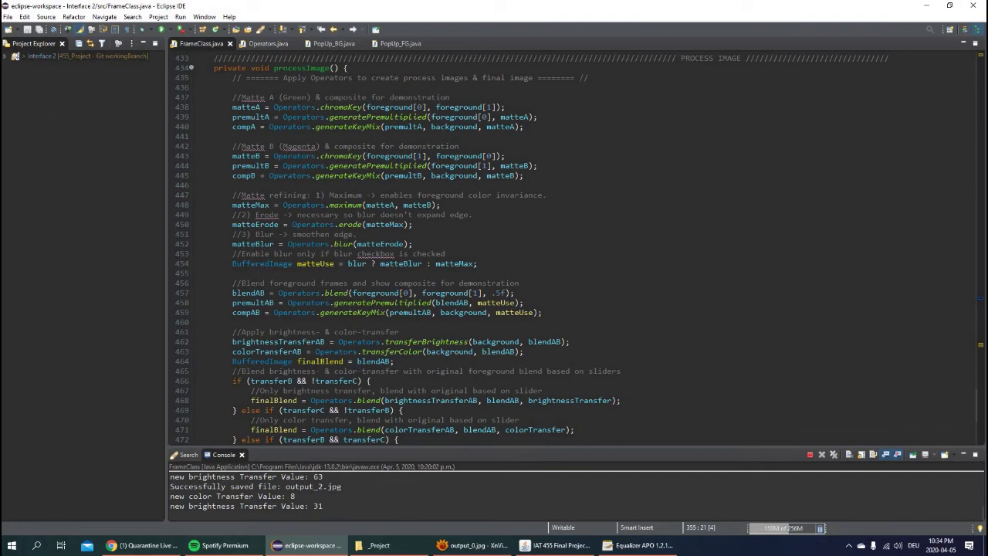
pyautogui.moveTo(232, 293); pyautogui.dragTo(525, 301)
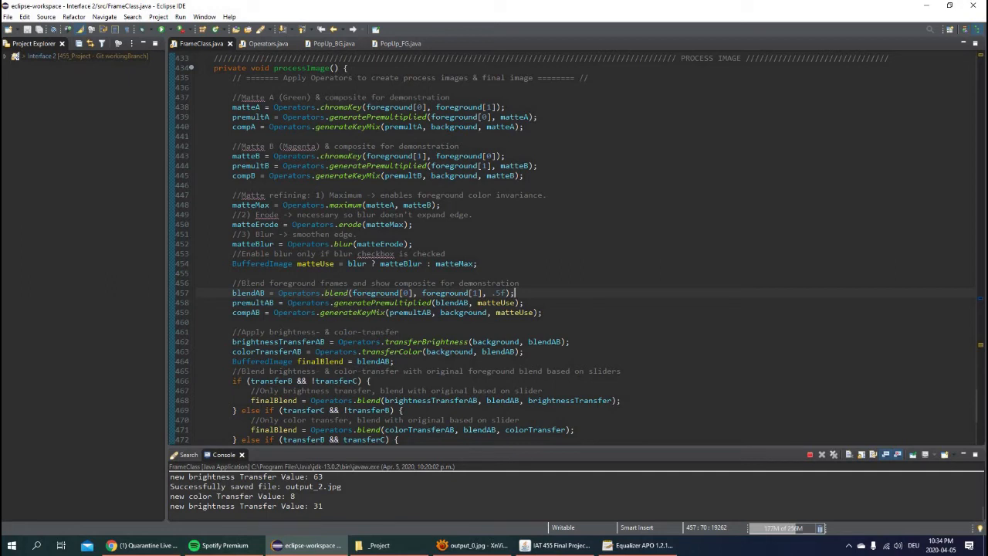
pyautogui.scroll(-3)
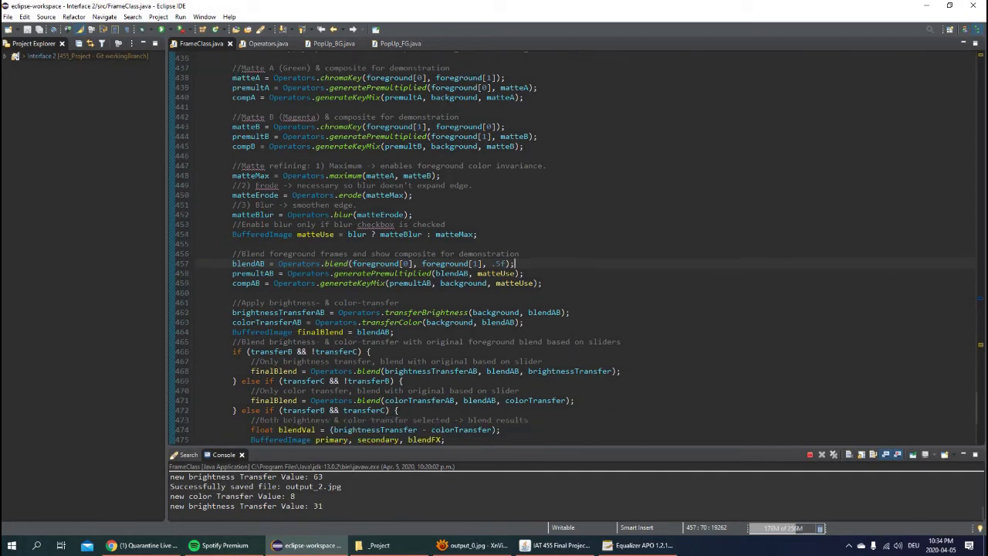
pyautogui.scroll(-3)
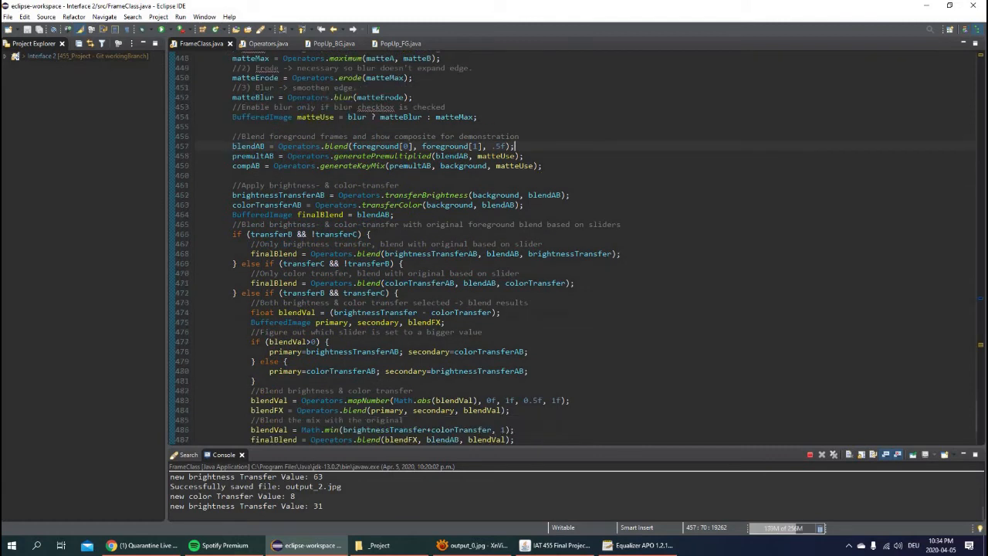
pyautogui.scroll(-3)
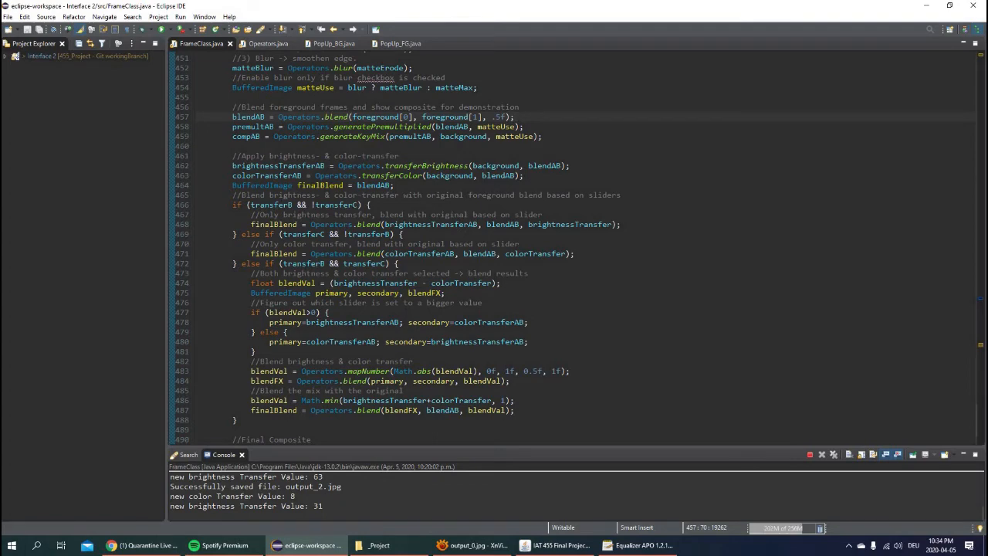
pyautogui.scroll(-3)
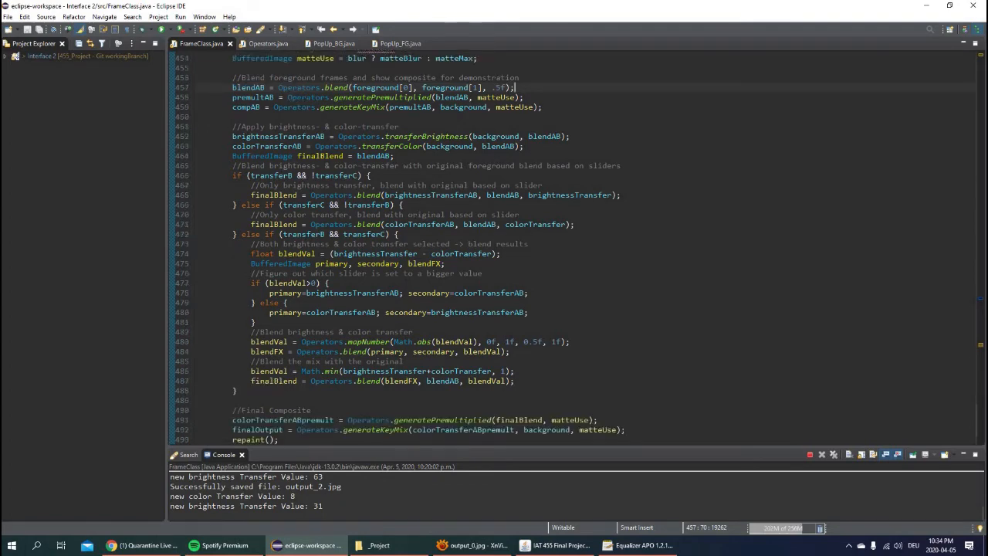
pyautogui.scroll(-3)
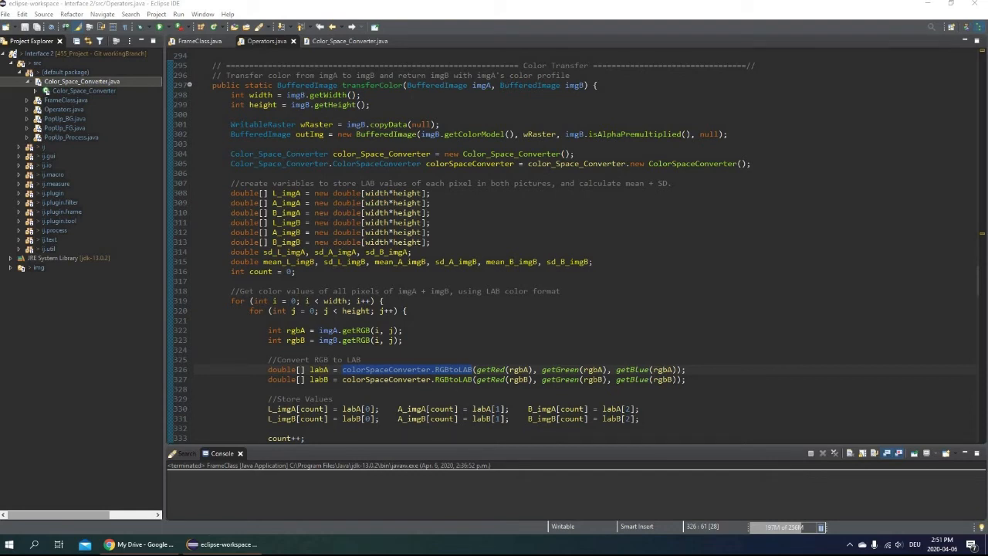
# Step: Jump to the RGBtoLAB definition in Color_Space_Converter.java and highlight the RGBtoXYZ method
pyautogui.scroll(-3)
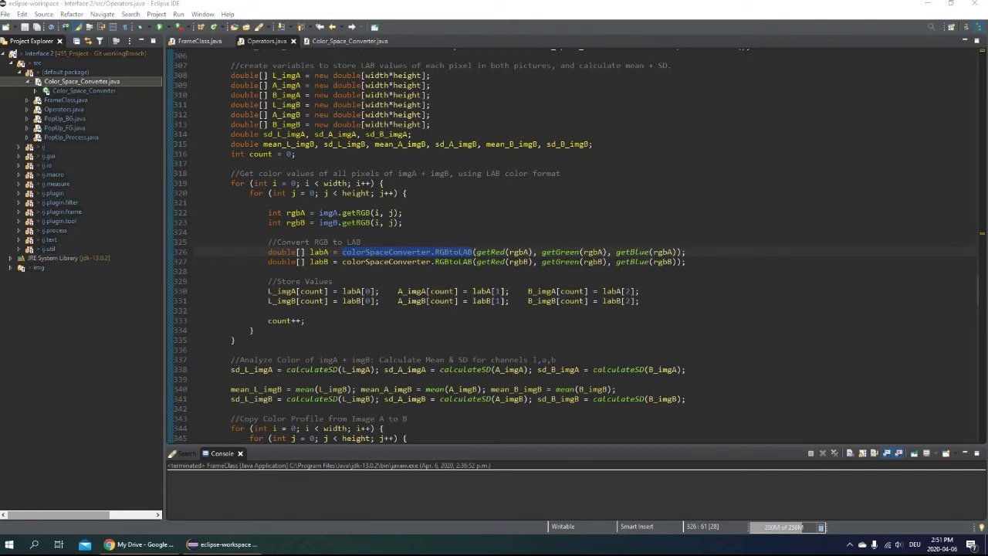
pyautogui.click(349, 40)
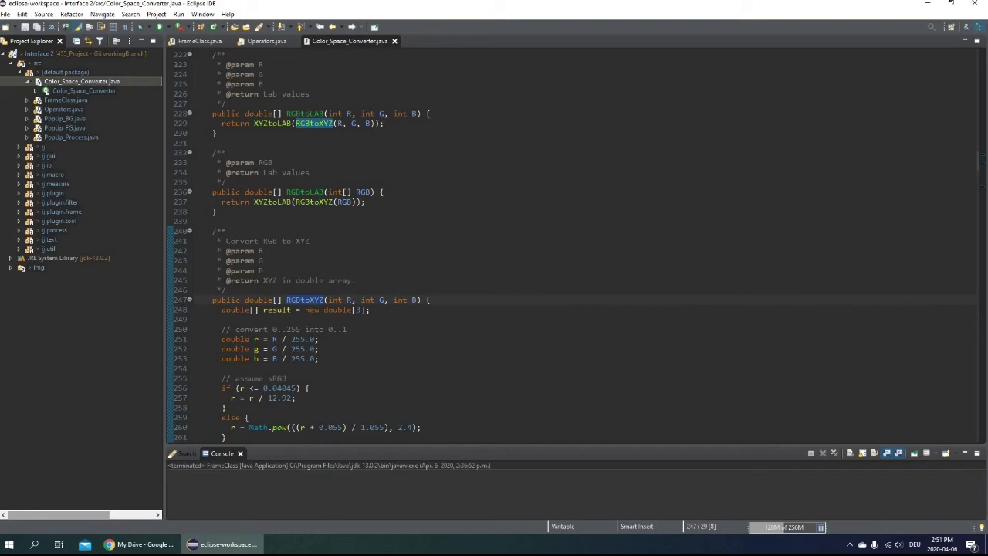
pyautogui.doubleClick(306, 114)
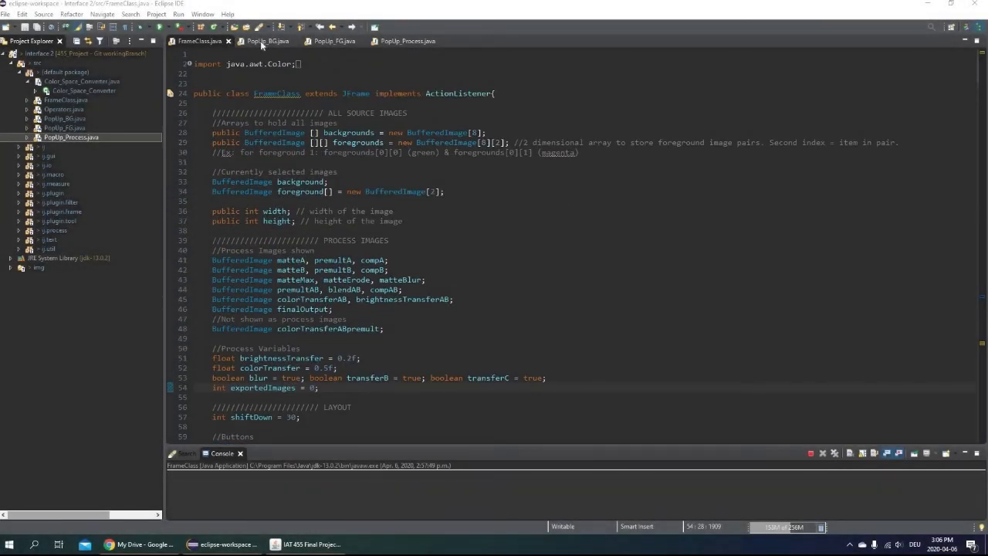
pyautogui.moveTo(268, 40)
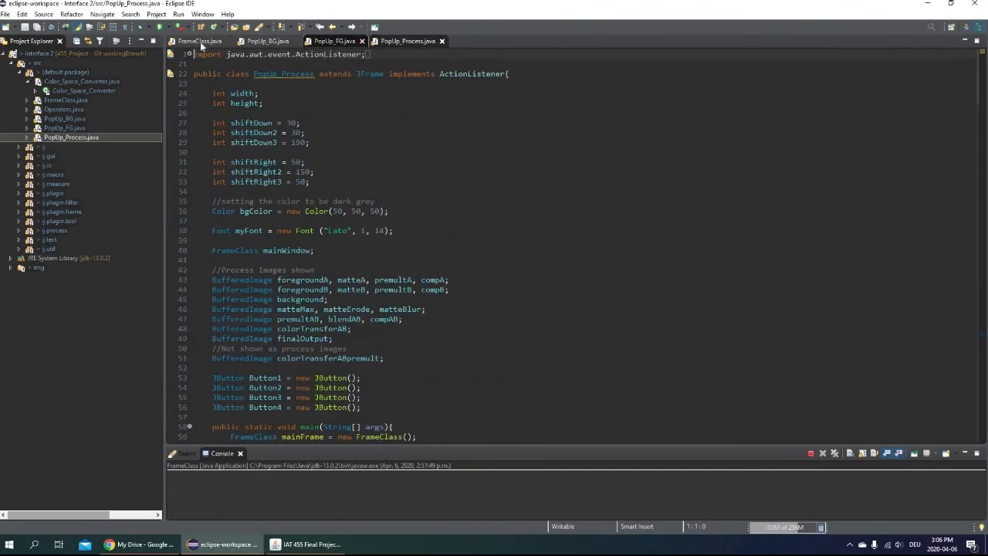
pyautogui.click(196, 41)
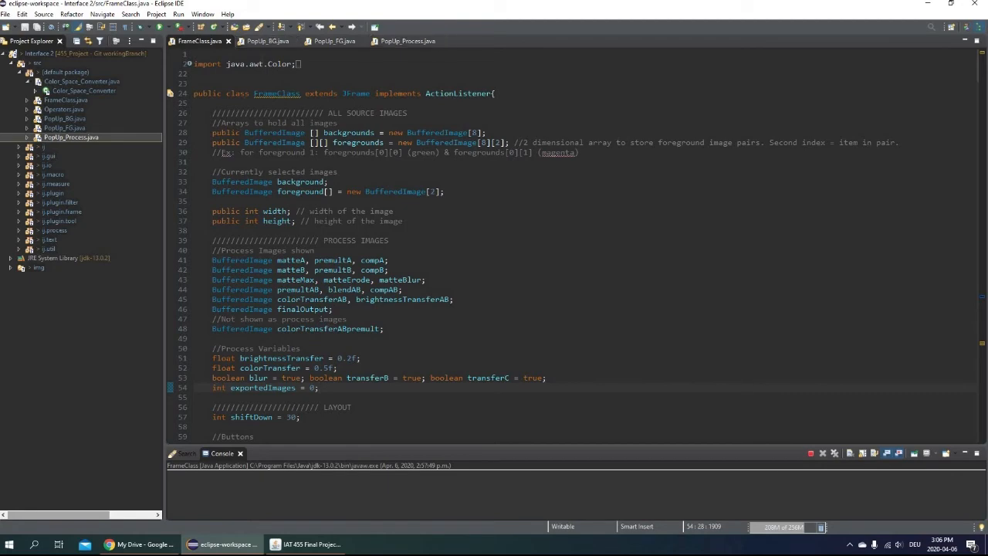
pyautogui.scroll(-3)
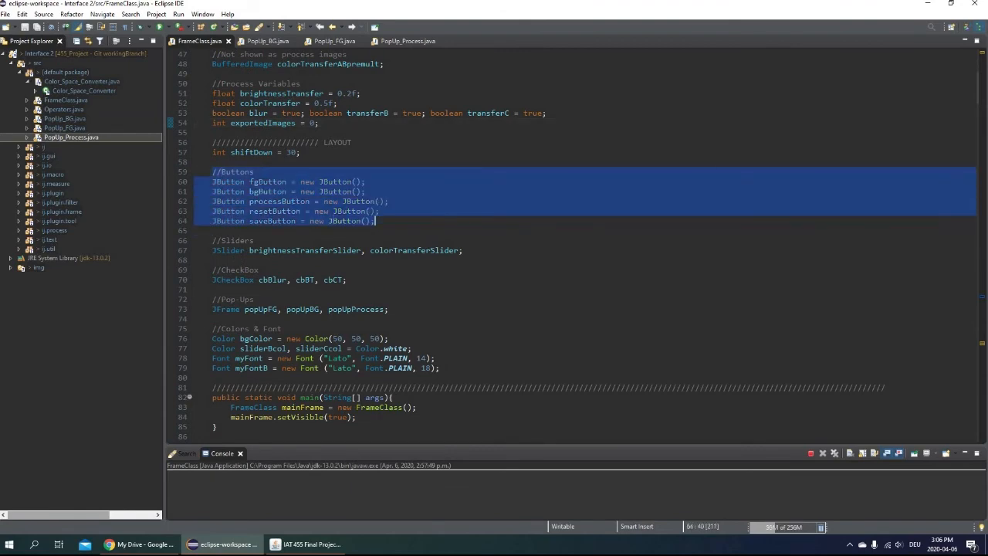
pyautogui.scroll(-3)
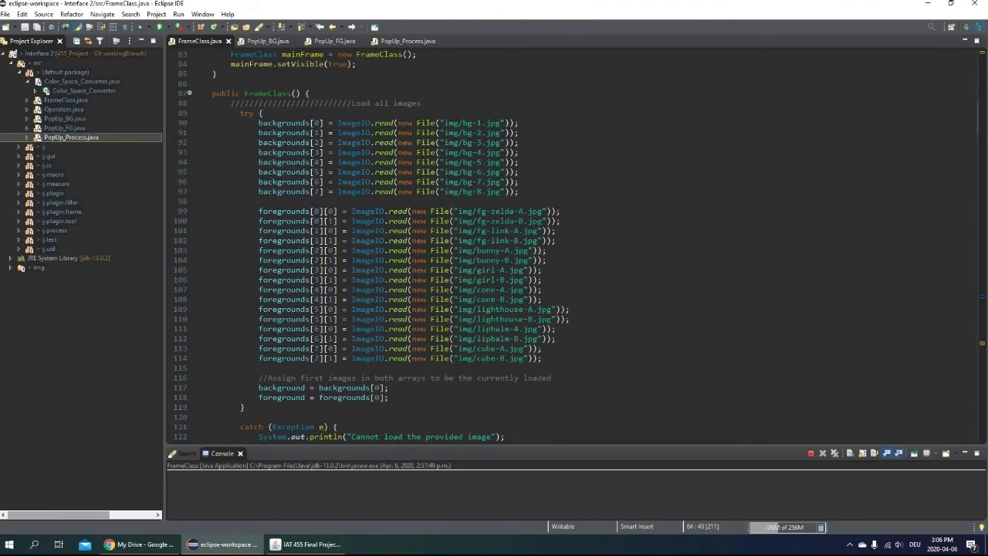
pyautogui.moveTo(259, 123); pyautogui.dragTo(333, 153)
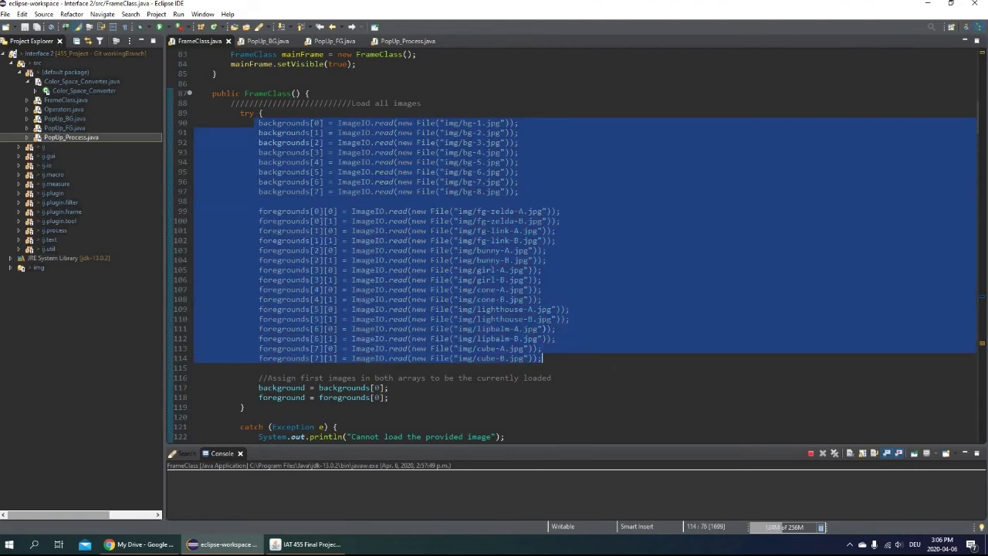
pyautogui.scroll(-3)
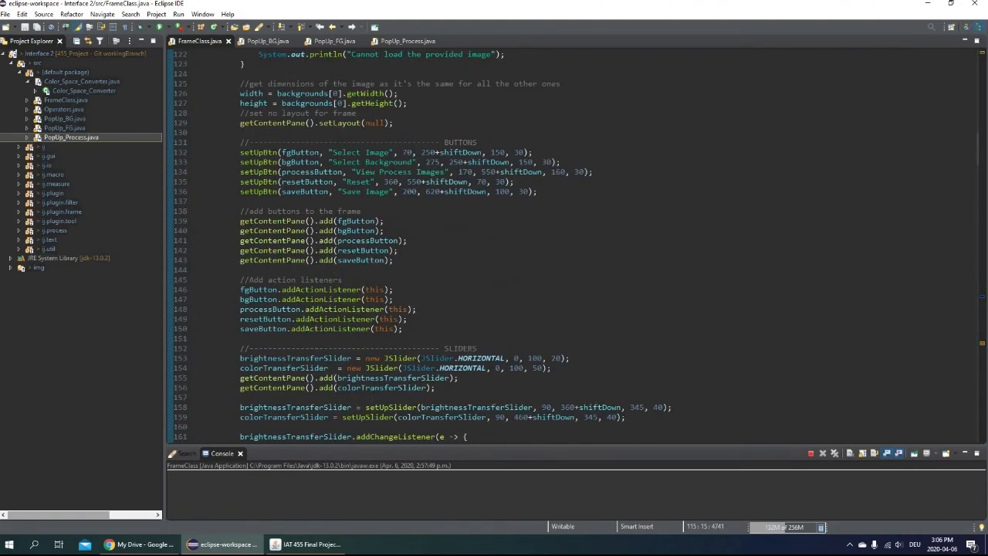
pyautogui.moveTo(241, 142); pyautogui.dragTo(405, 327)
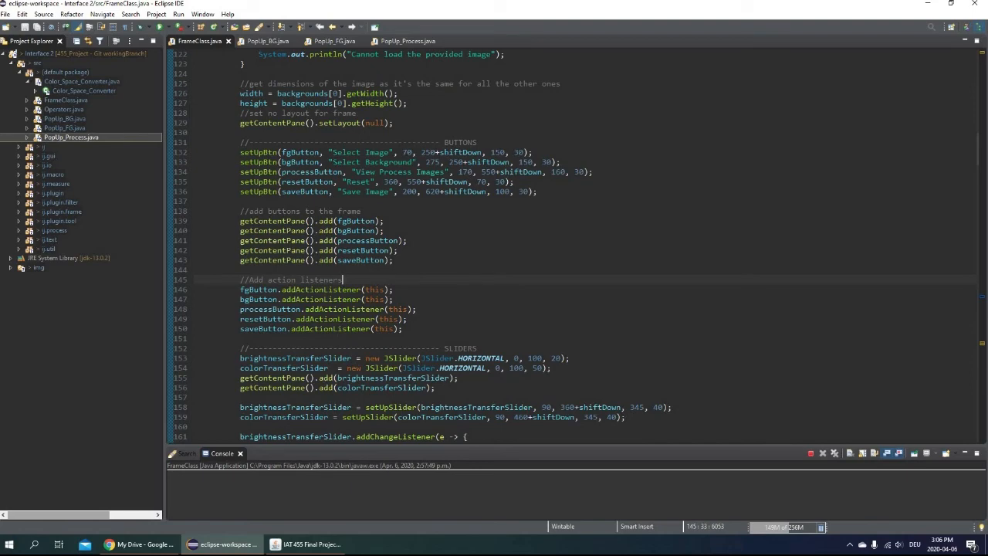
pyautogui.scroll(-3)
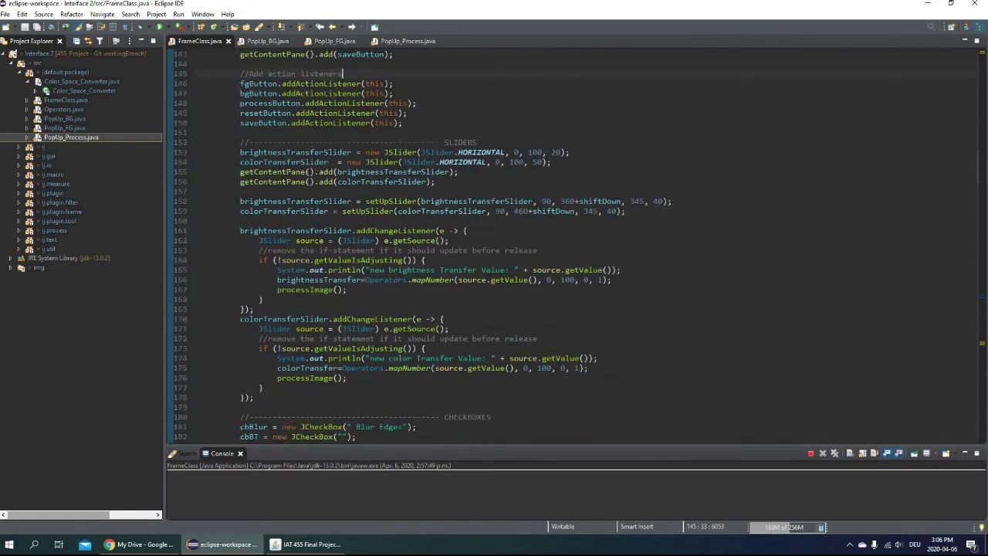
pyautogui.scroll(-3)
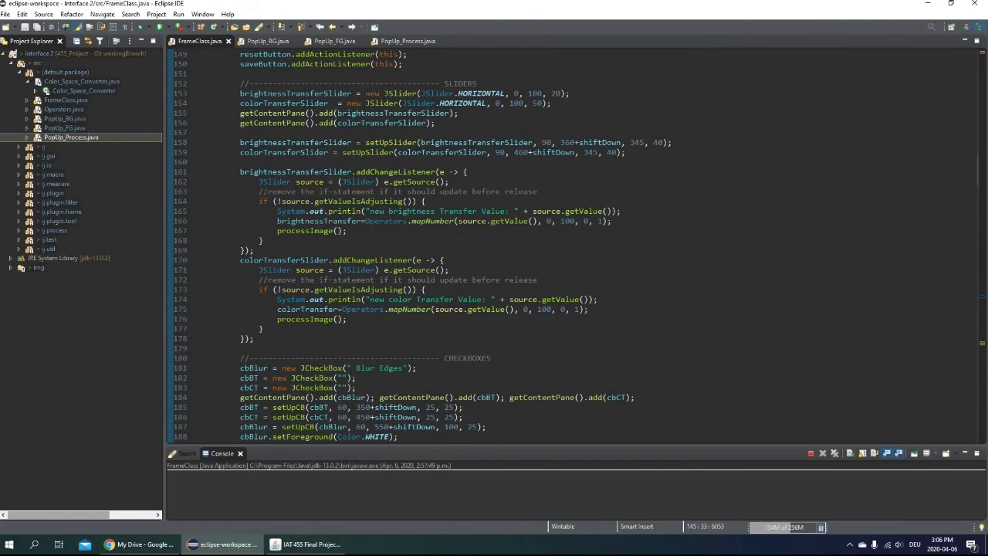
pyautogui.scroll(-3)
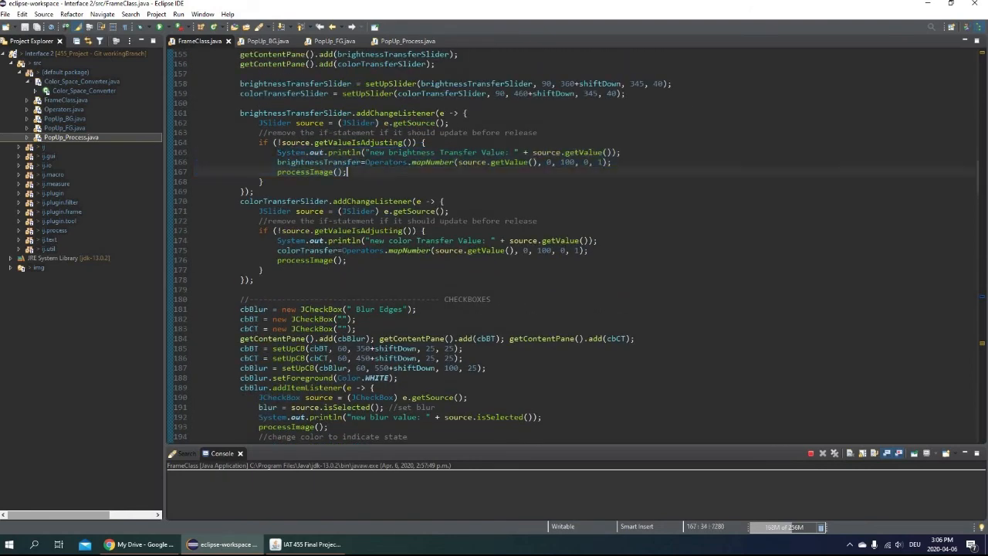
pyautogui.scroll(-3)
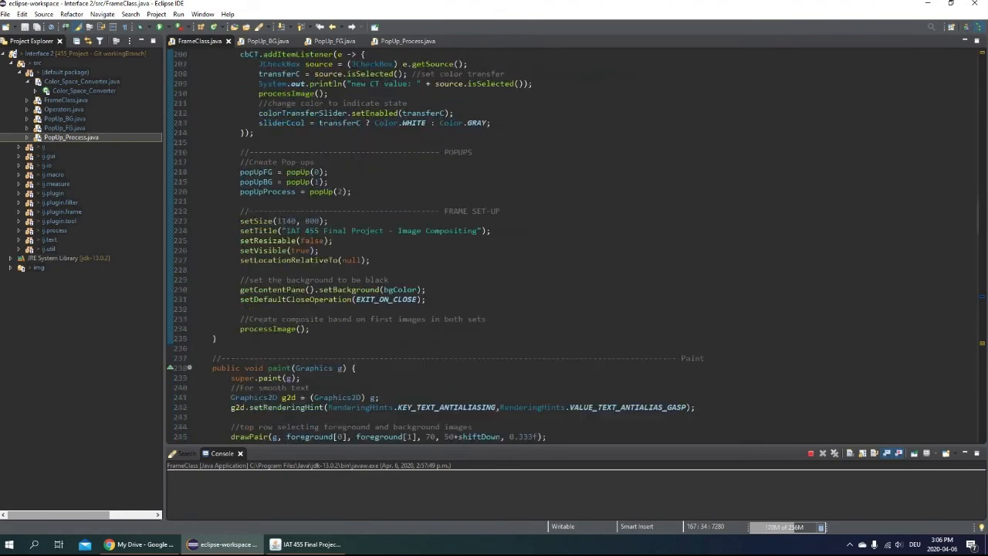
# Step: Review FrameClass's paint and actionPerformed code and highlight the method that creates the pop-up windows
pyautogui.scroll(-3)
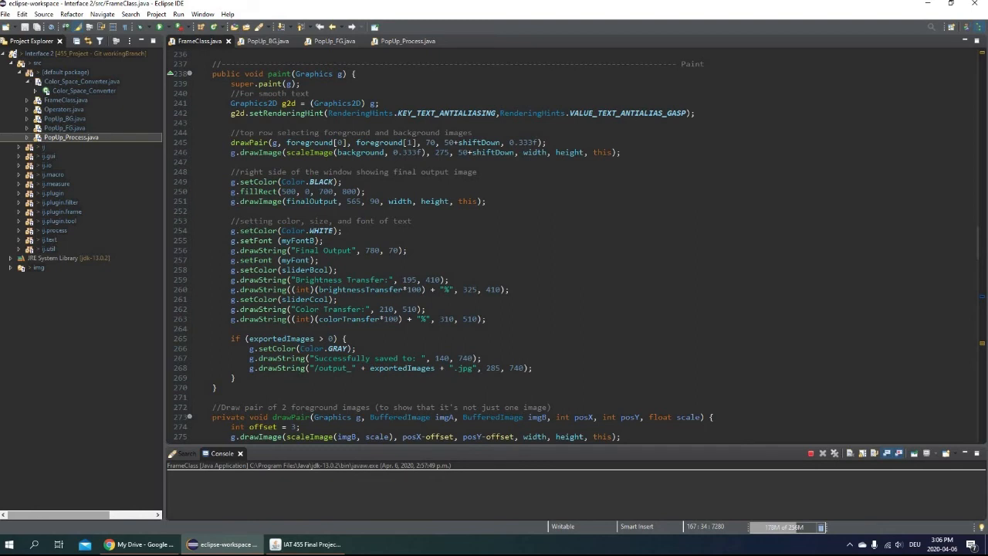
pyautogui.scroll(-3)
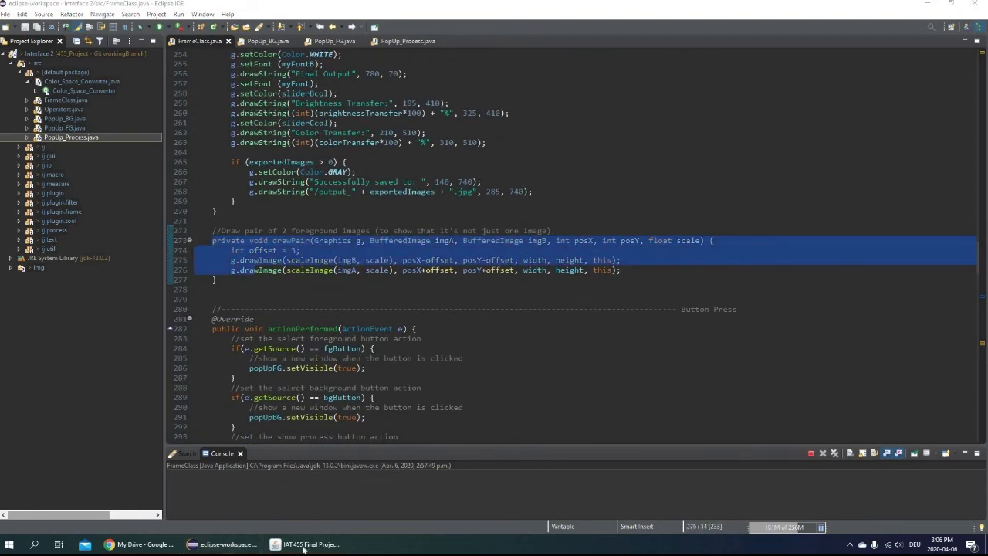
pyautogui.click(306, 543)
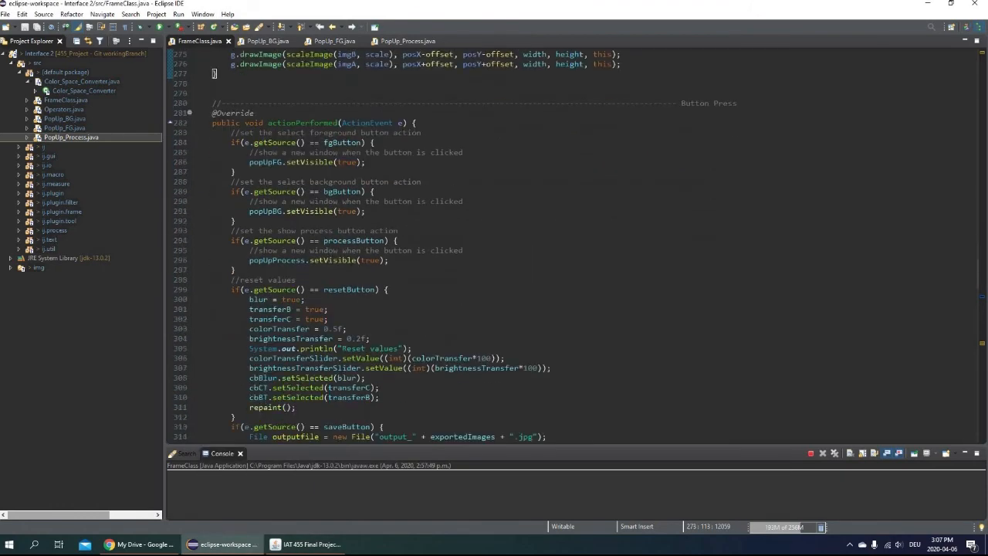
pyautogui.scroll(-3)
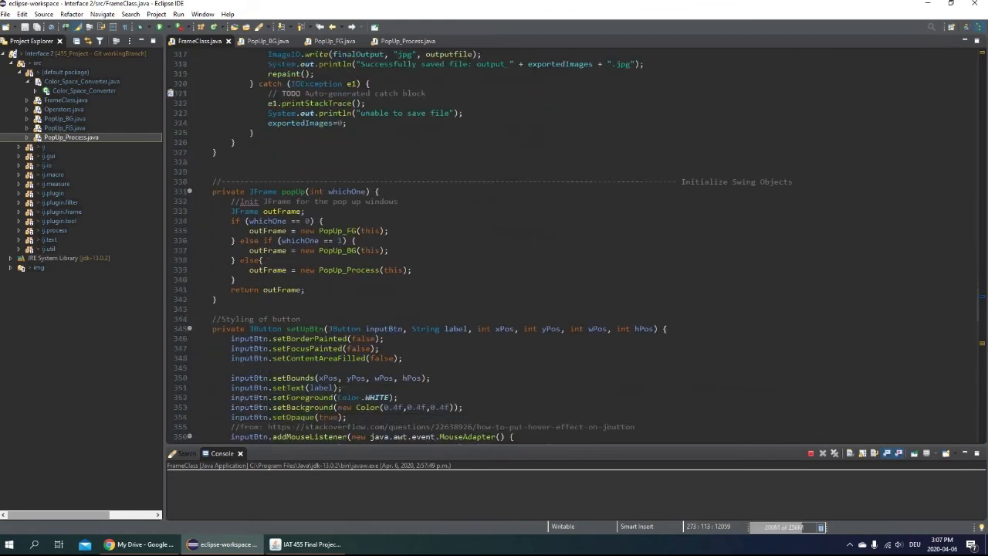
pyautogui.scroll(-3)
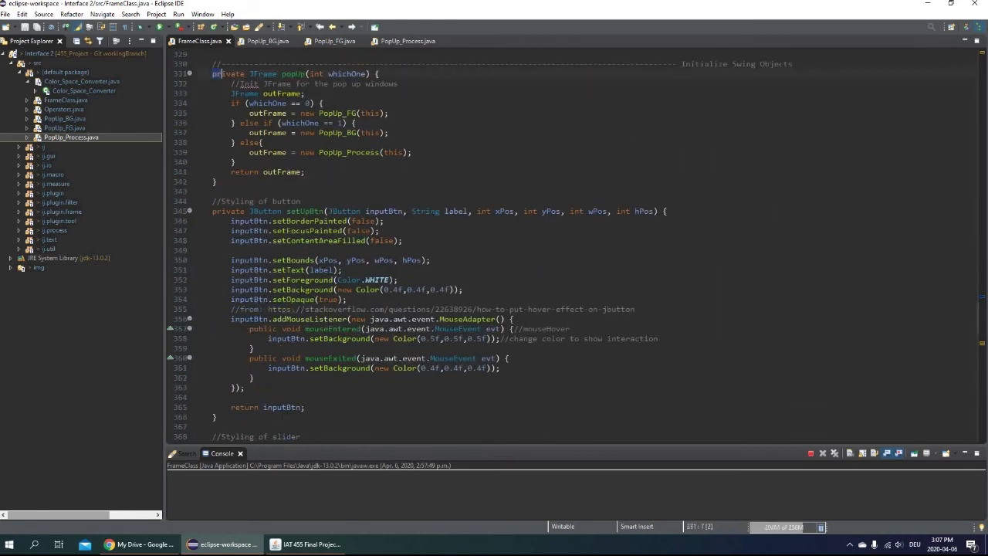
pyautogui.moveTo(215, 74); pyautogui.dragTo(220, 183)
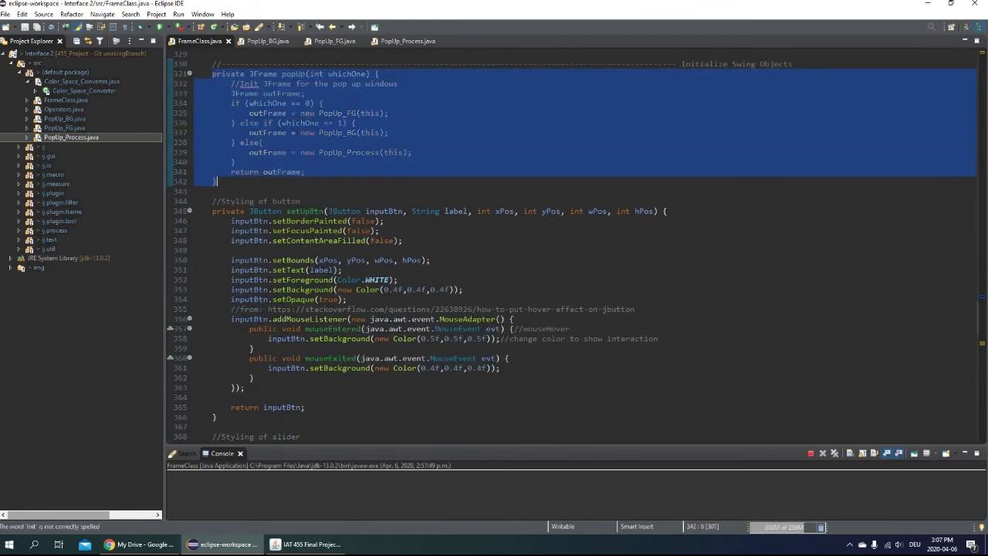
# Step: Review the styling and scaling helpers, highlight setFG and setBG, then bring up Popup_BG.java
pyautogui.scroll(-3)
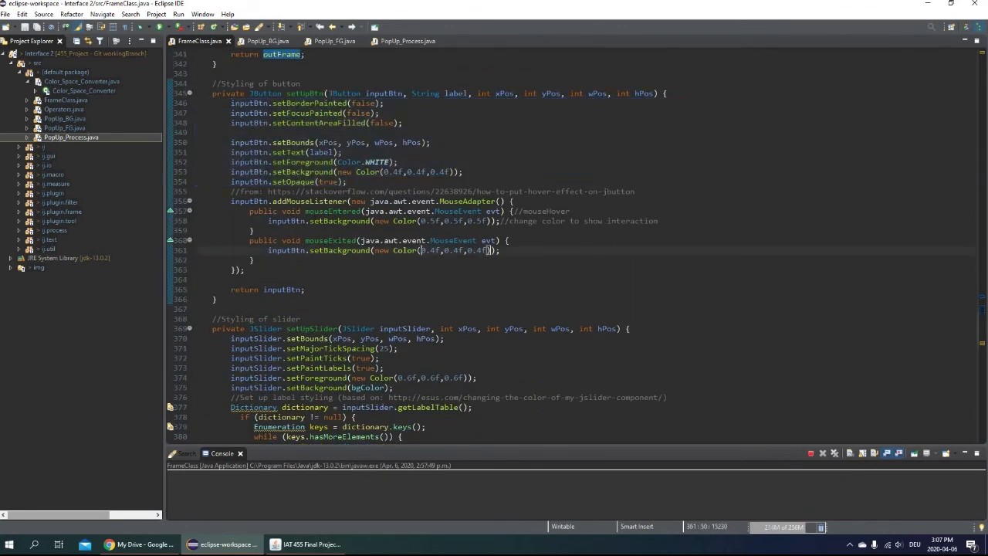
pyautogui.scroll(-3)
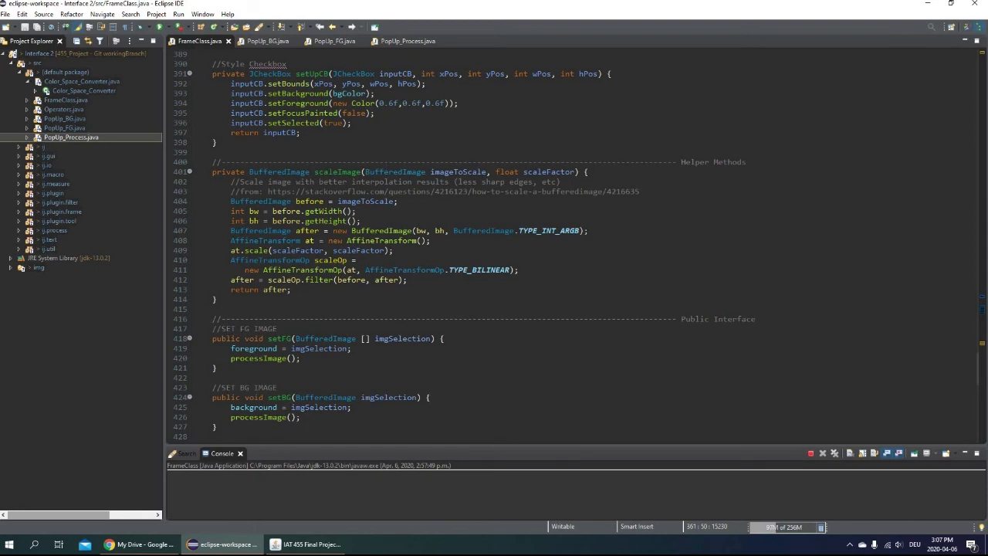
pyautogui.scroll(-3)
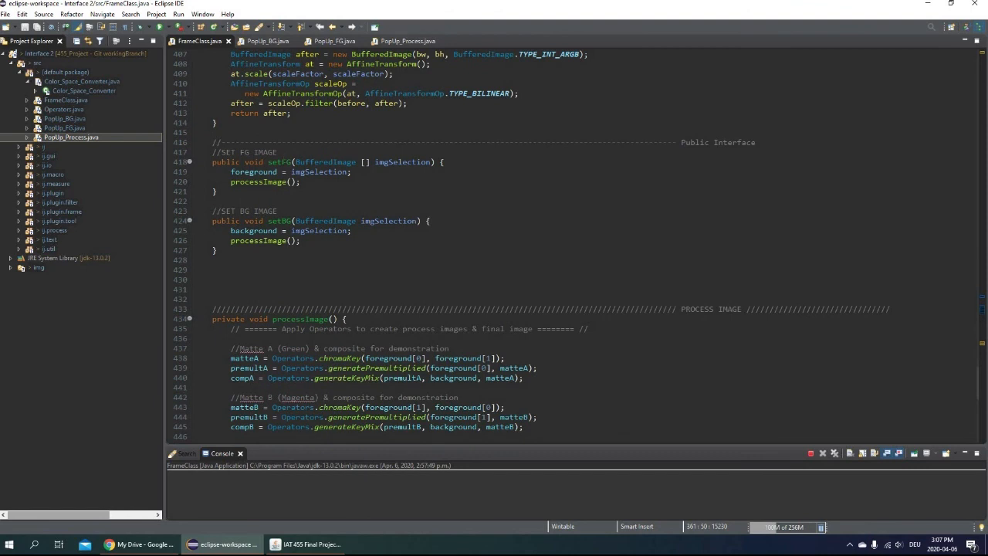
pyautogui.moveTo(217, 153); pyautogui.dragTo(219, 255)
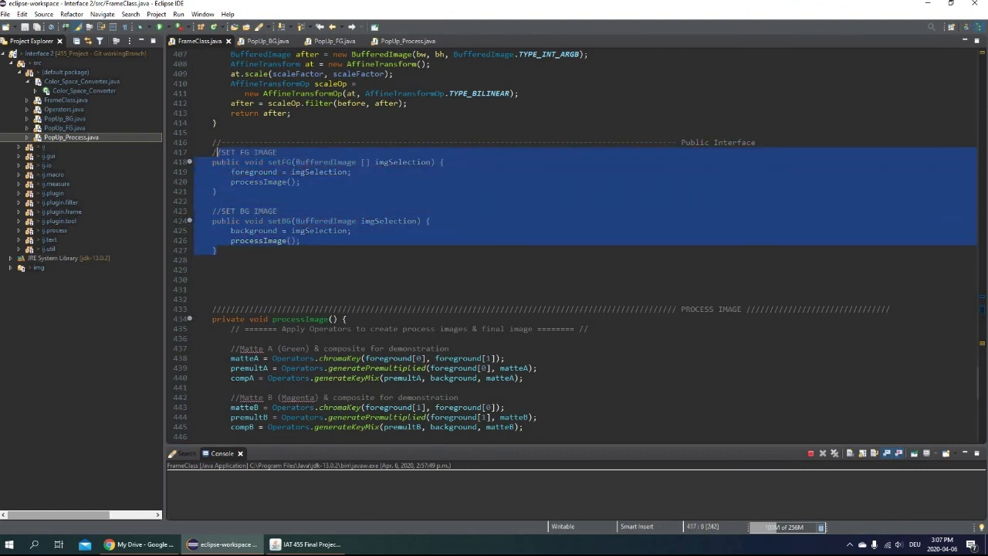
pyautogui.click(269, 40)
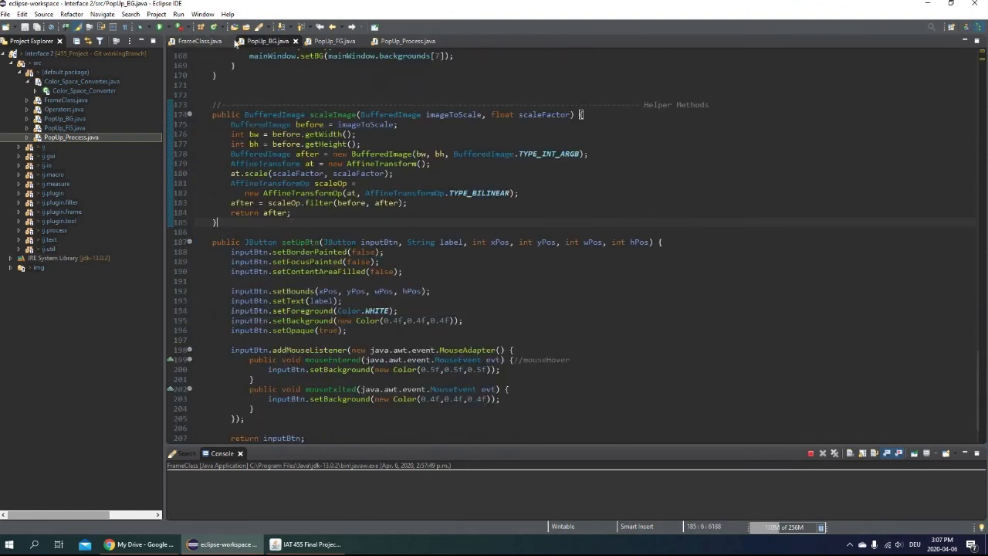
pyautogui.click(200, 40)
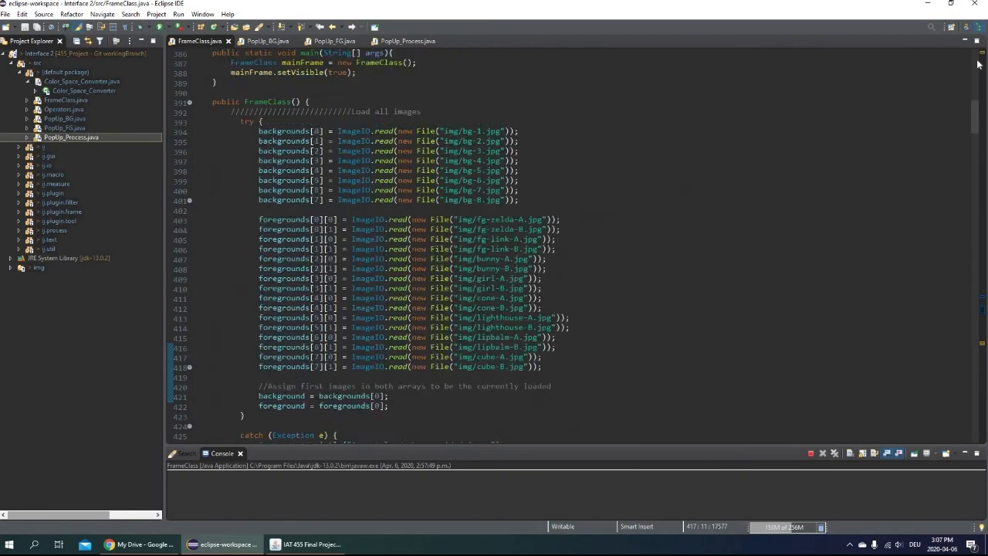
pyautogui.scroll(3)
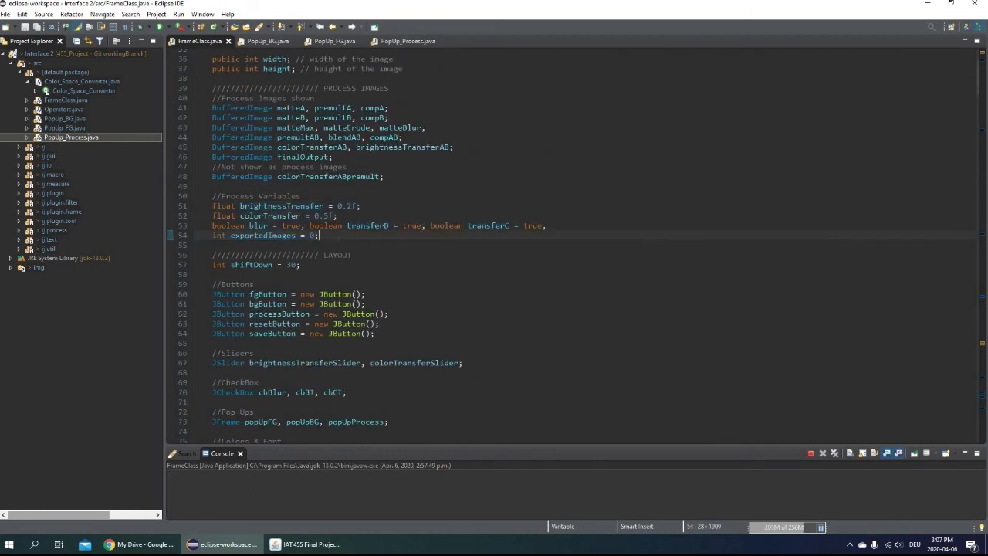
pyautogui.click(263, 40)
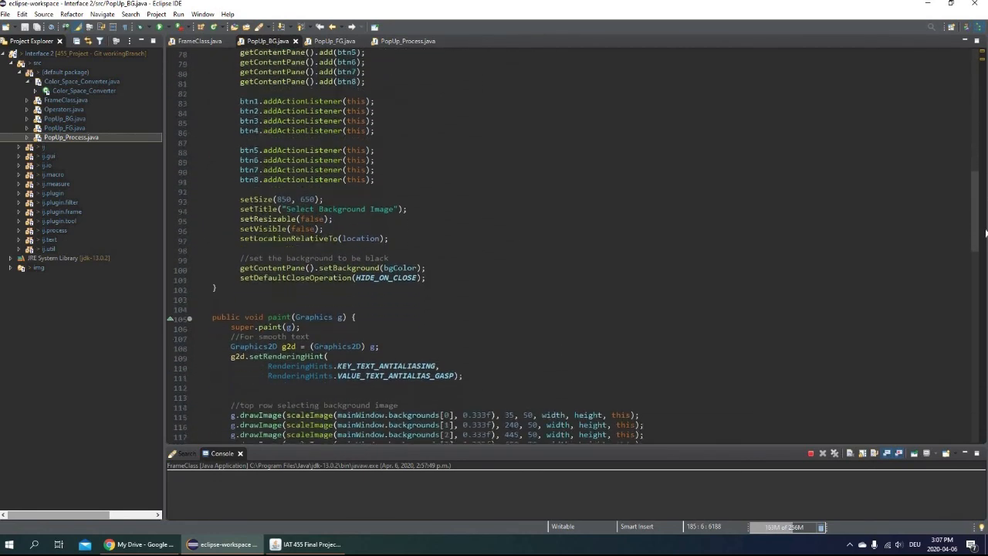
pyautogui.scroll(-3)
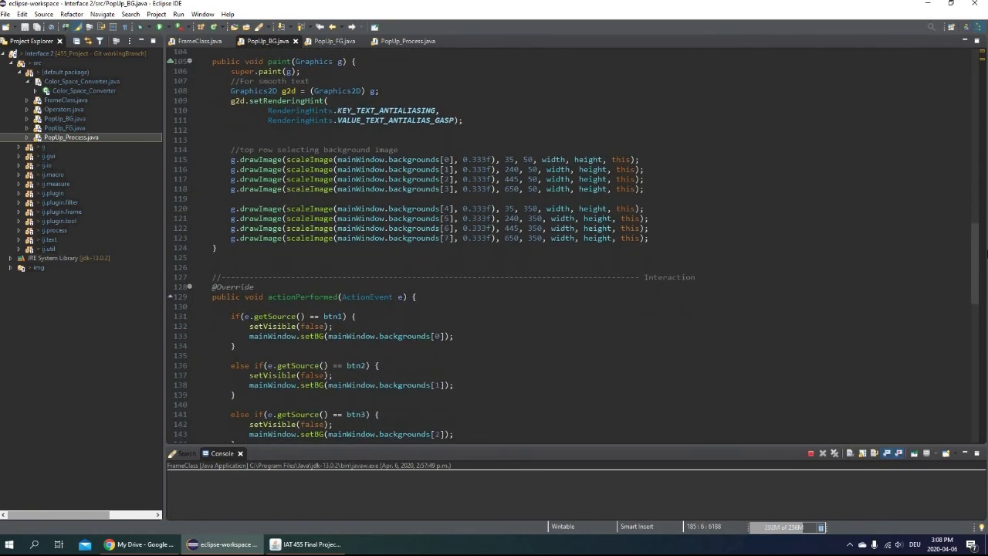
pyautogui.scroll(-3)
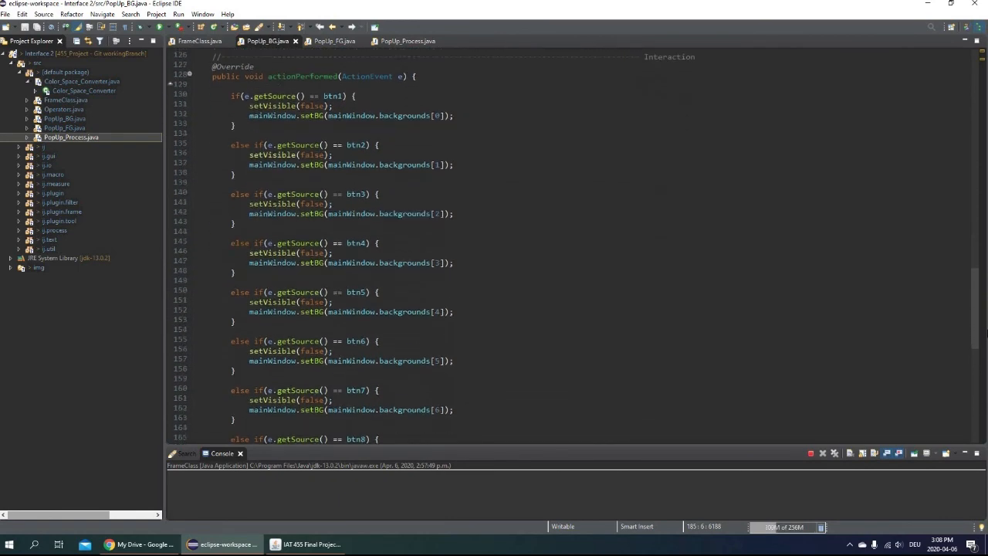
pyautogui.scroll(-3)
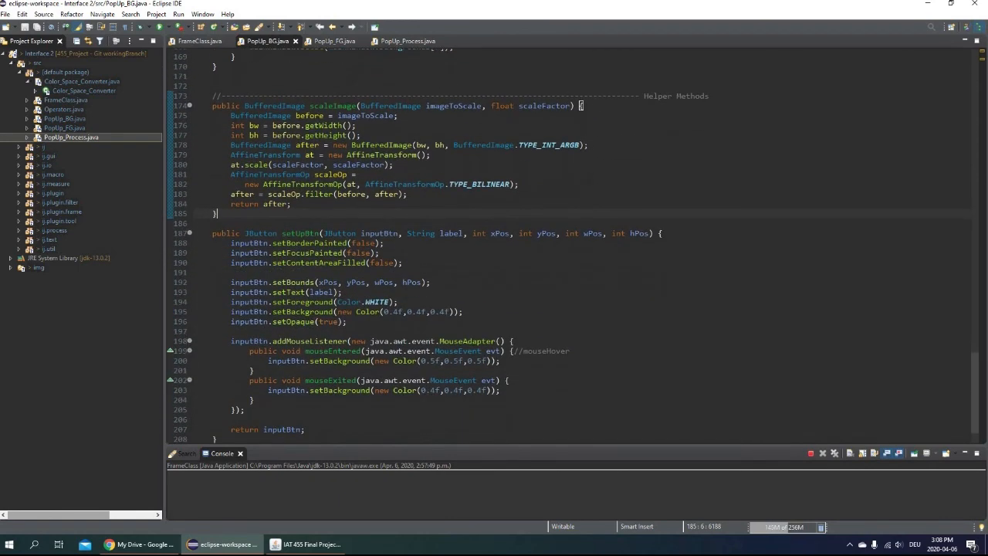